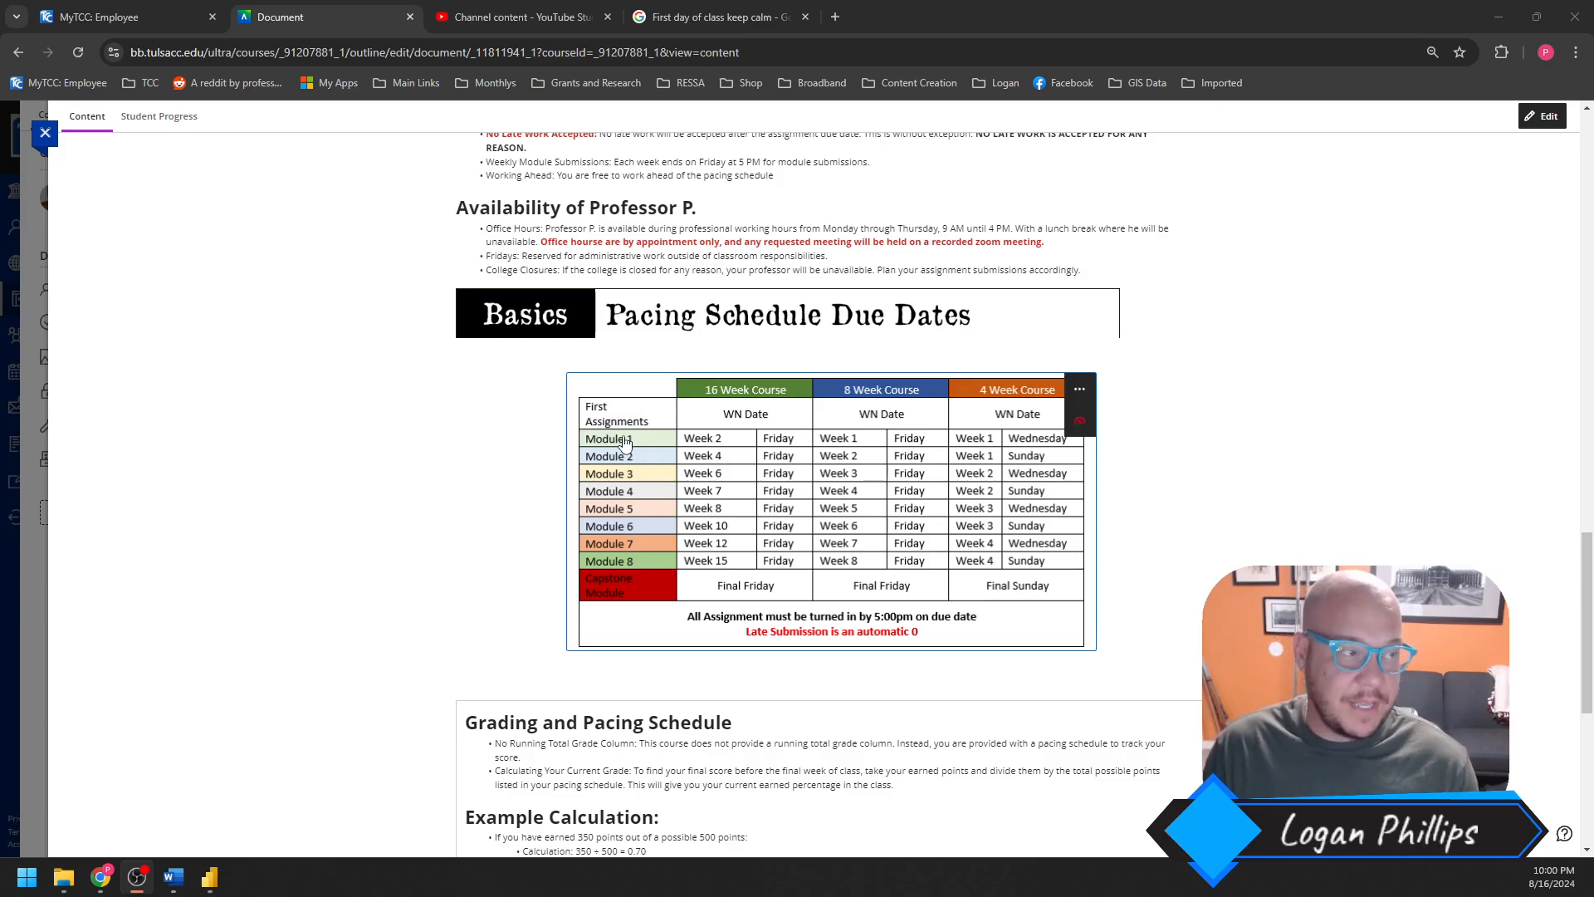
mouse_move(668, 450)
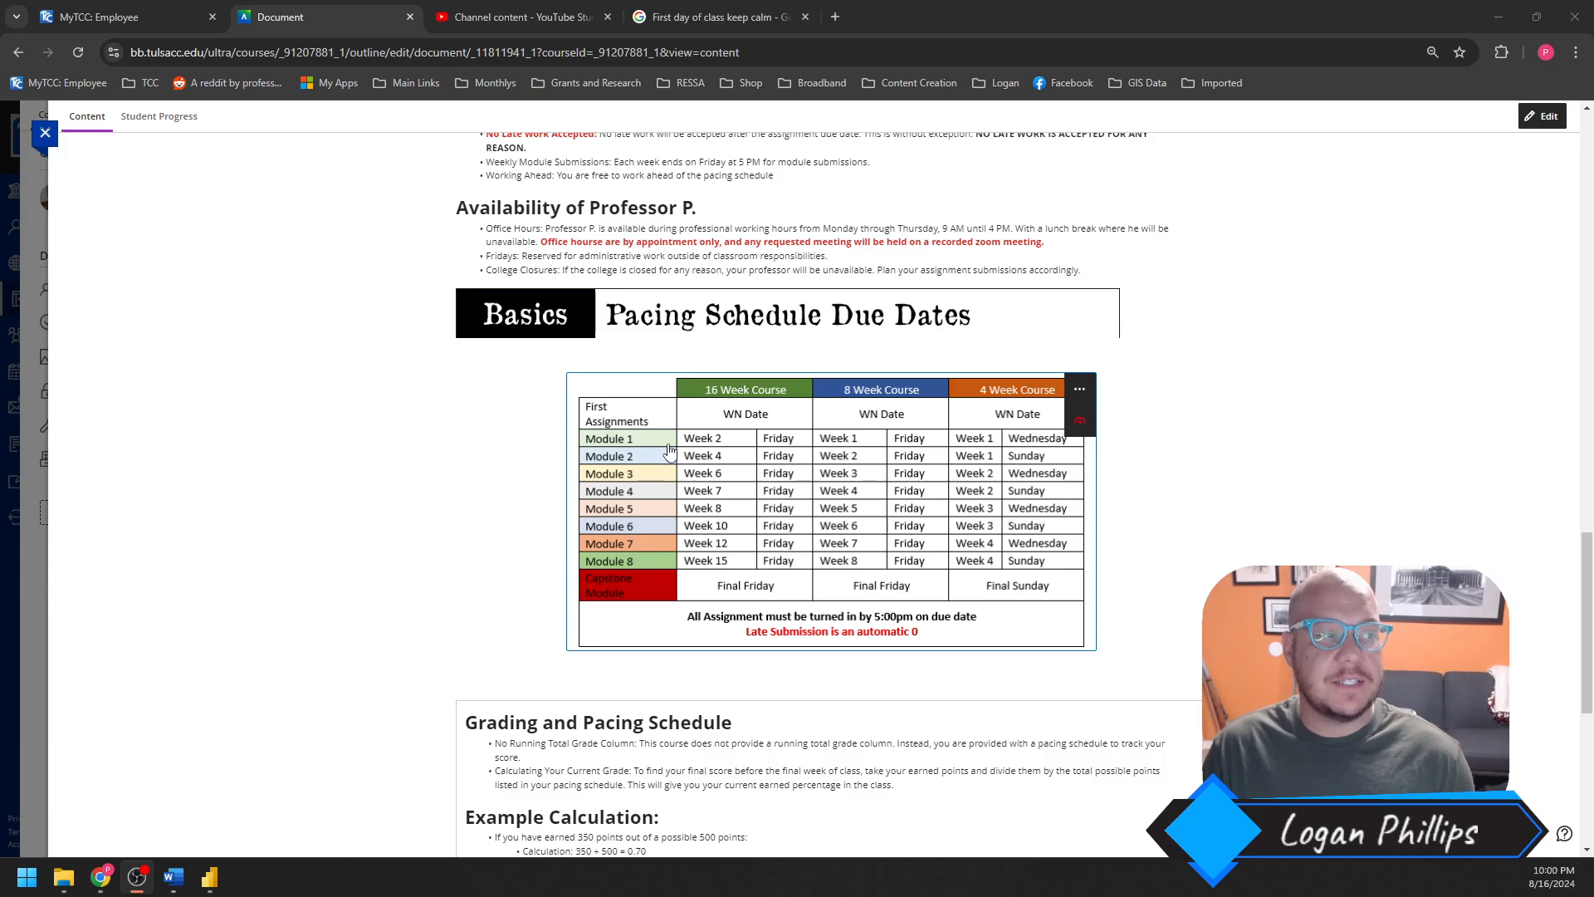
mouse_move(735, 454)
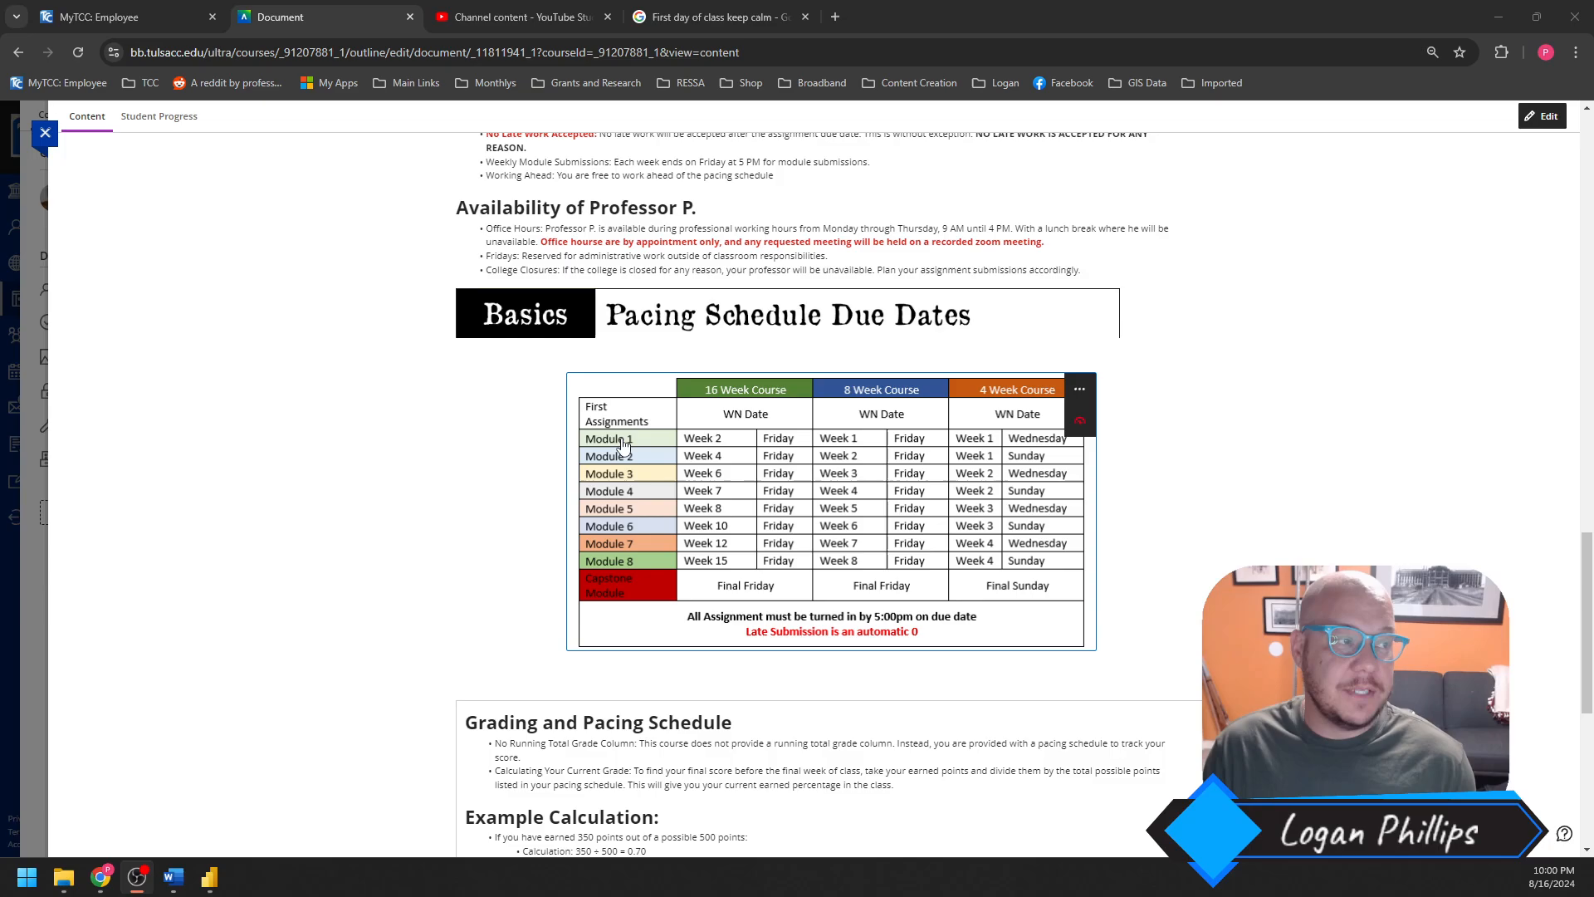
mouse_move(920, 460)
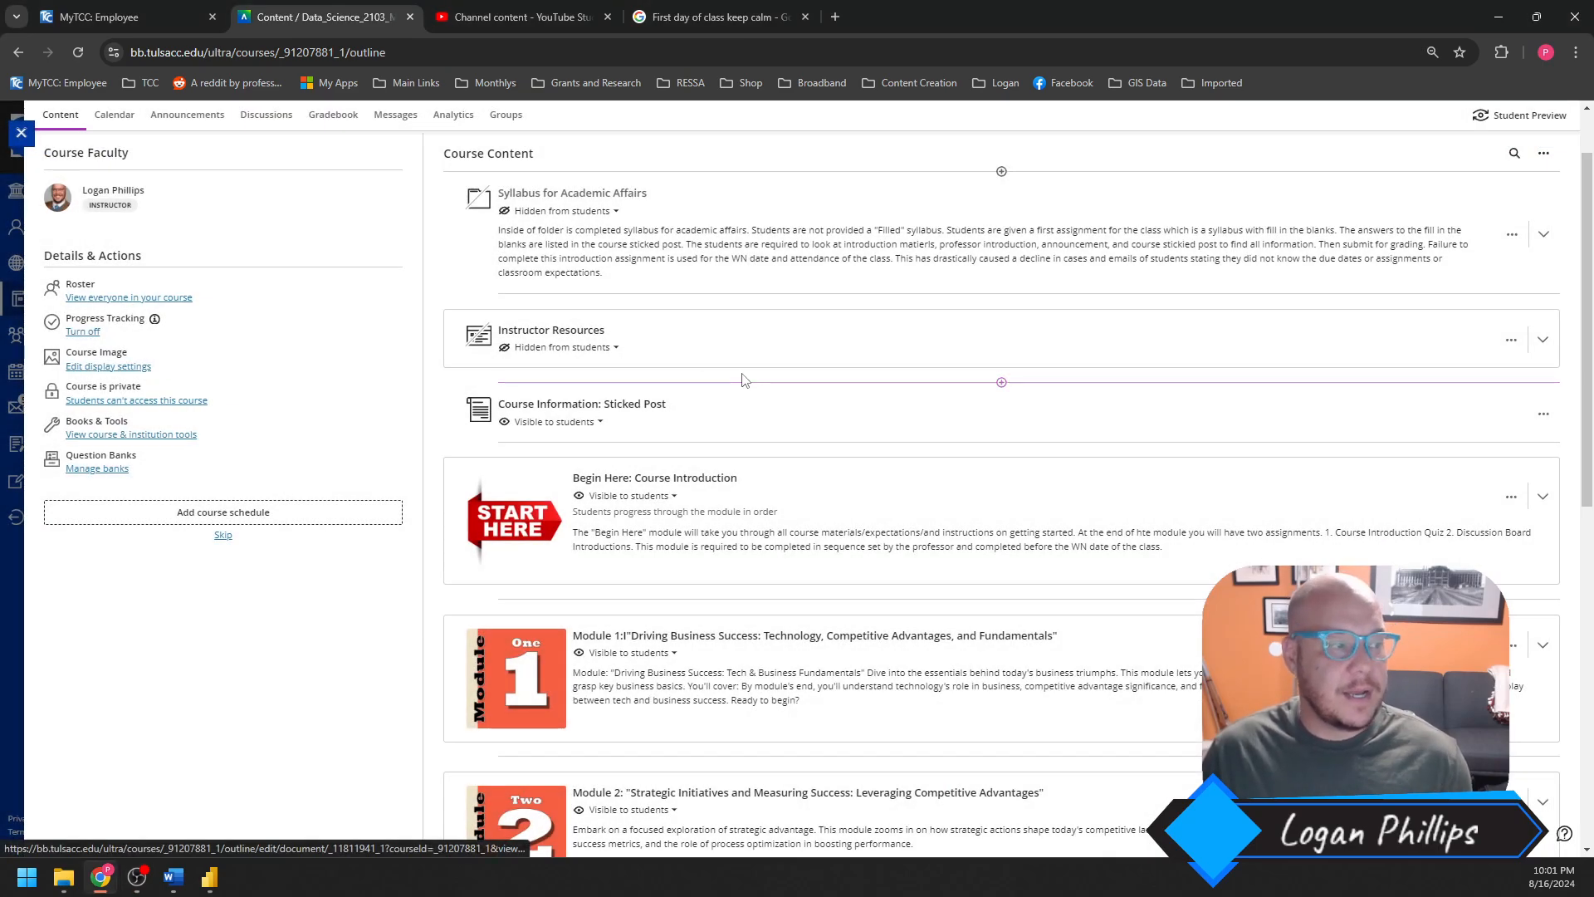
Expand Module 1 and scroll through its case study, Power BI project, exam and reflection items.
scroll("down", 3)
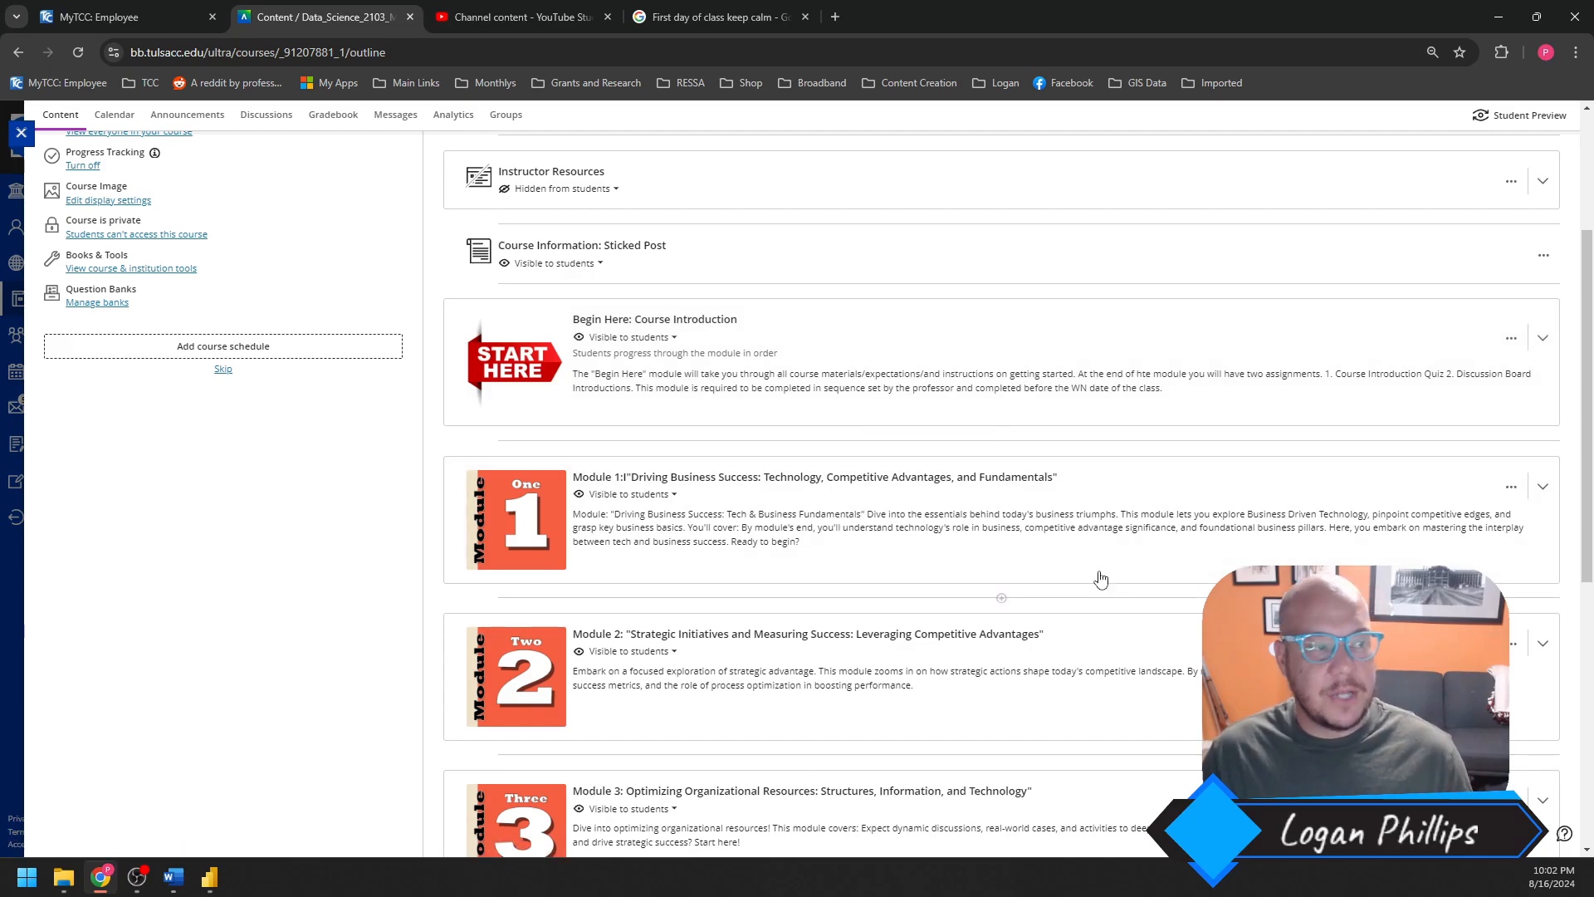
left_click(1540, 486)
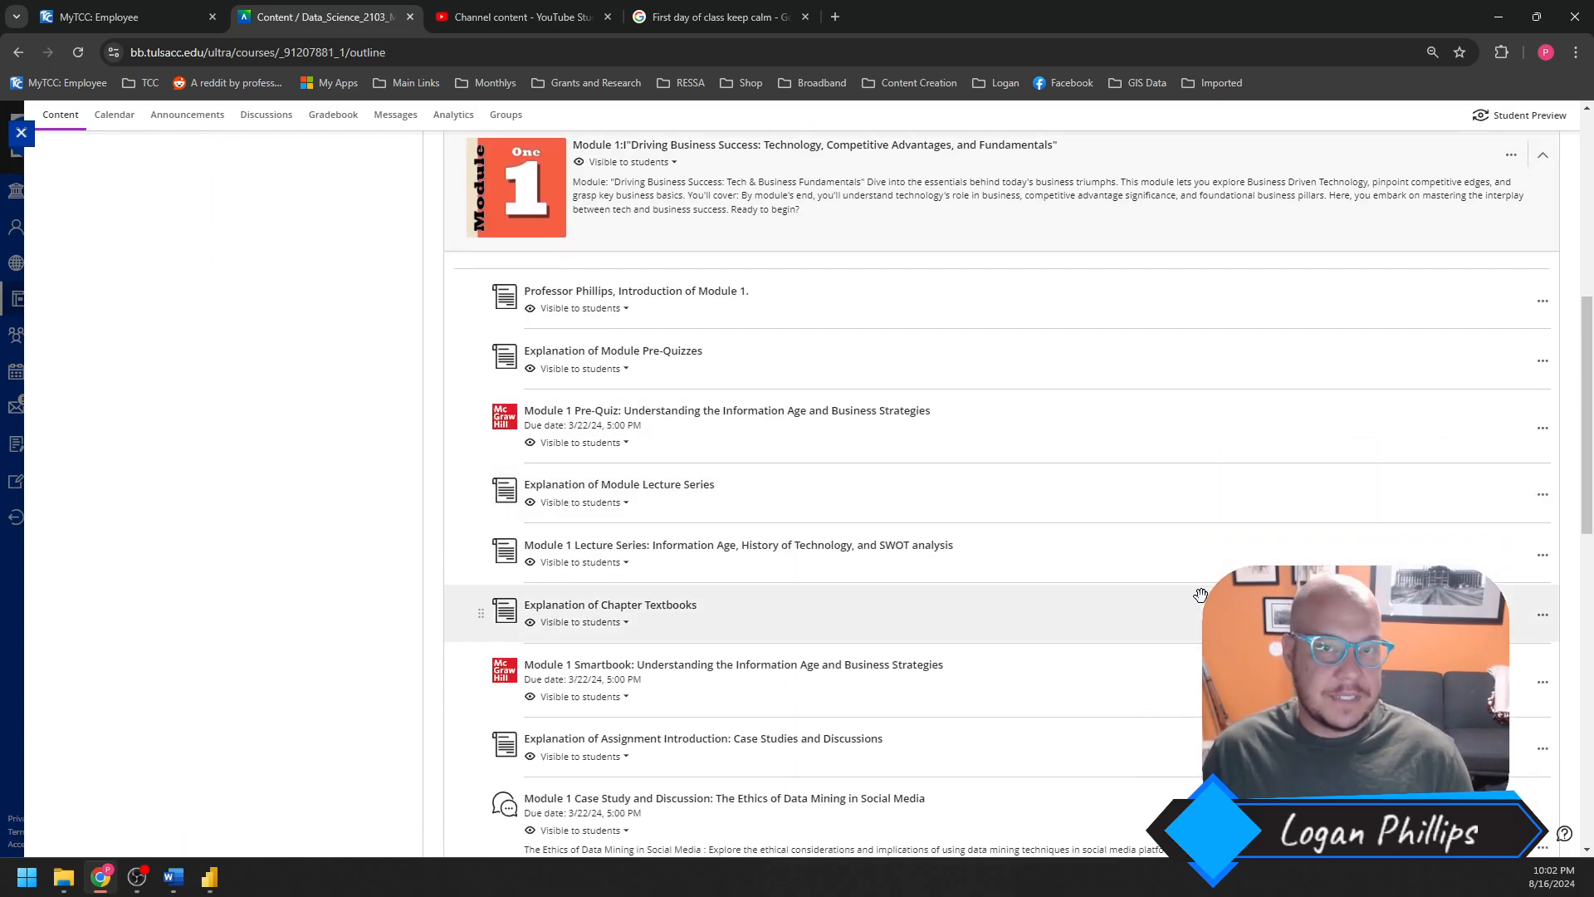
mouse_move(922, 340)
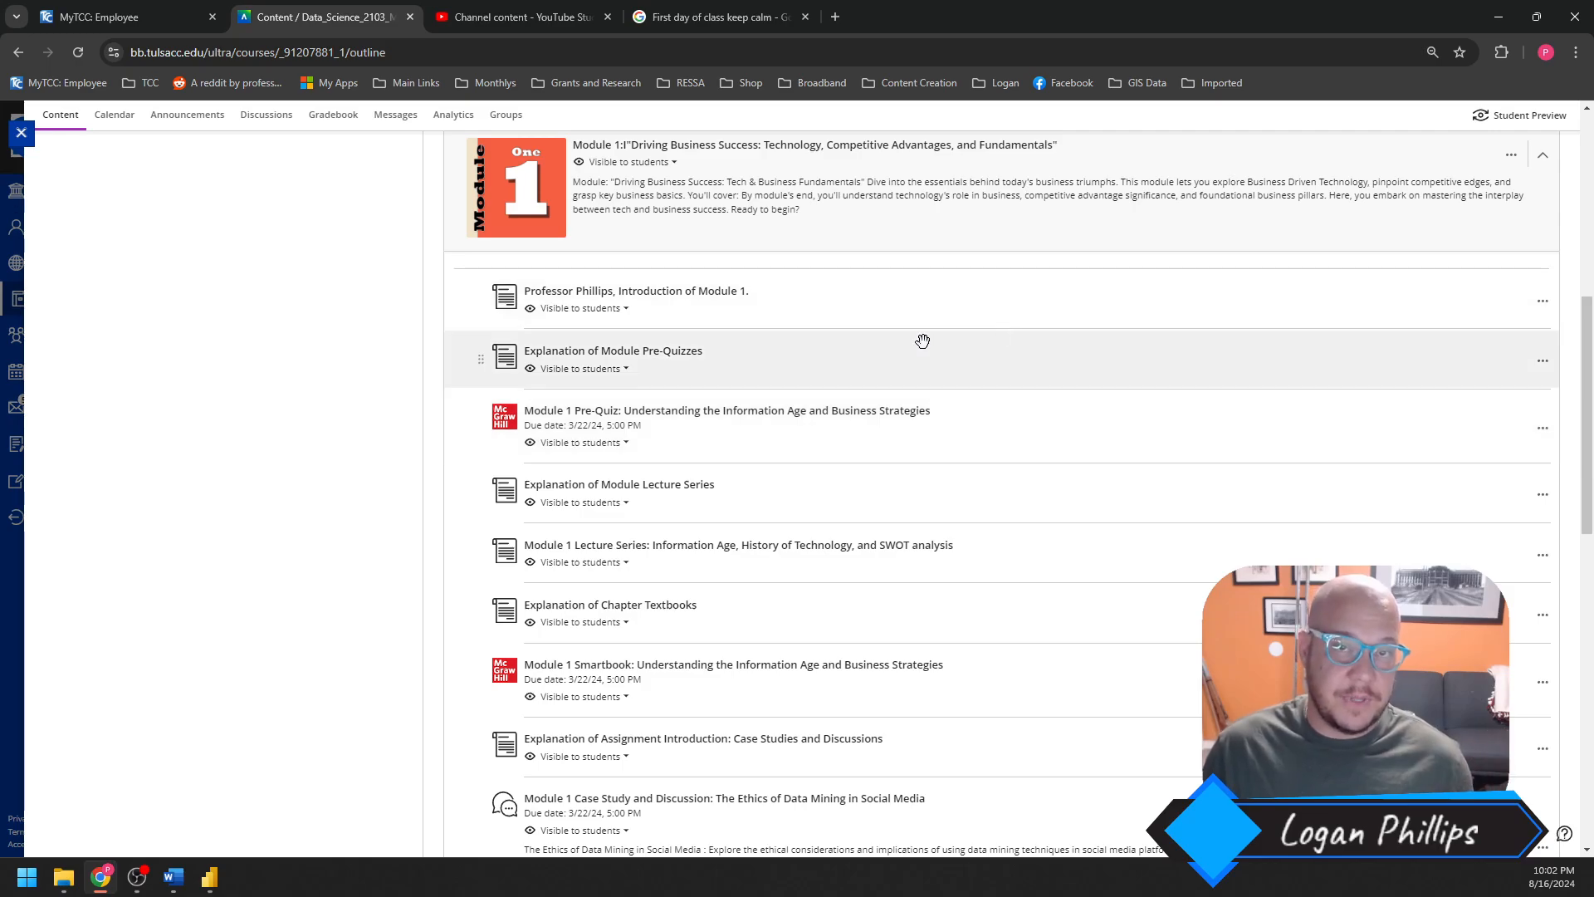
mouse_move(903, 359)
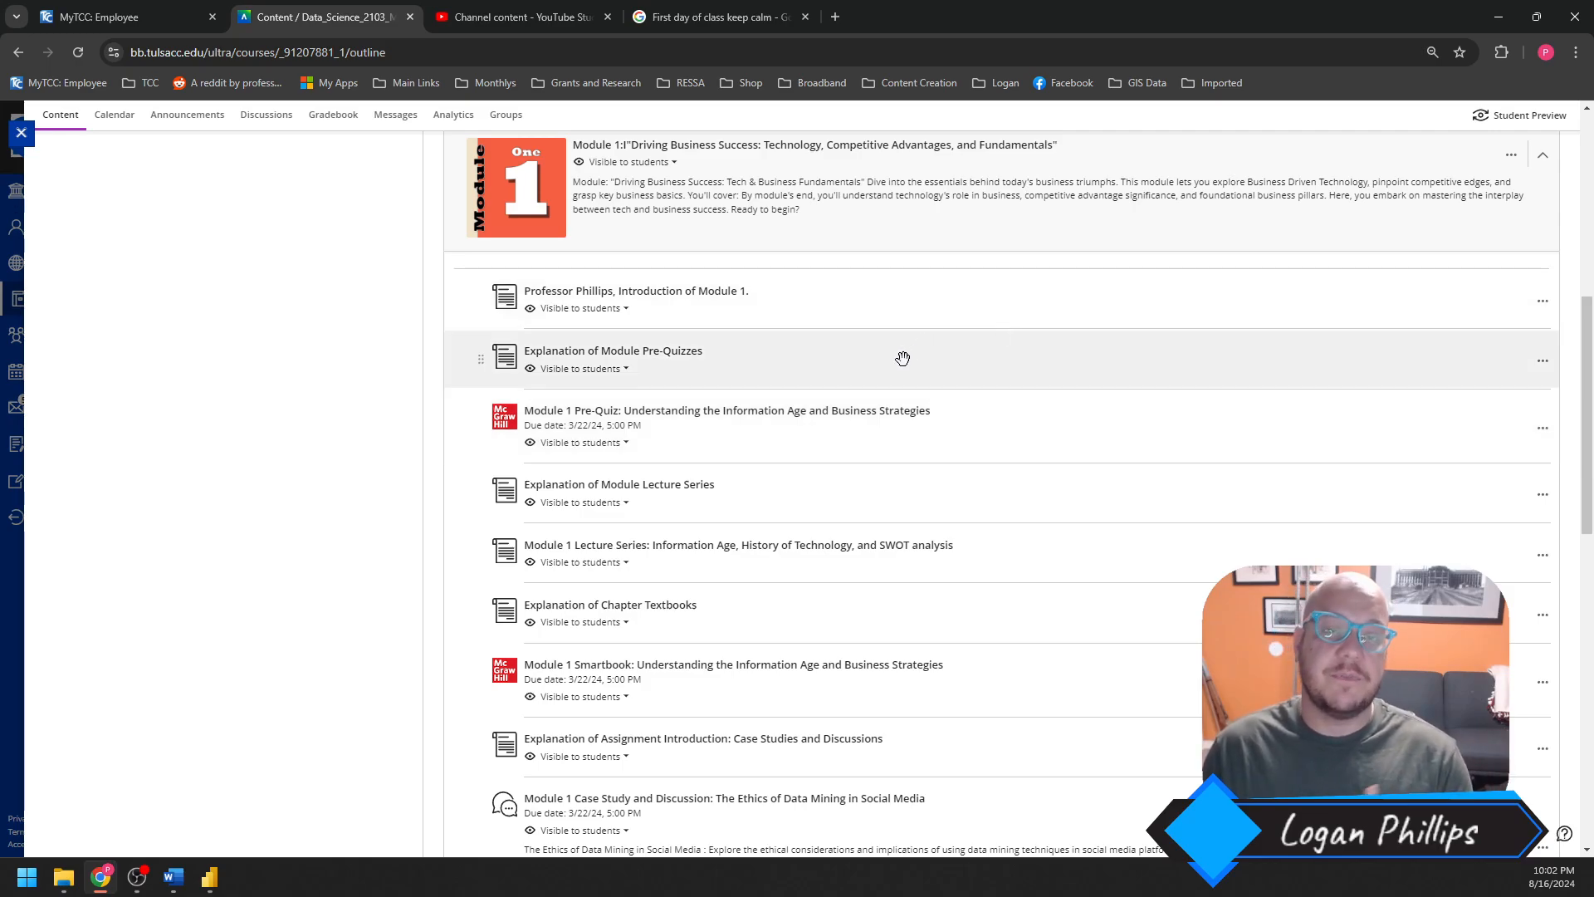
mouse_move(1005, 355)
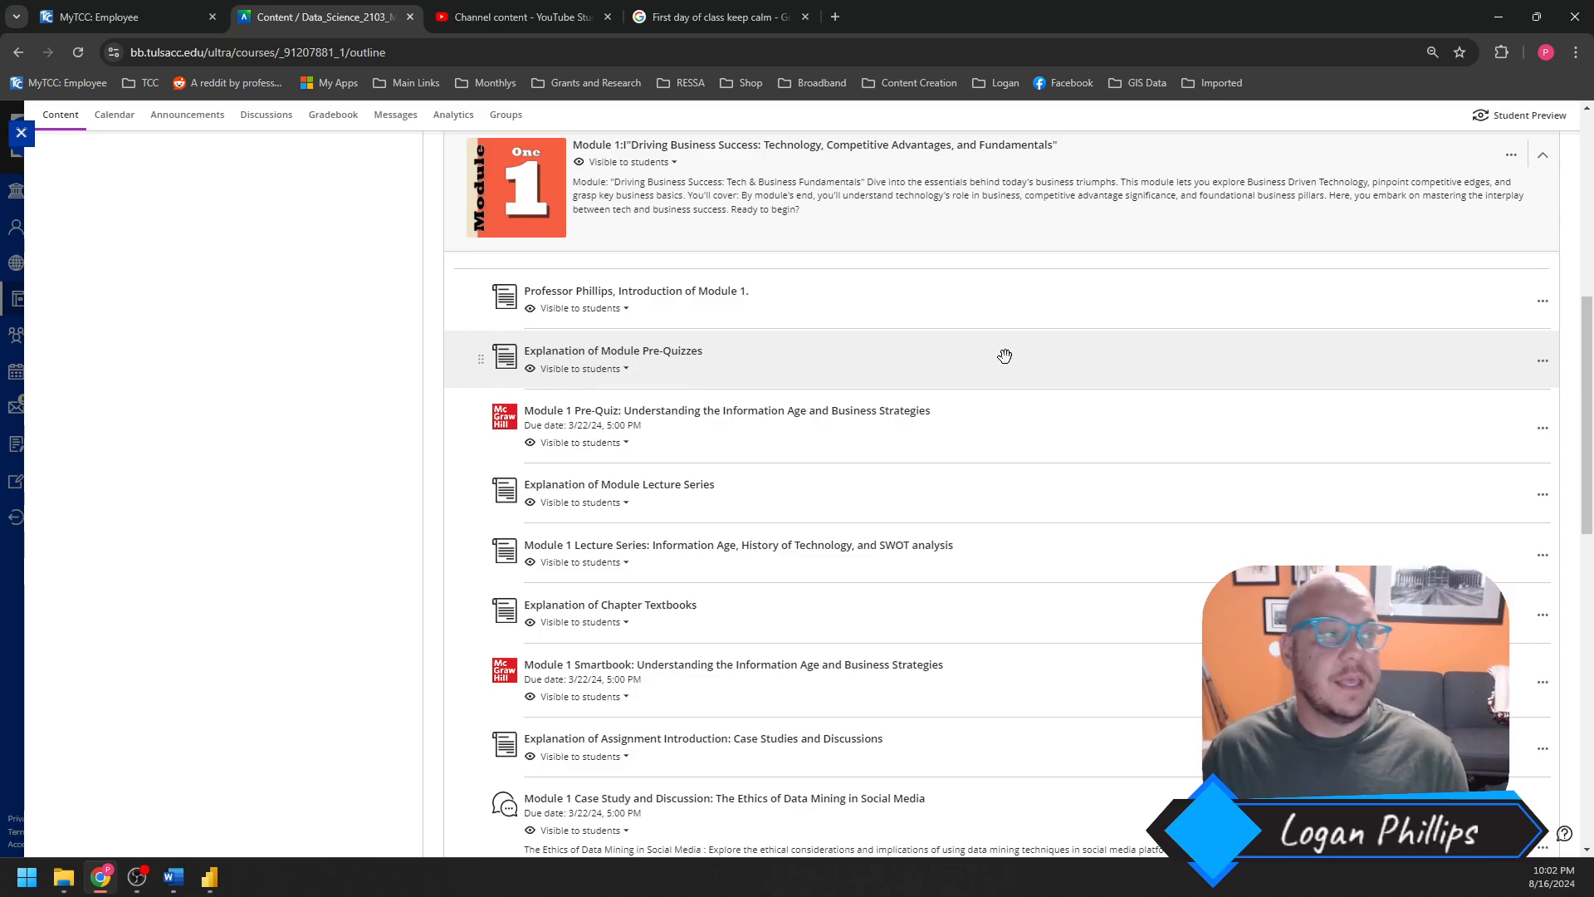
mouse_move(996, 364)
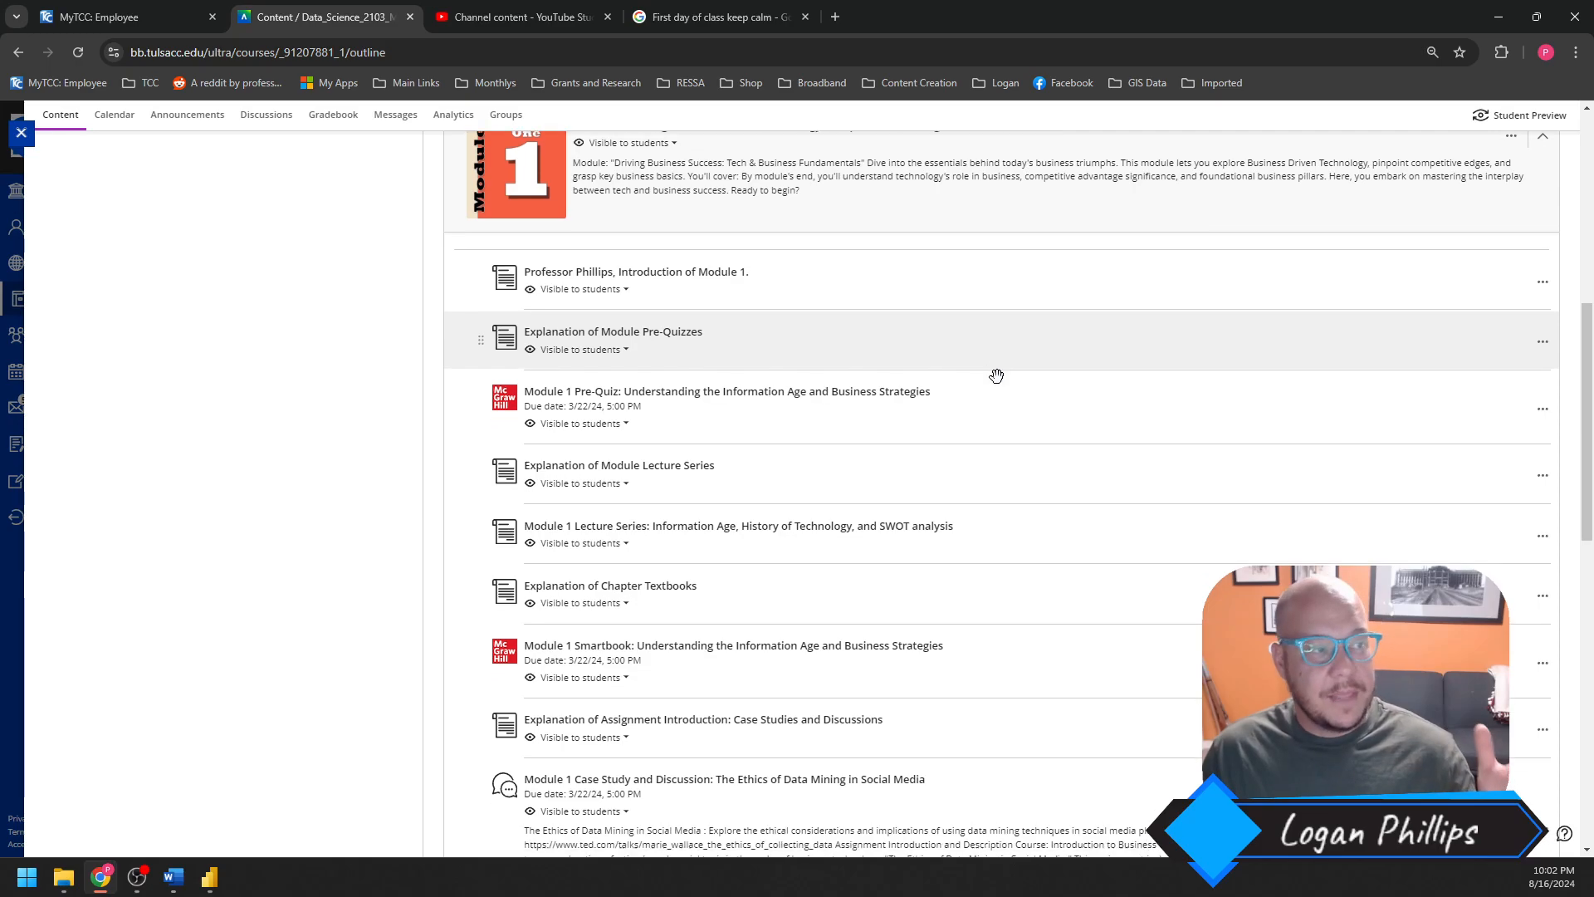
scroll("down", 3)
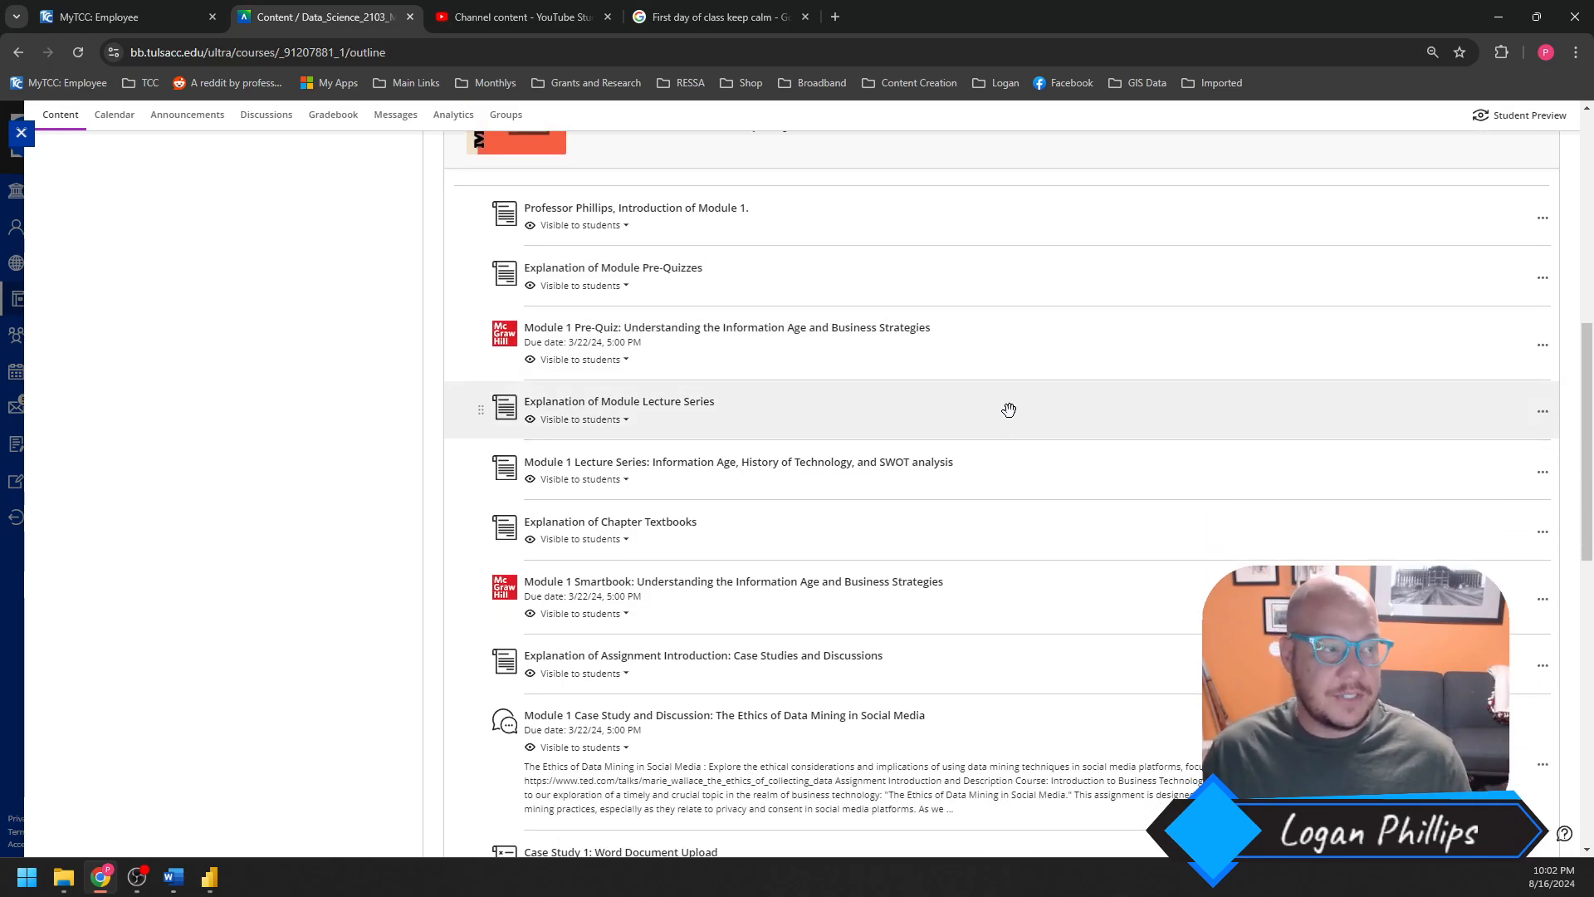
scroll("down", 3)
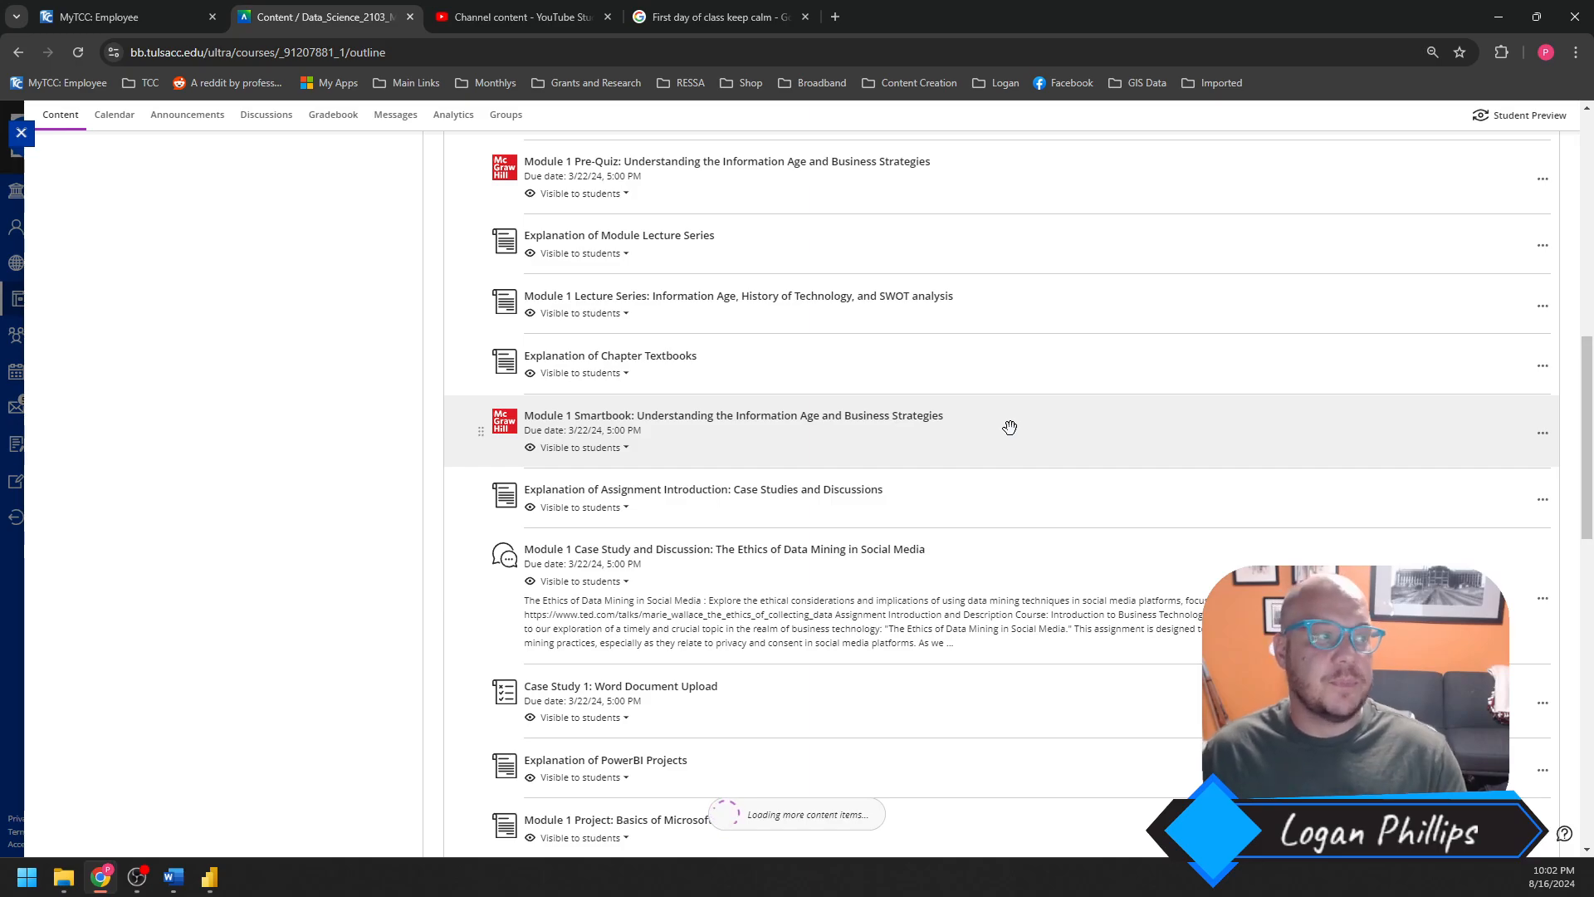
scroll("down", 3)
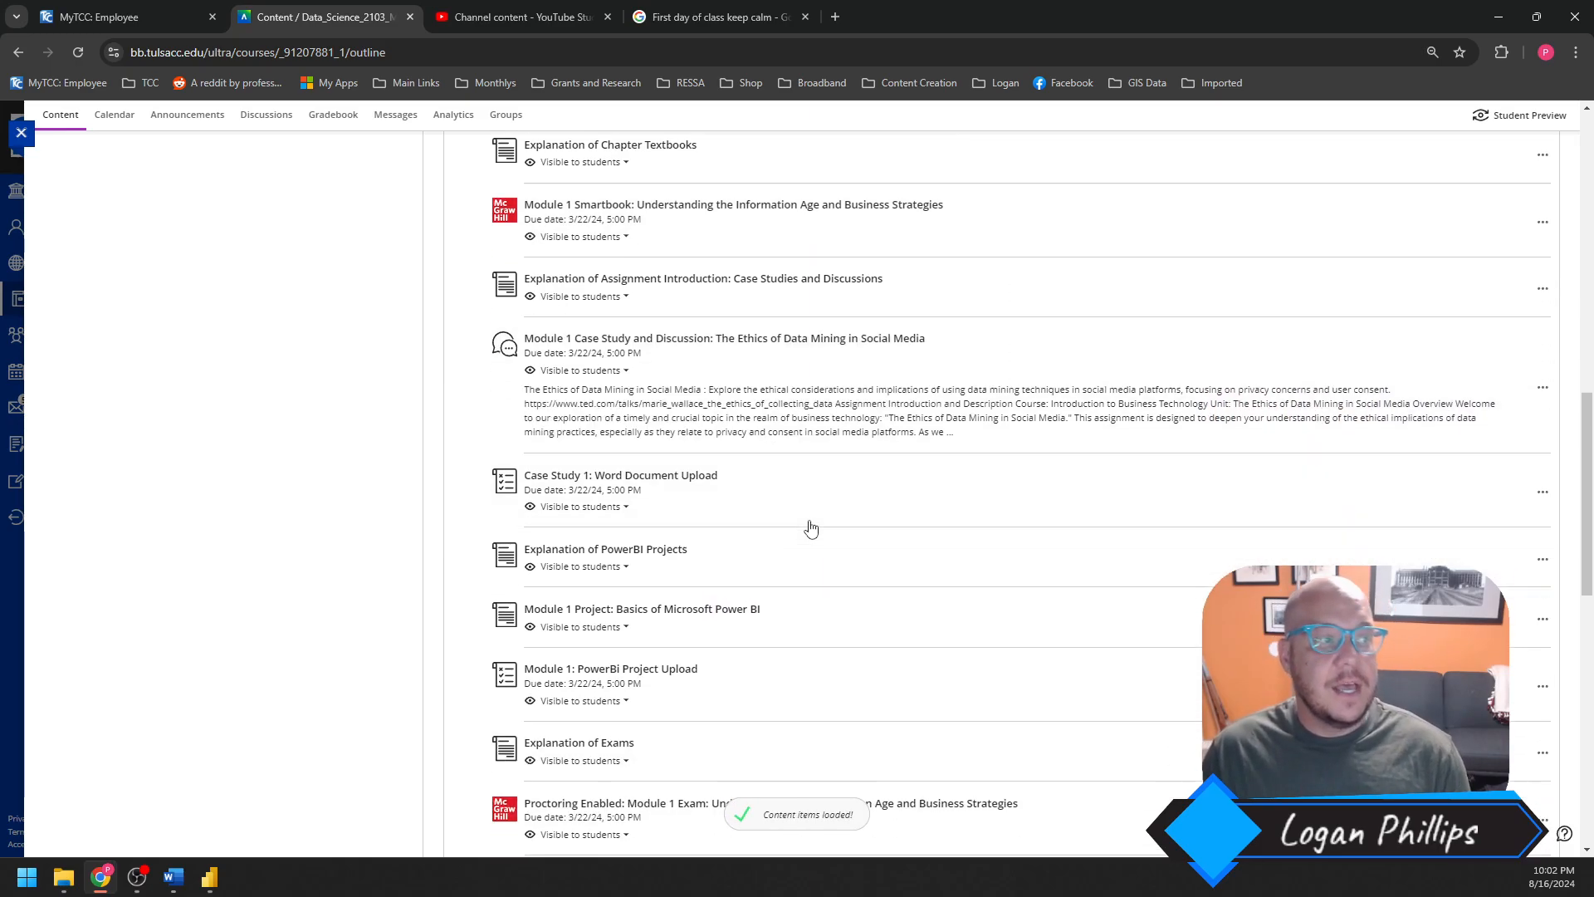
scroll("down", 3)
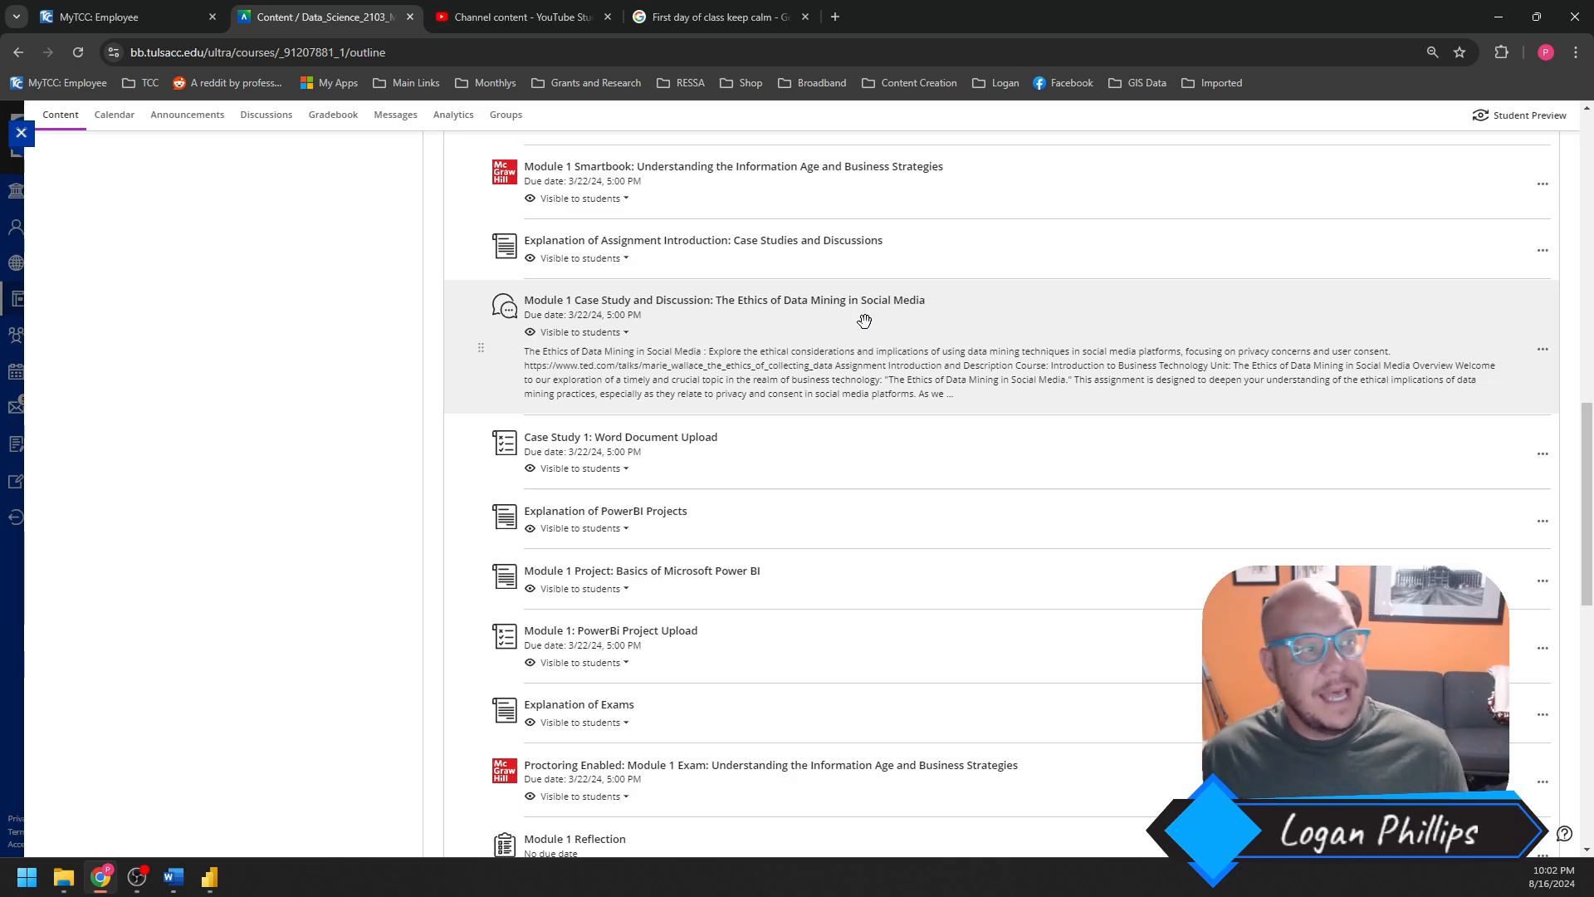
mouse_move(835, 575)
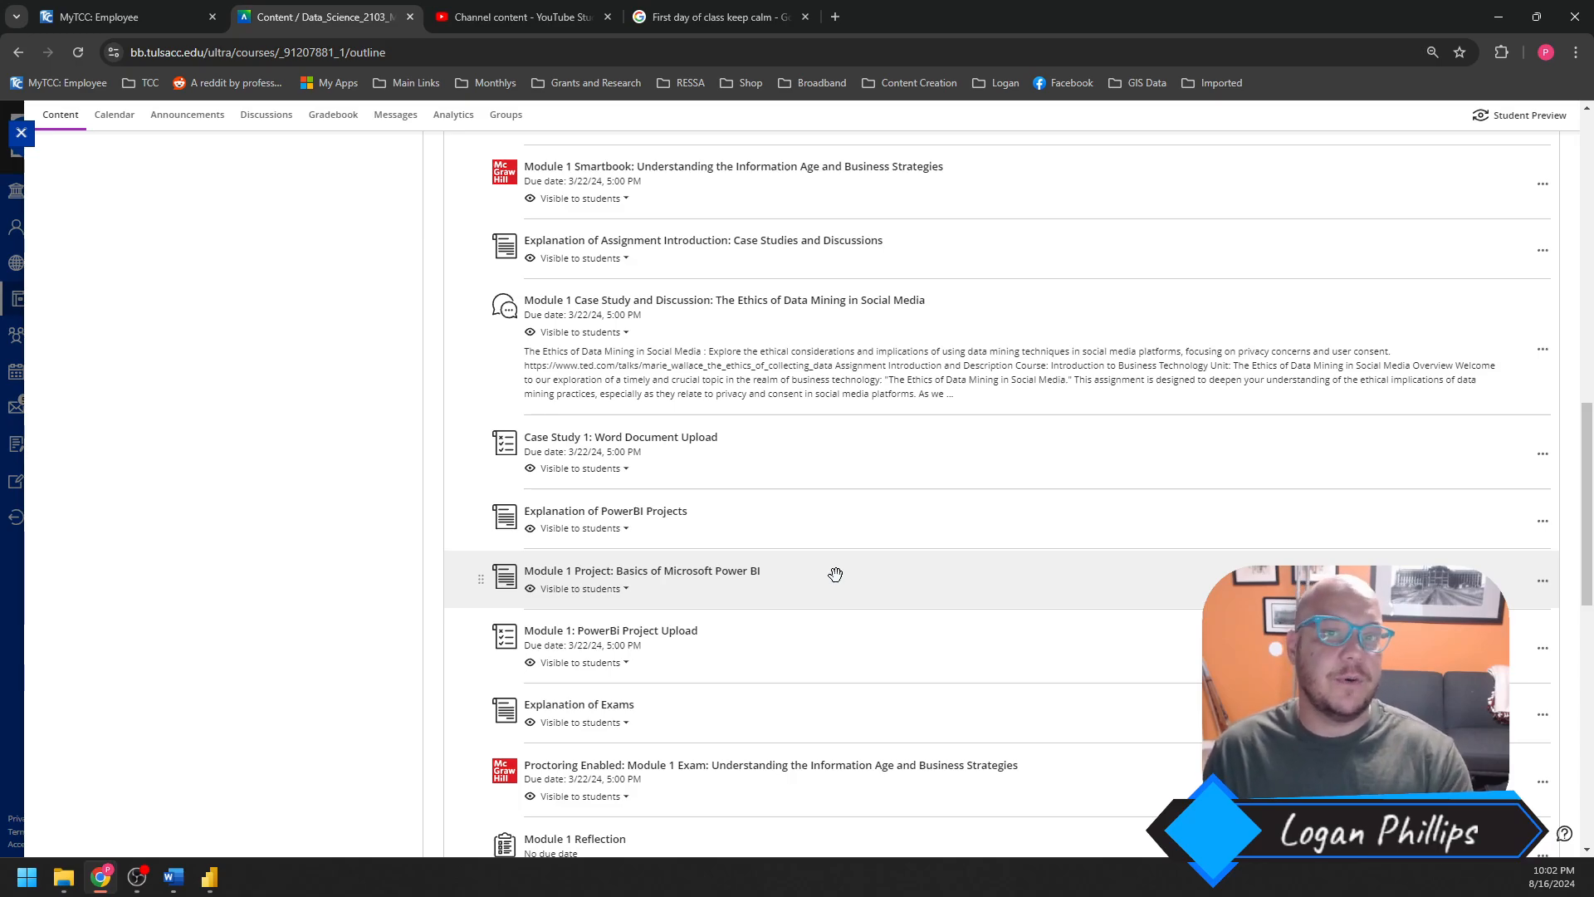
mouse_move(817, 560)
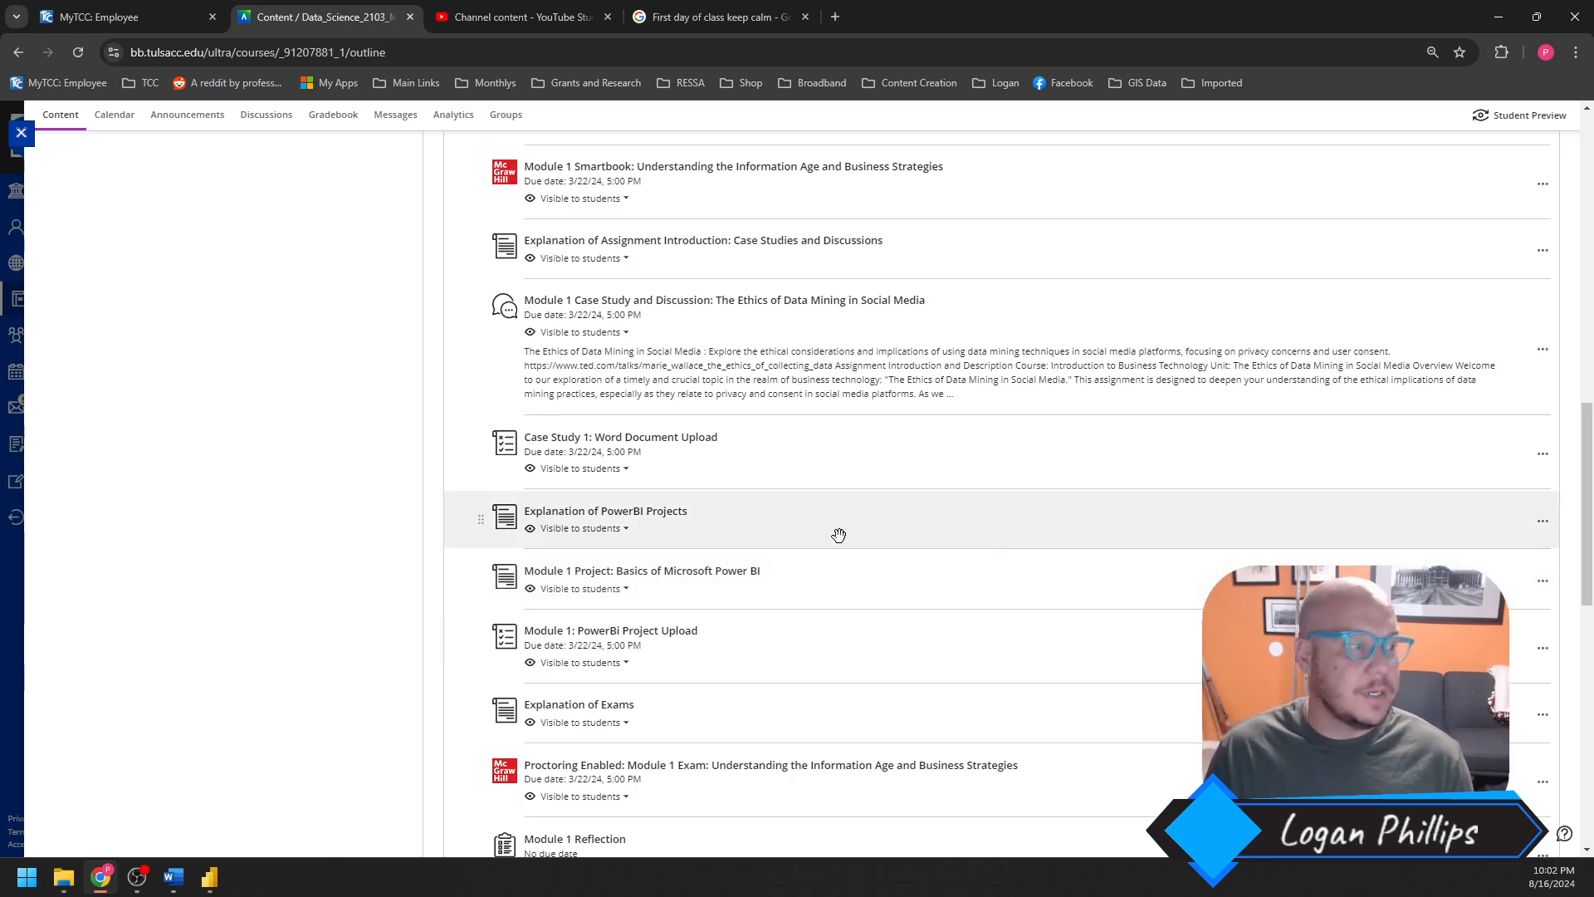
scroll("down", 3)
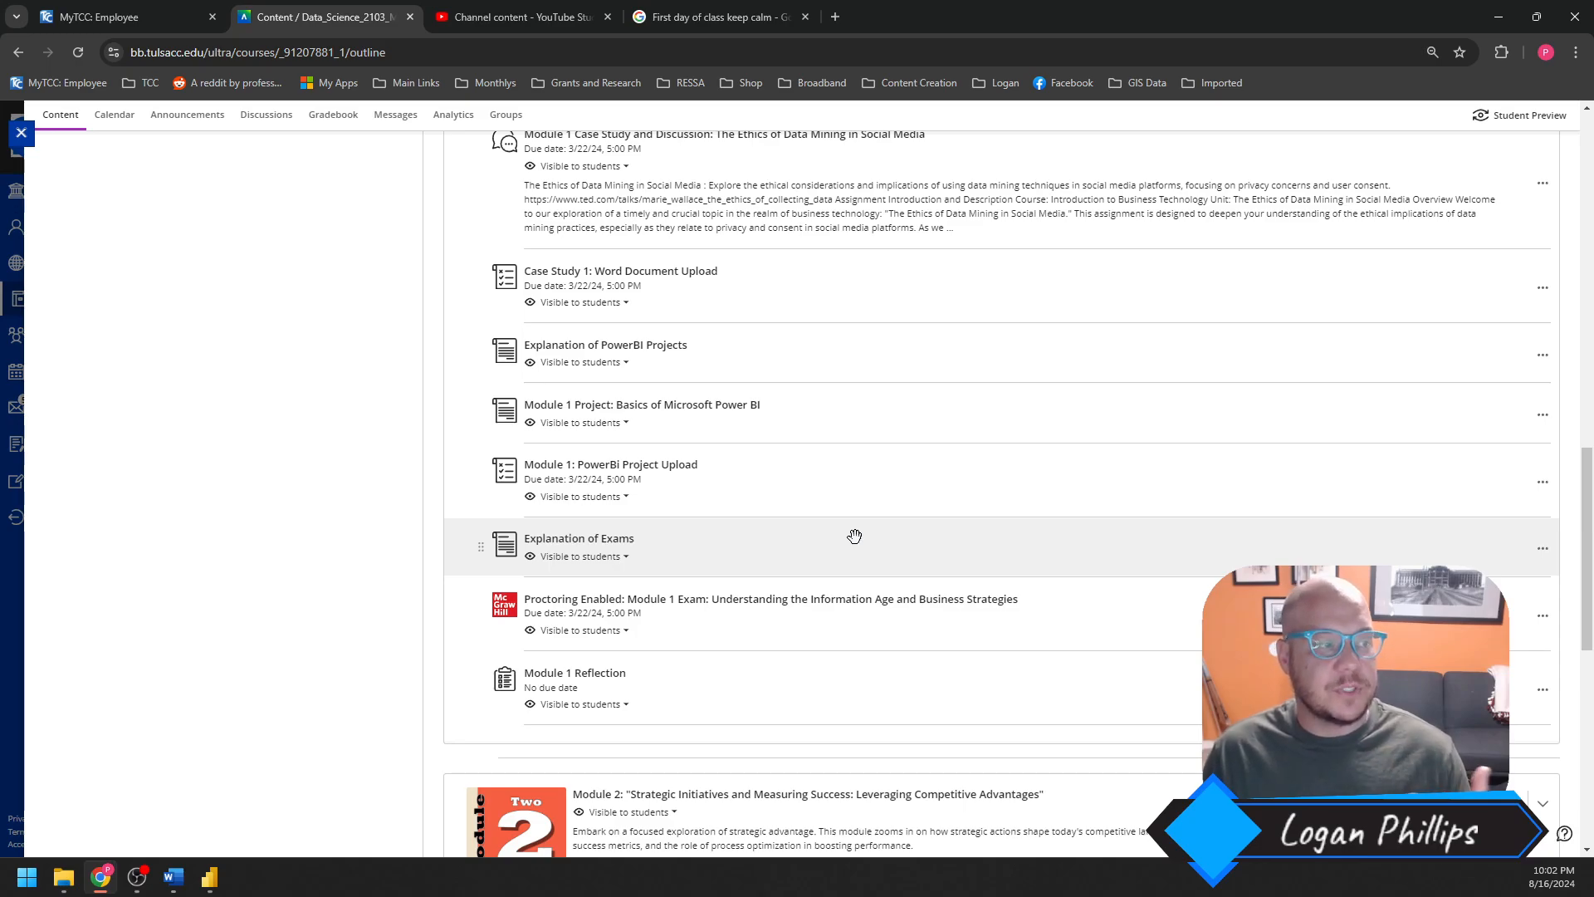
mouse_move(887, 618)
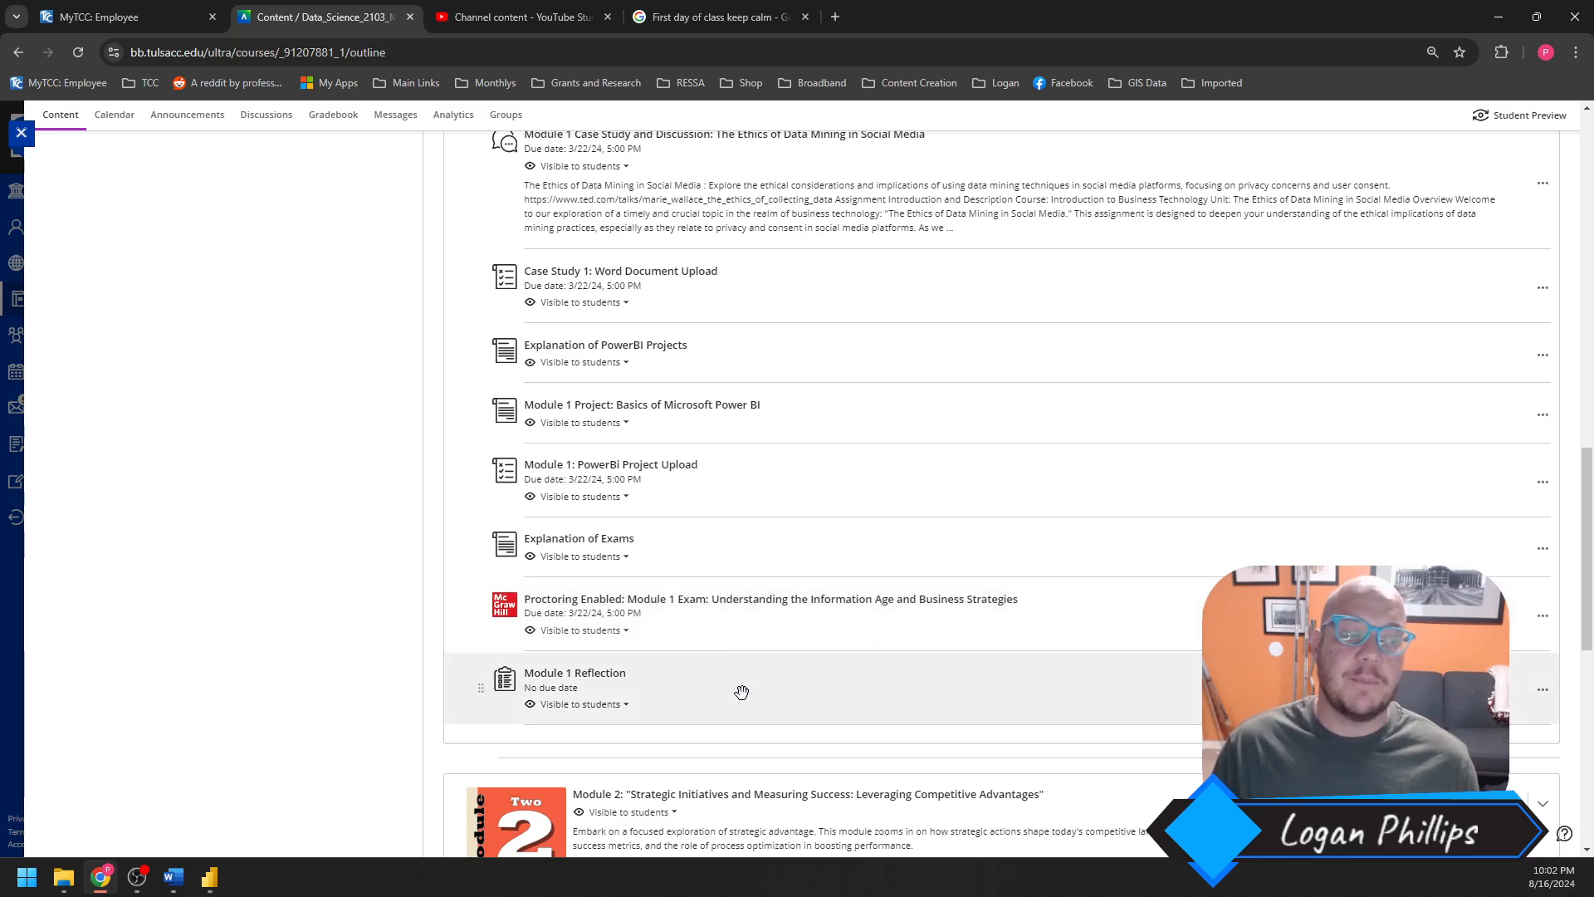
mouse_move(614, 677)
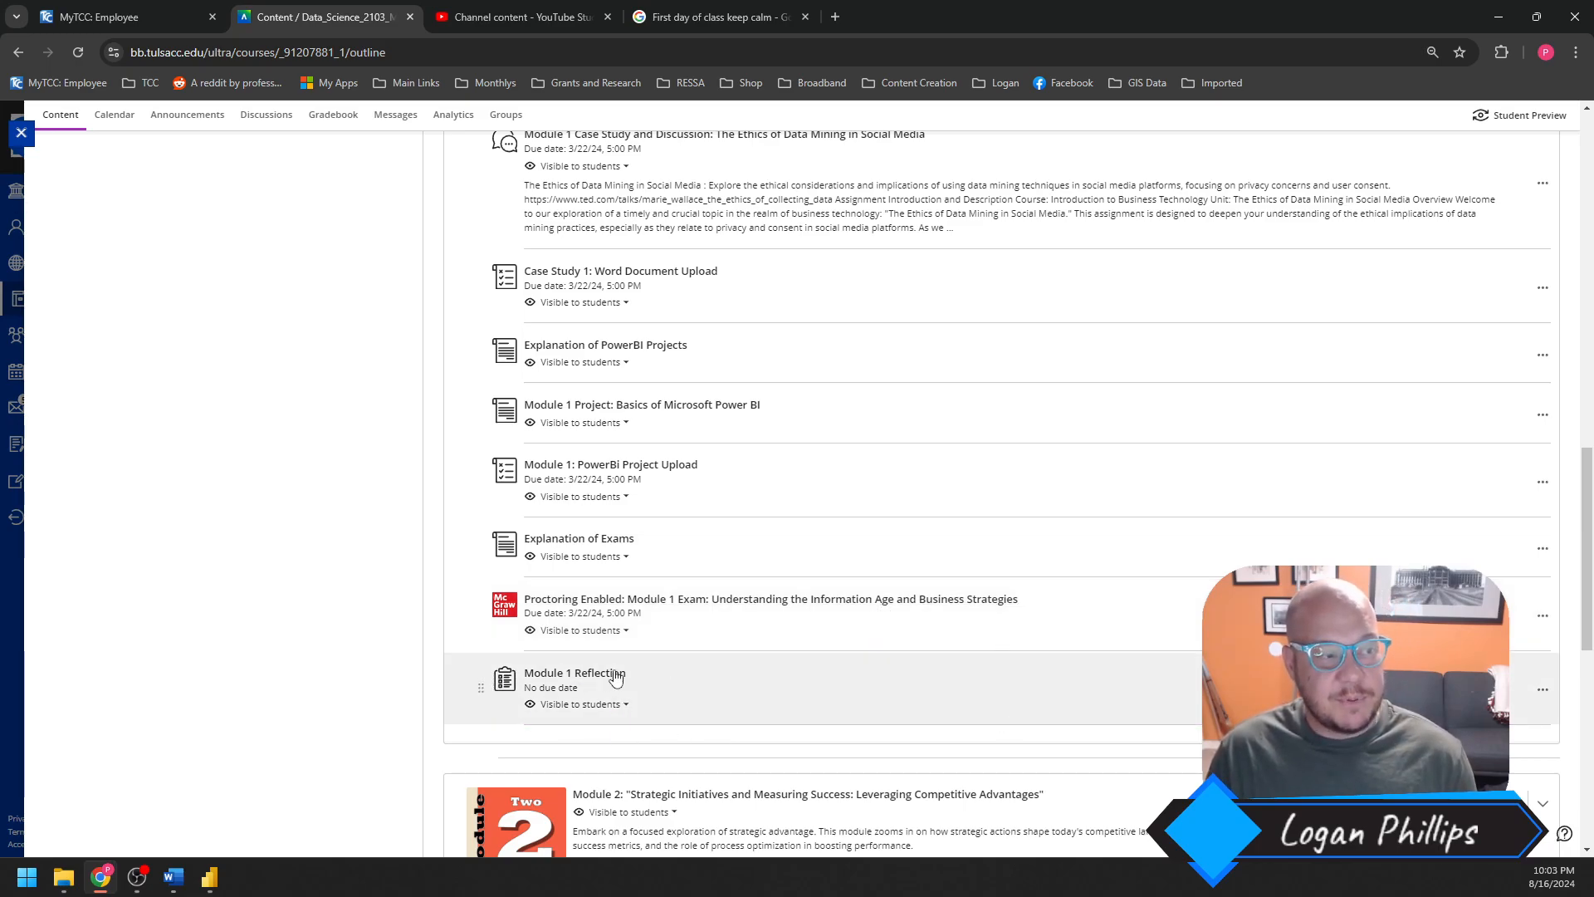
mouse_move(685, 709)
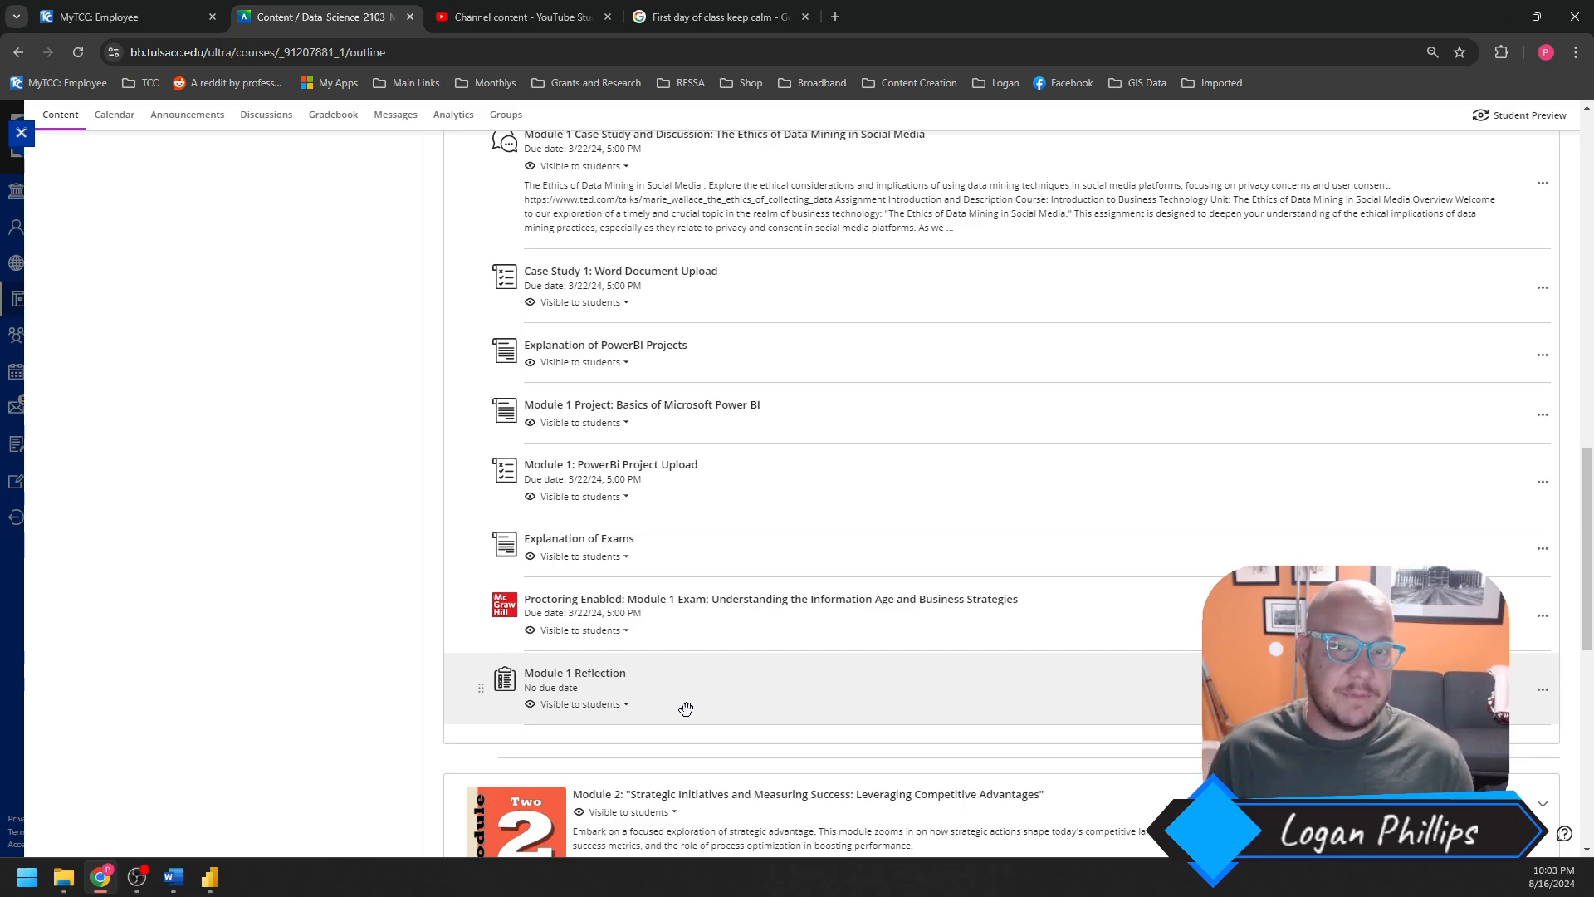
scroll("up", 3)
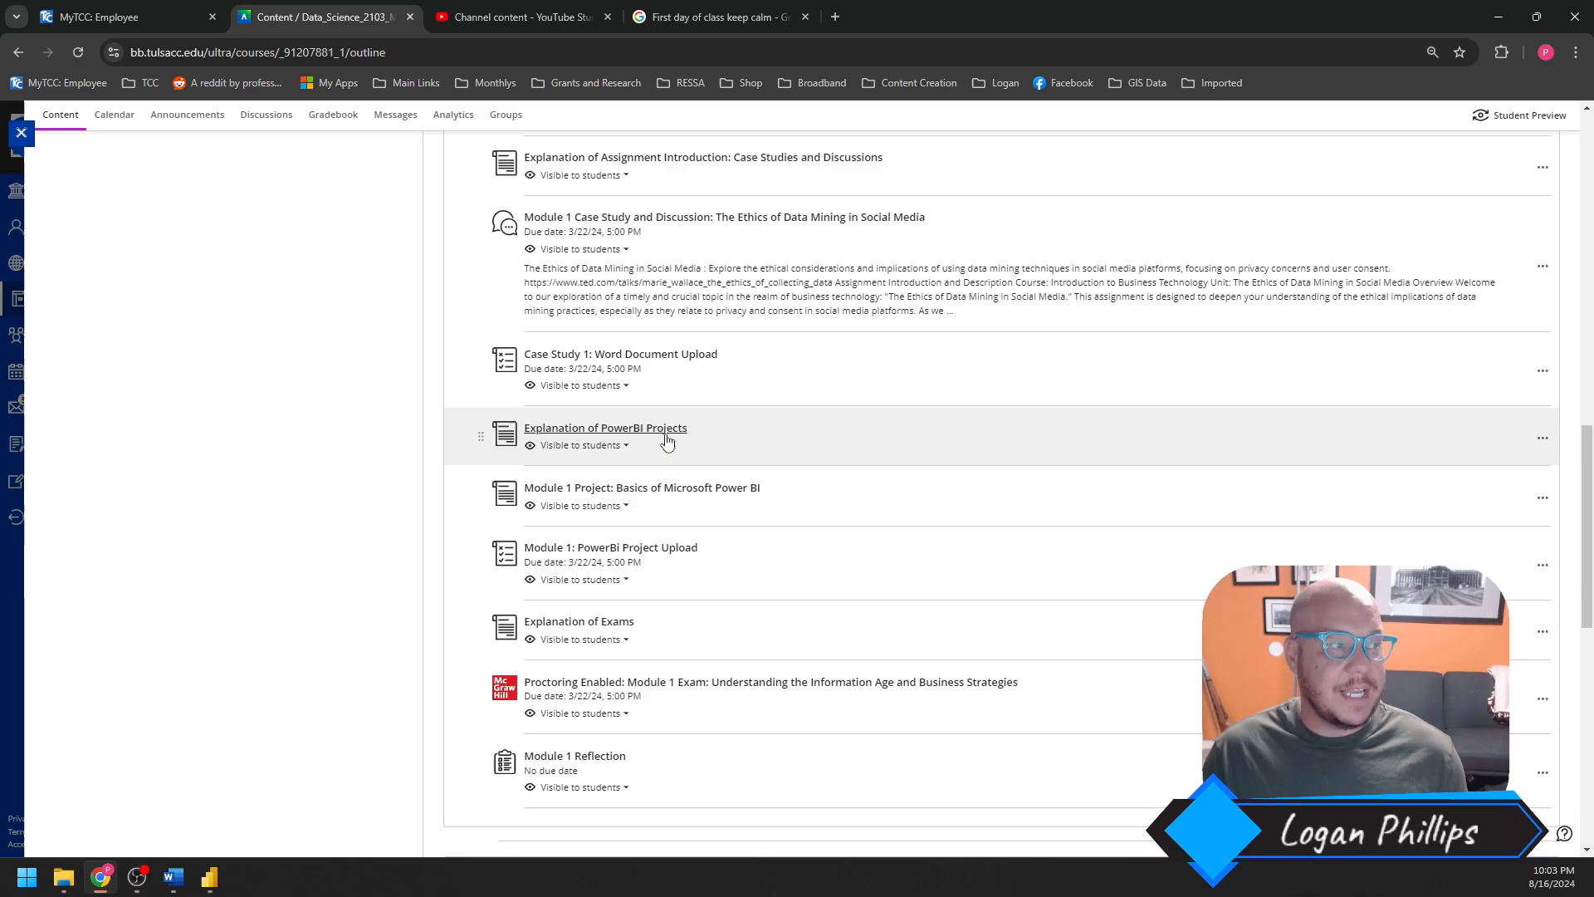
scroll("up", 3)
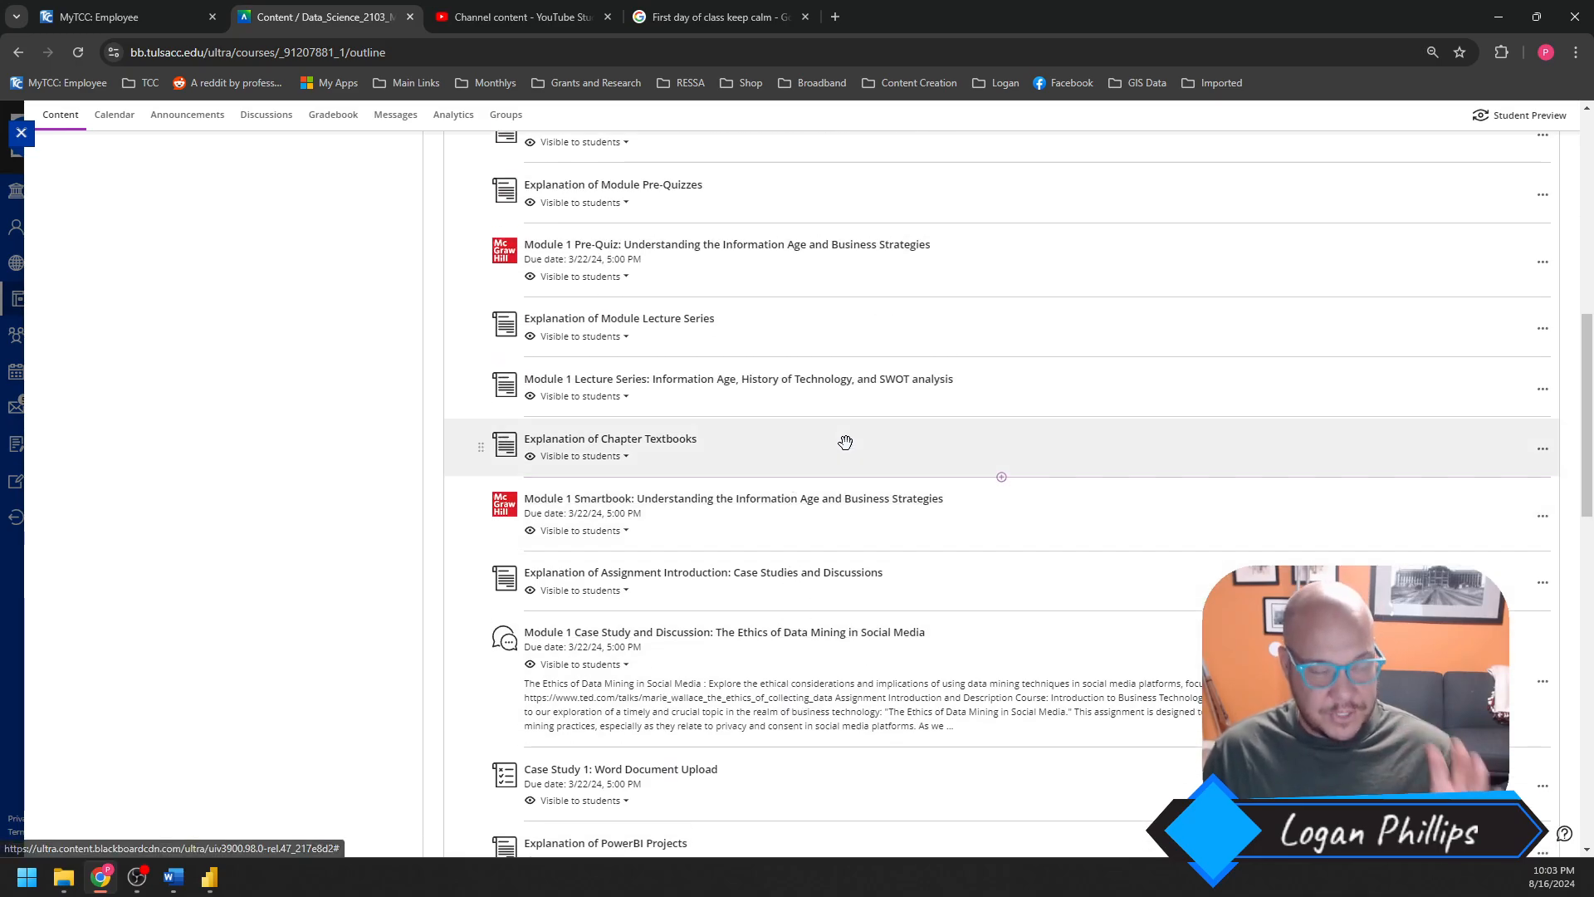
scroll("up", 3)
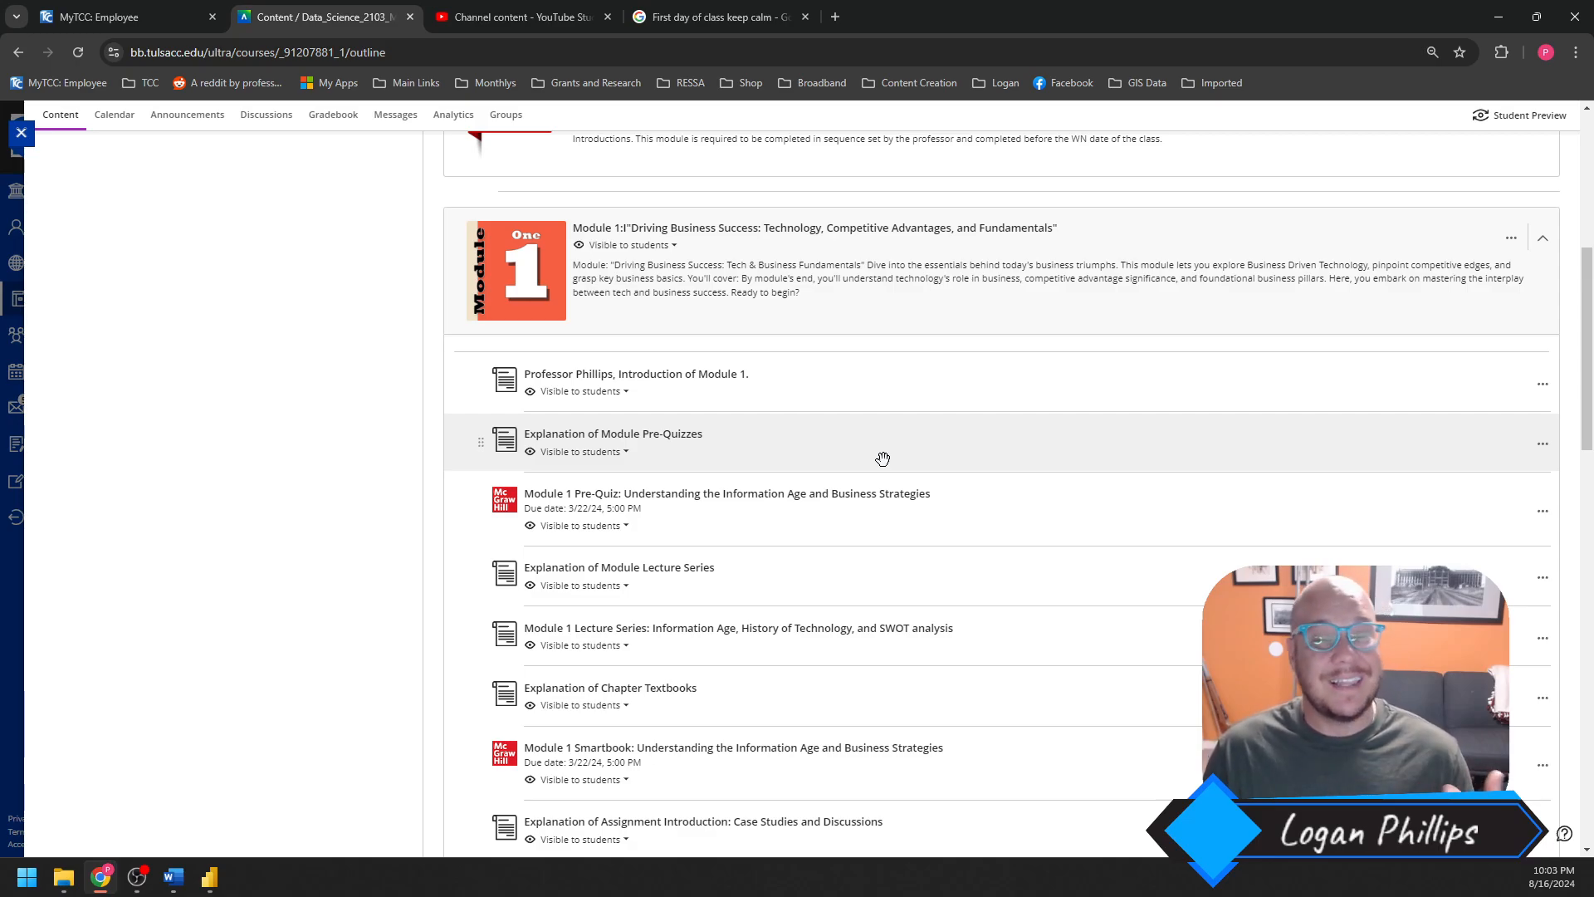
mouse_move(898, 459)
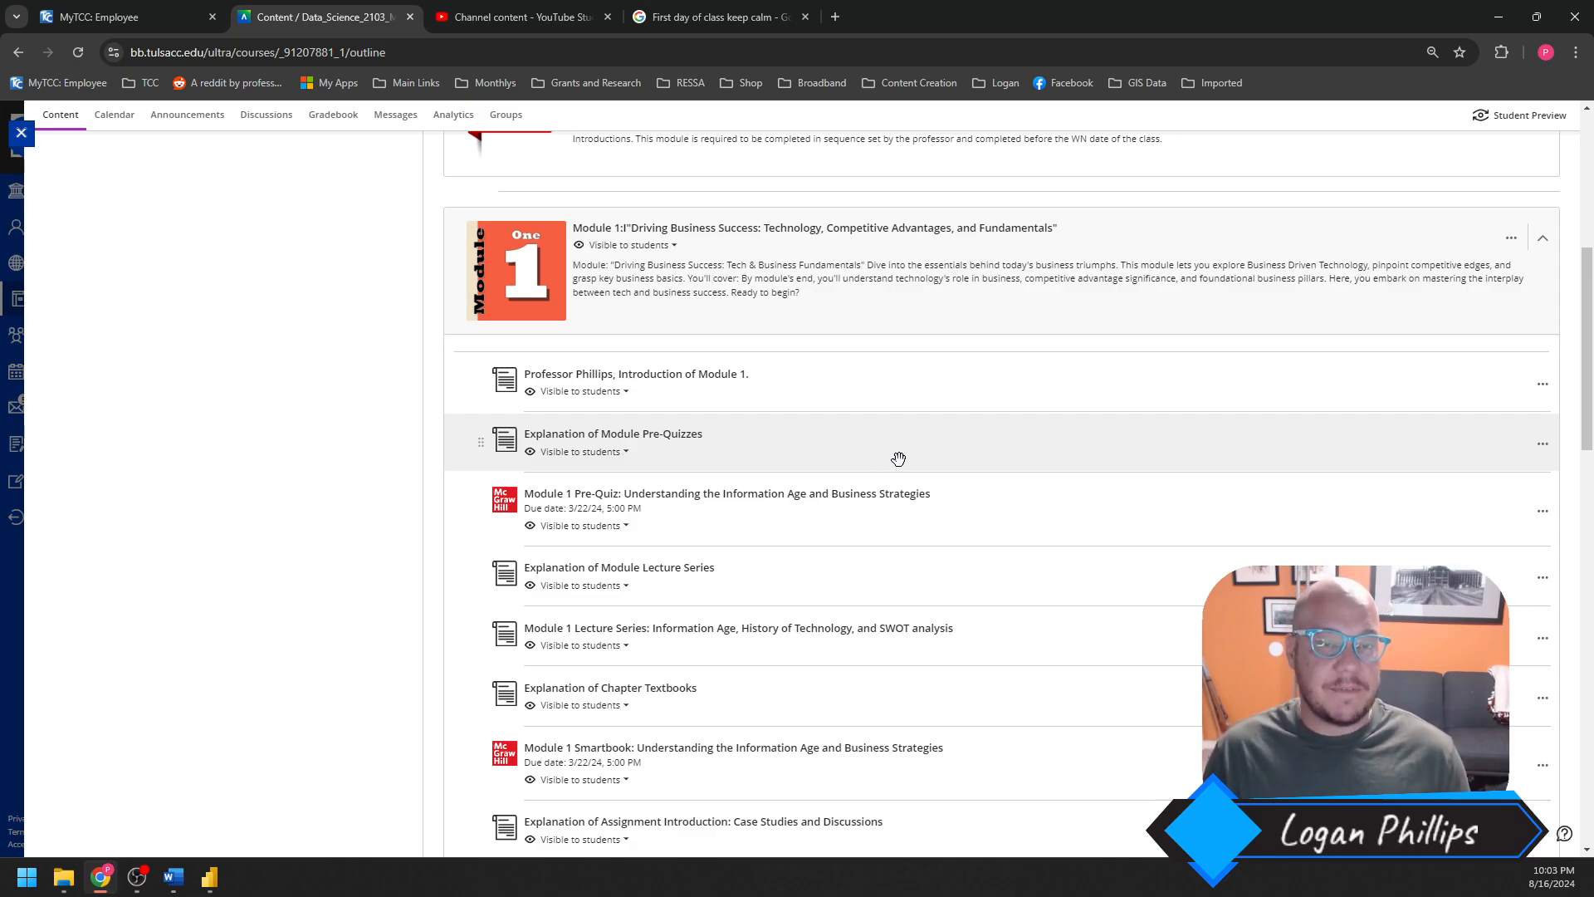
mouse_move(907, 496)
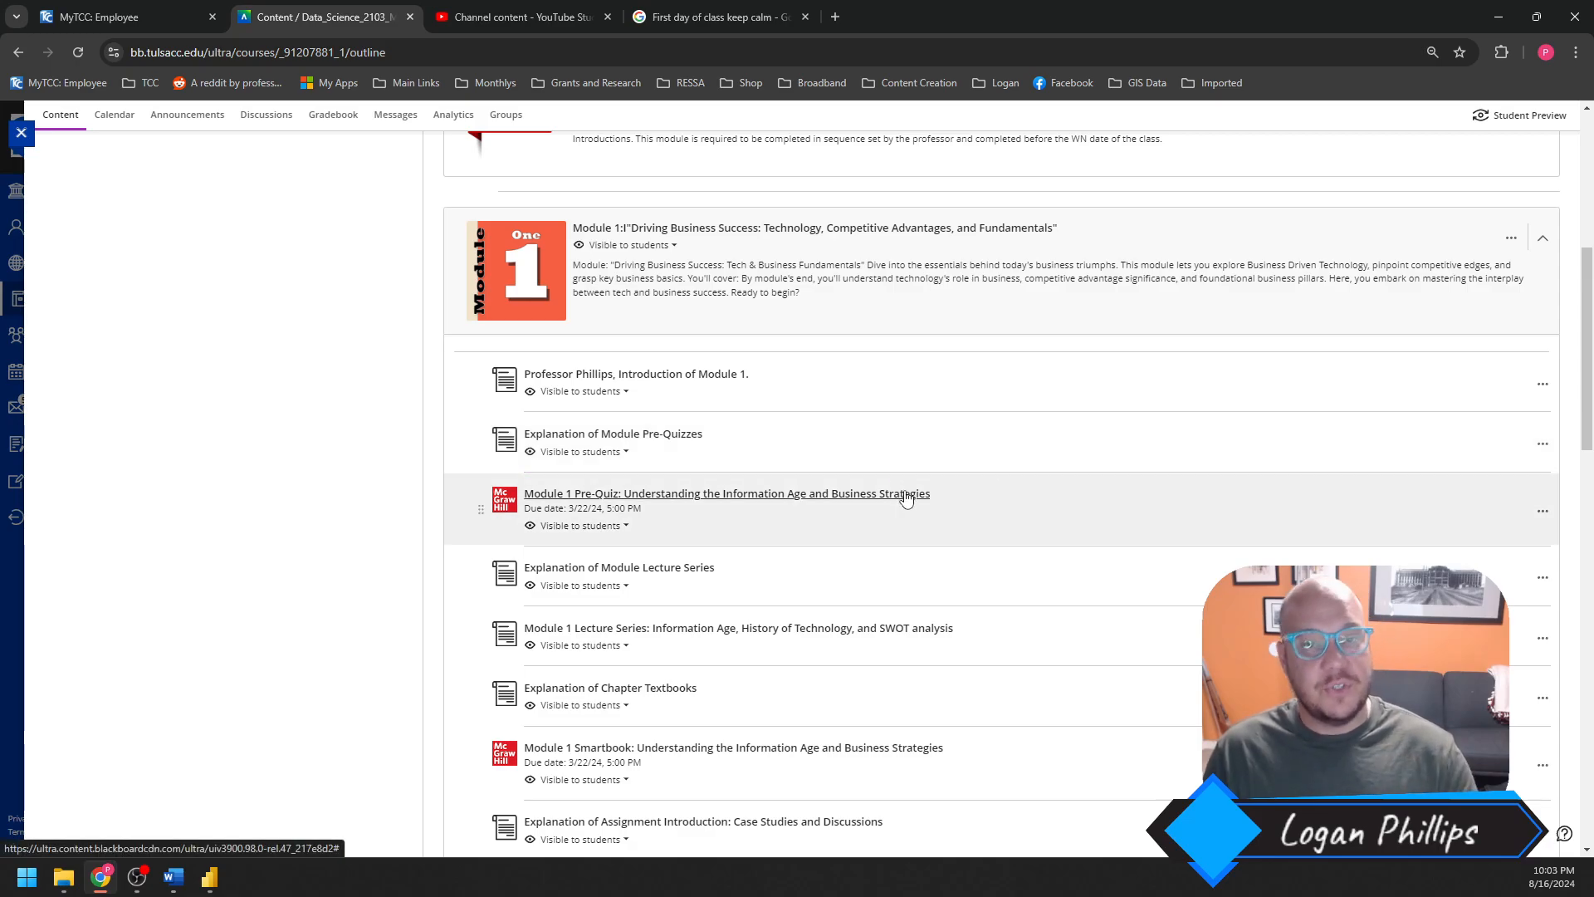
mouse_move(886, 485)
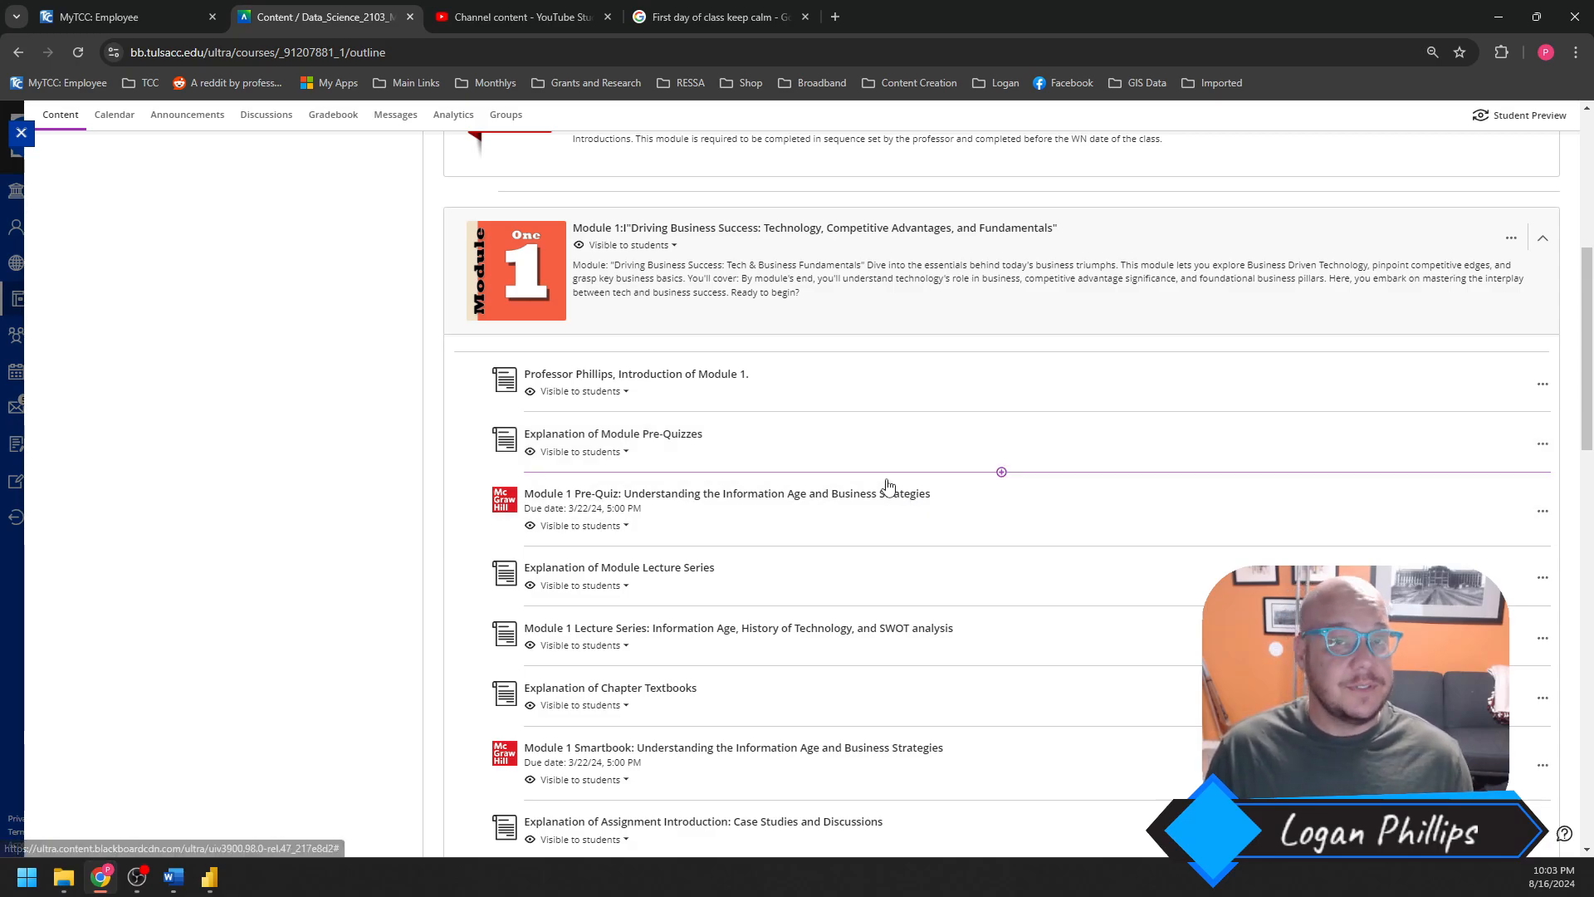
mouse_move(893, 508)
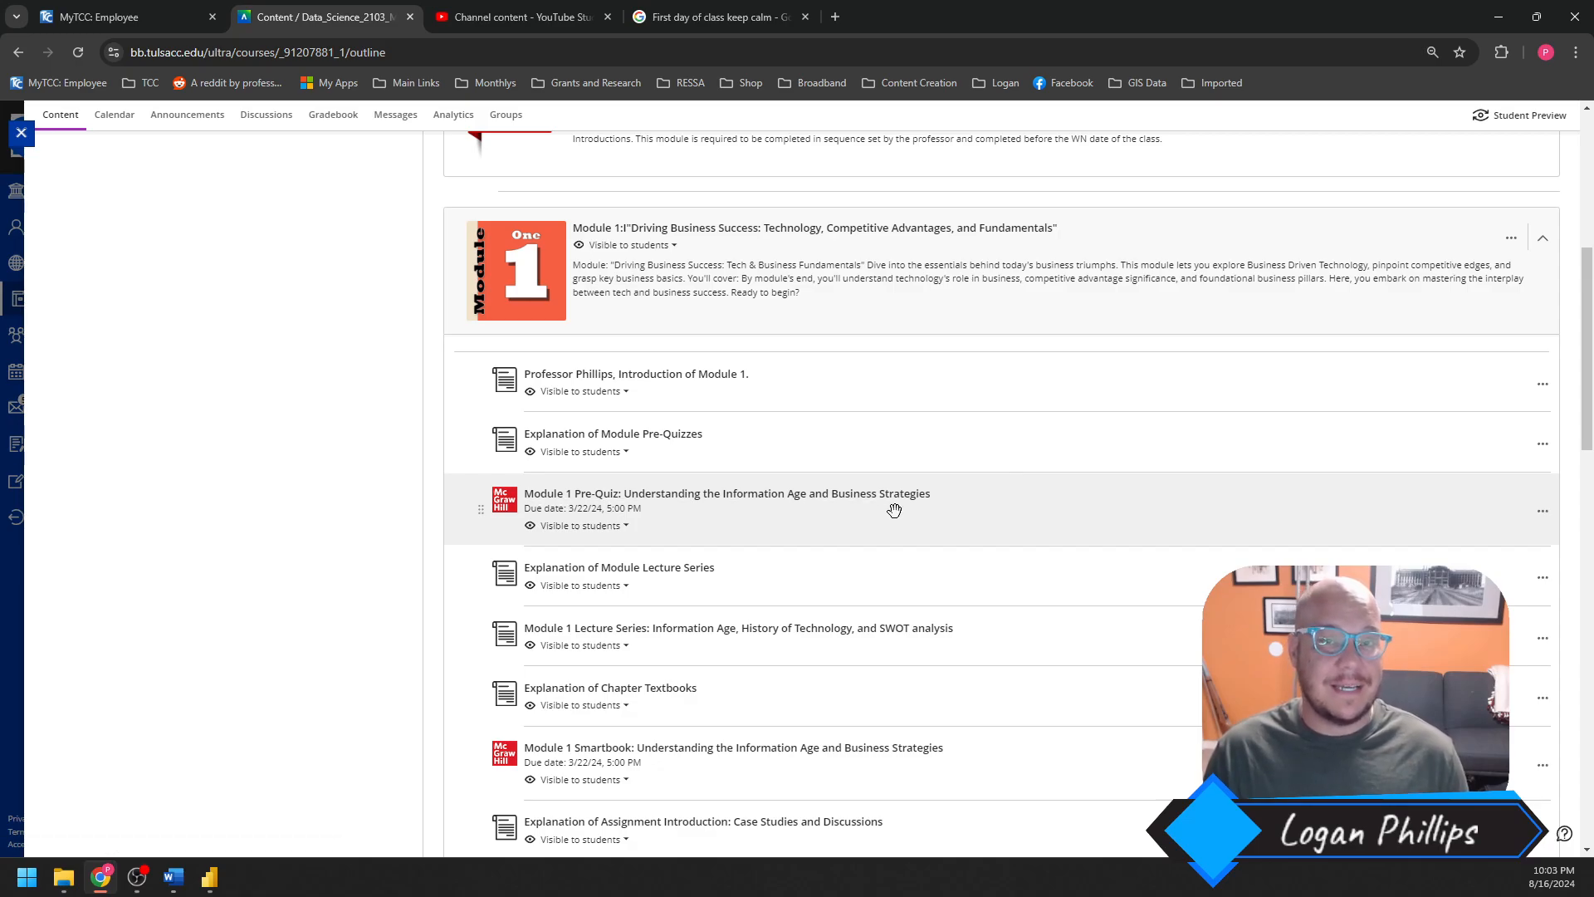
mouse_move(982, 502)
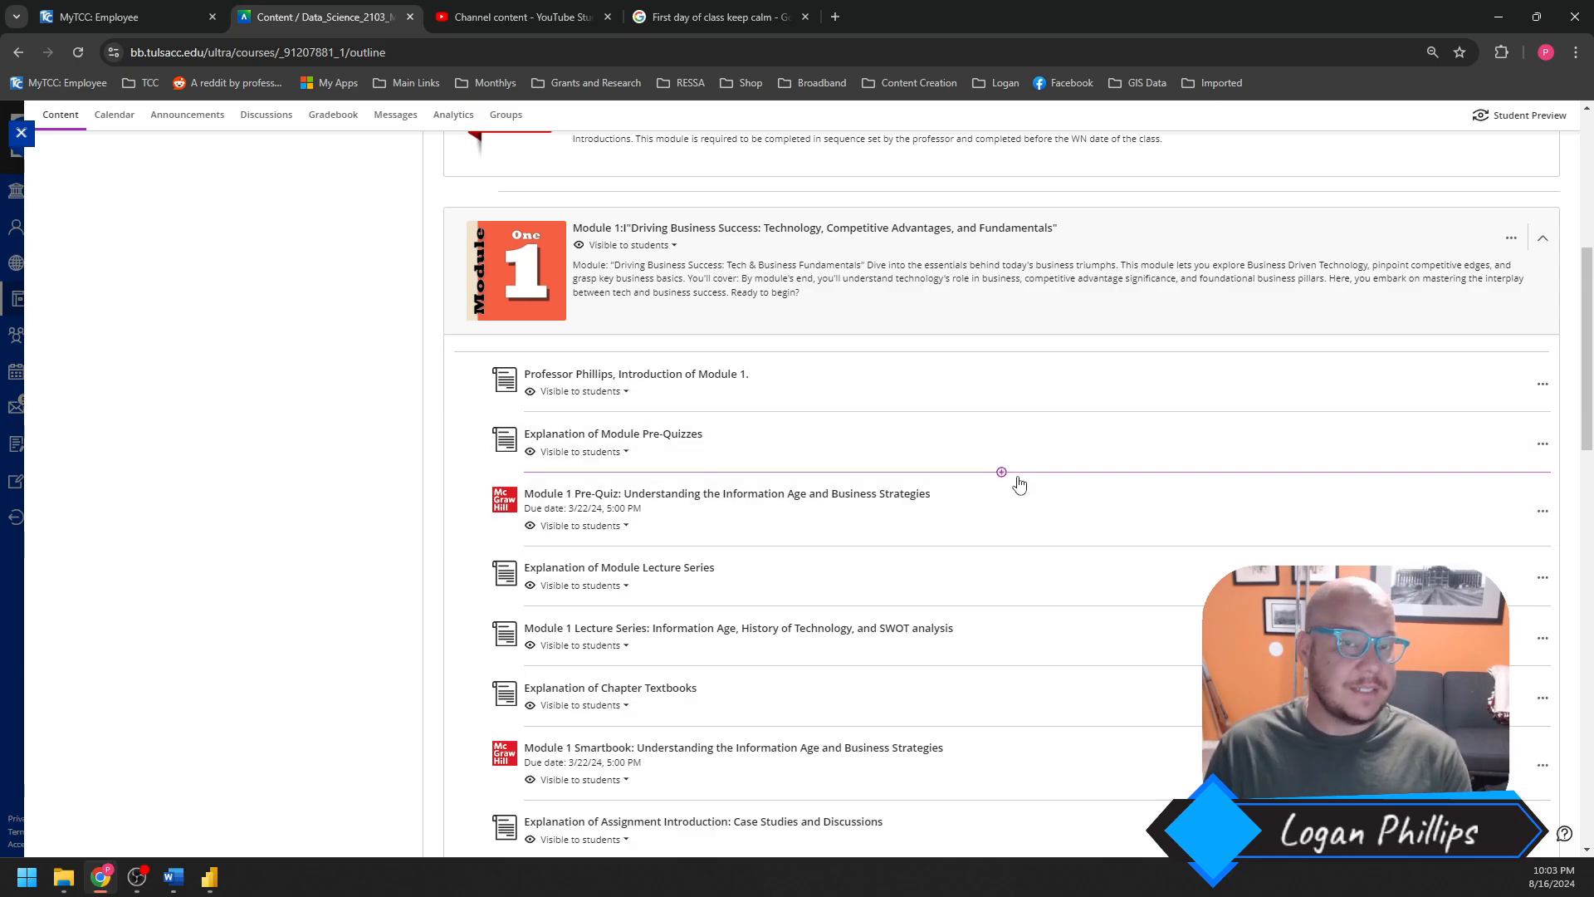
mouse_move(1039, 437)
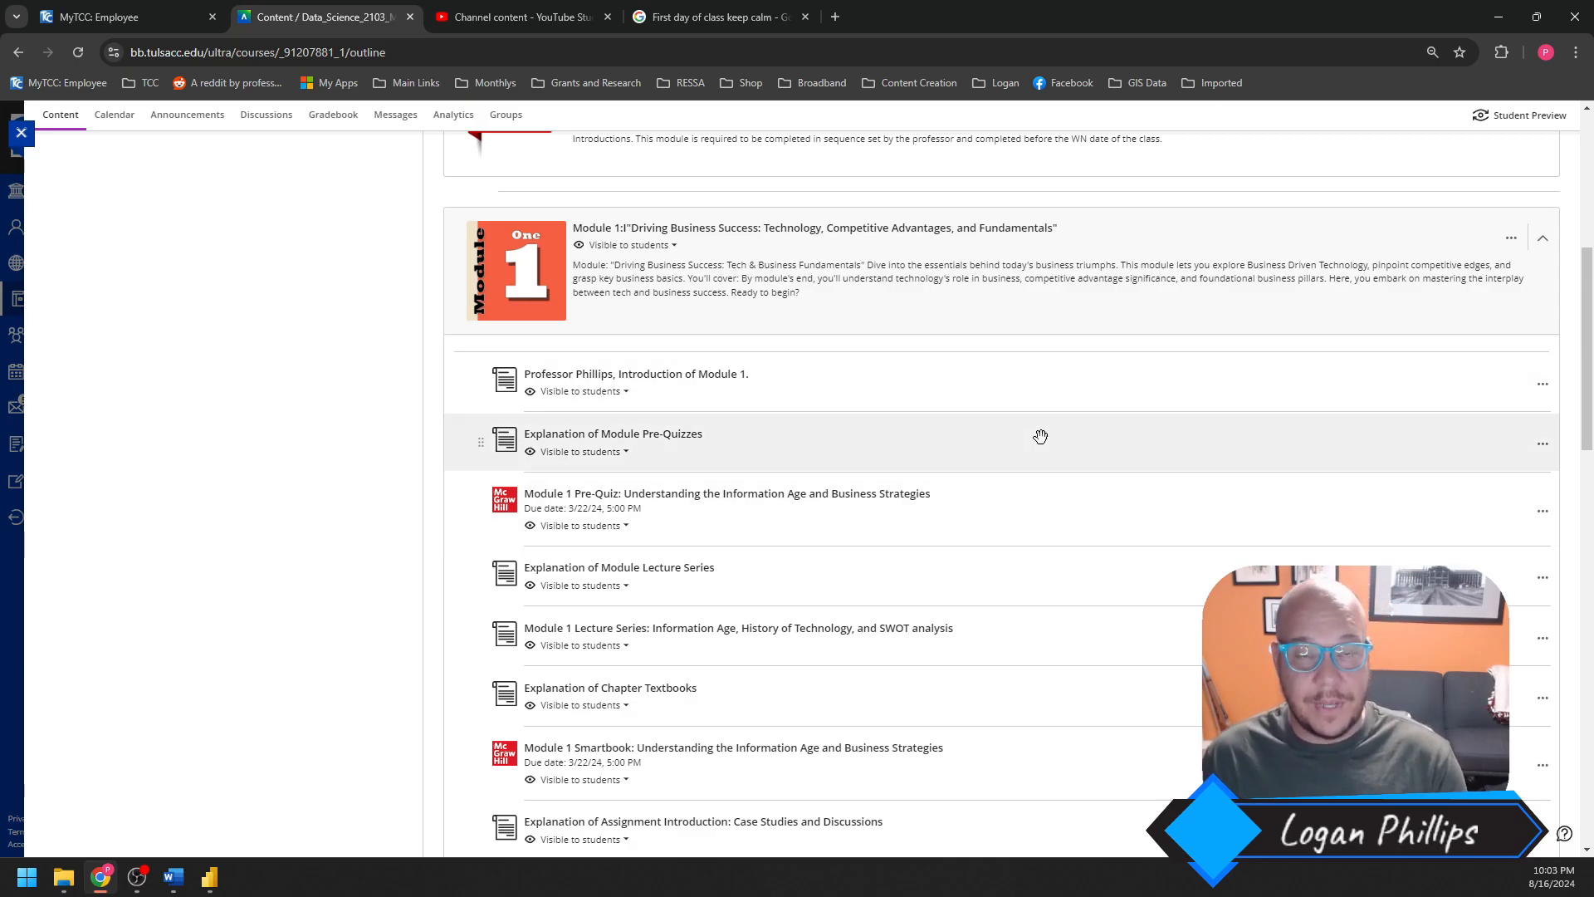
mouse_move(1004, 383)
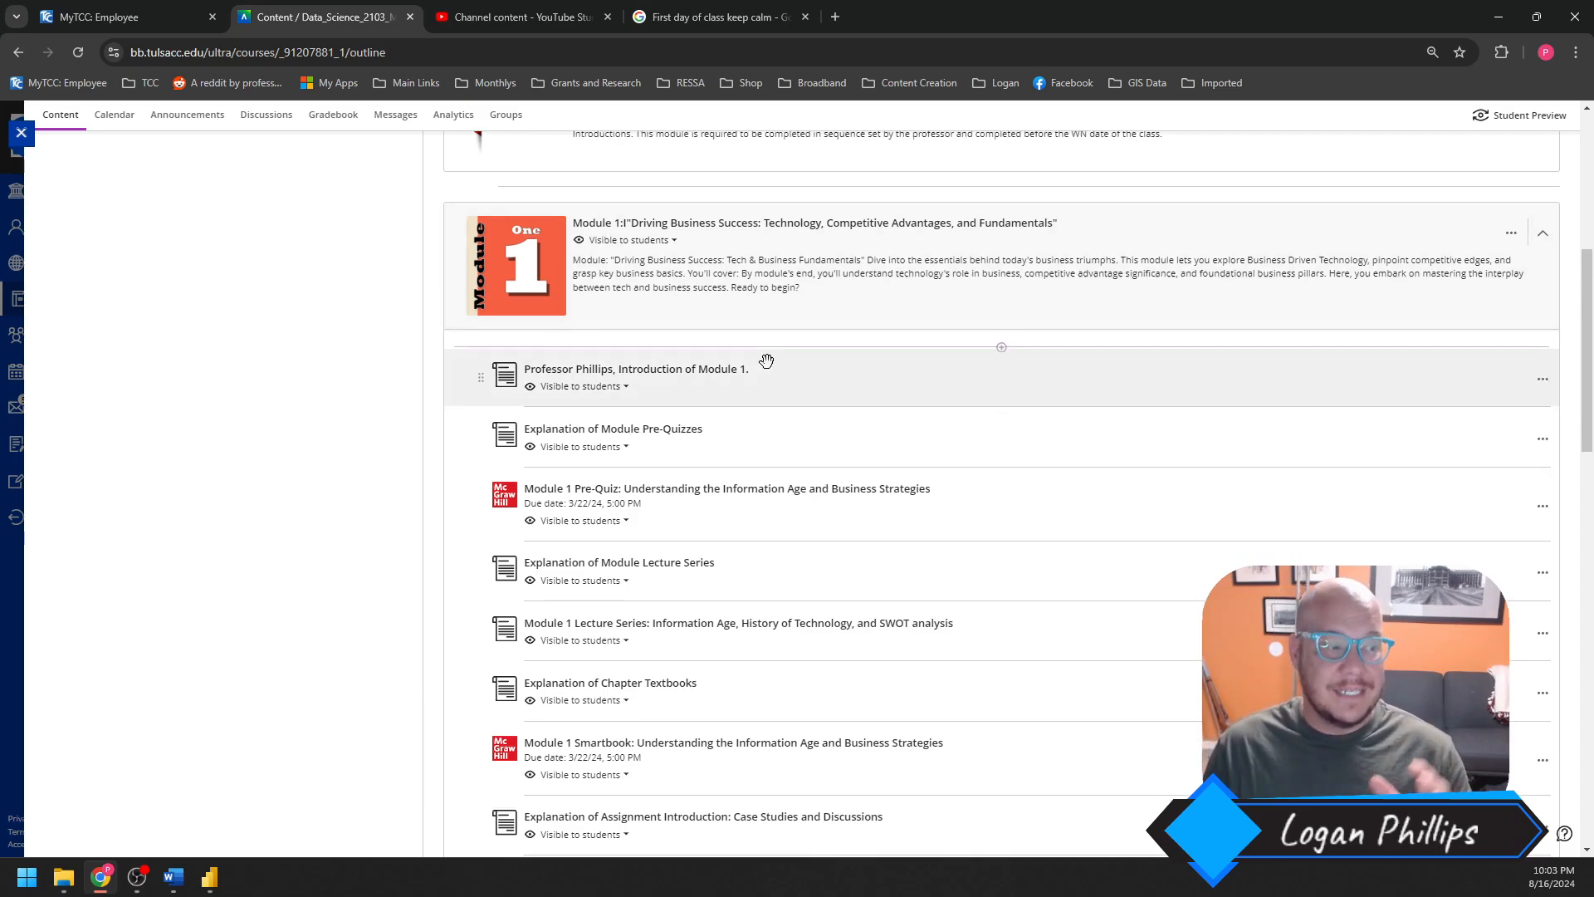
scroll("down", 3)
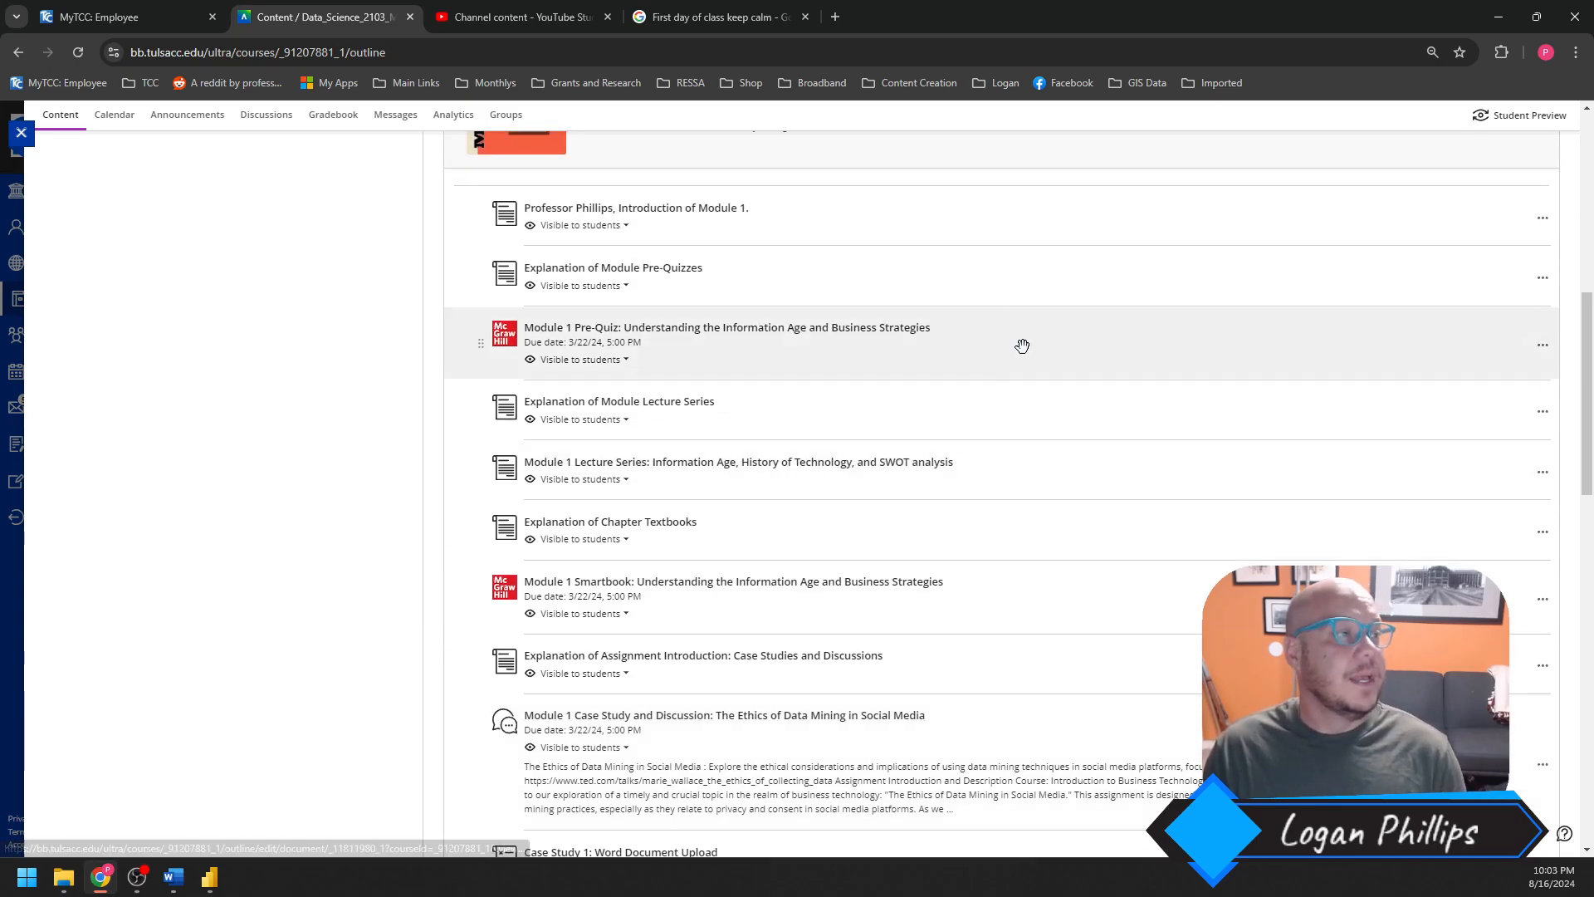
mouse_move(1062, 346)
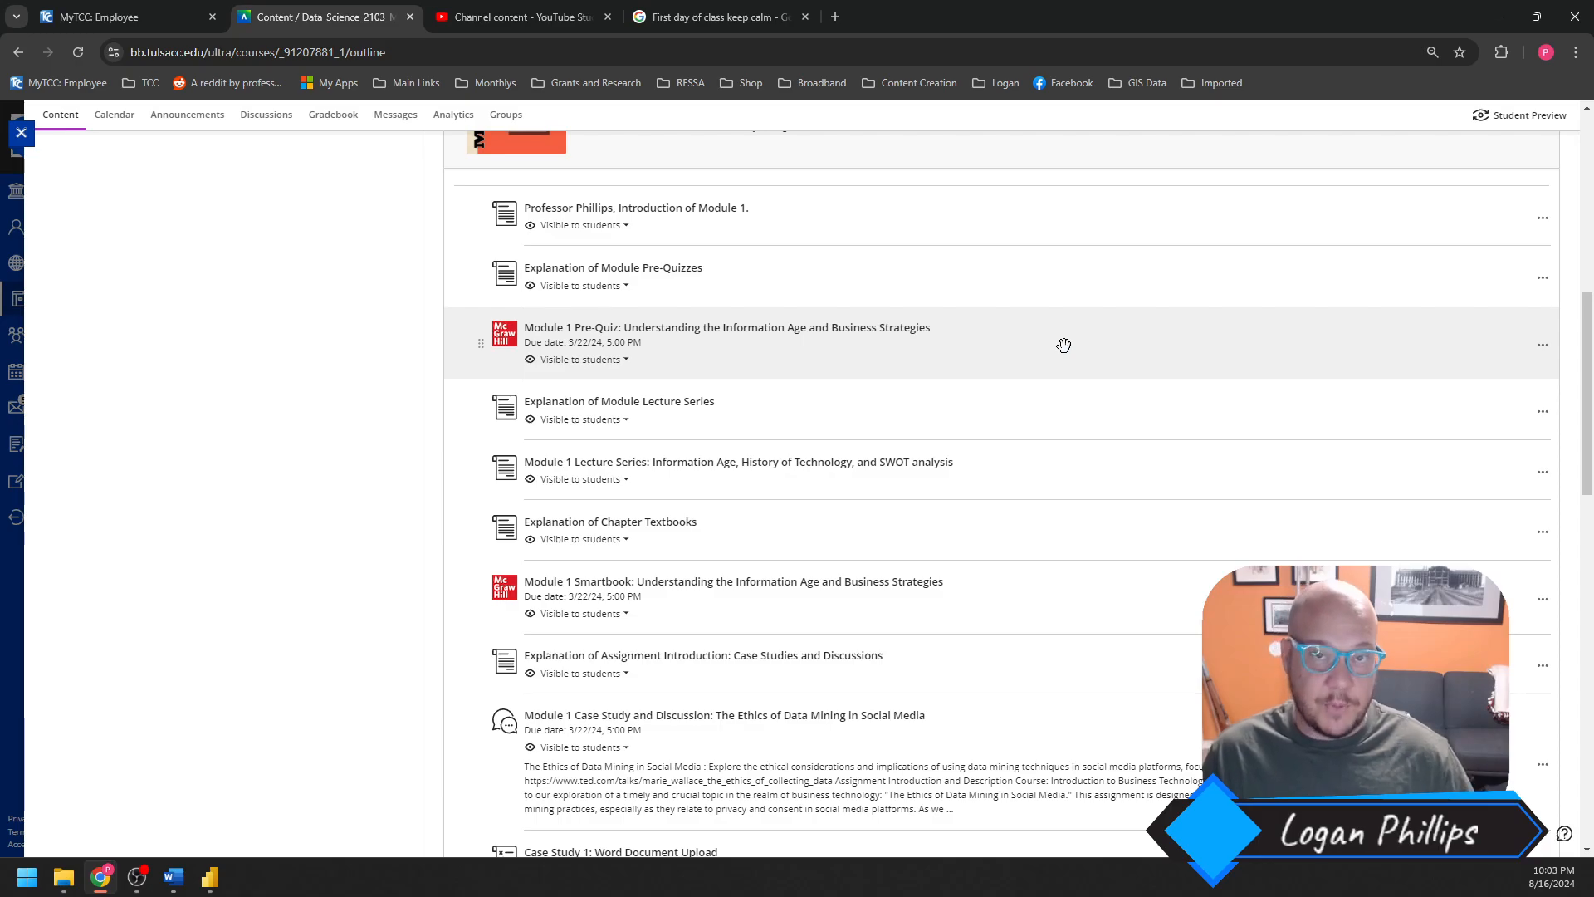
scroll("down", 3)
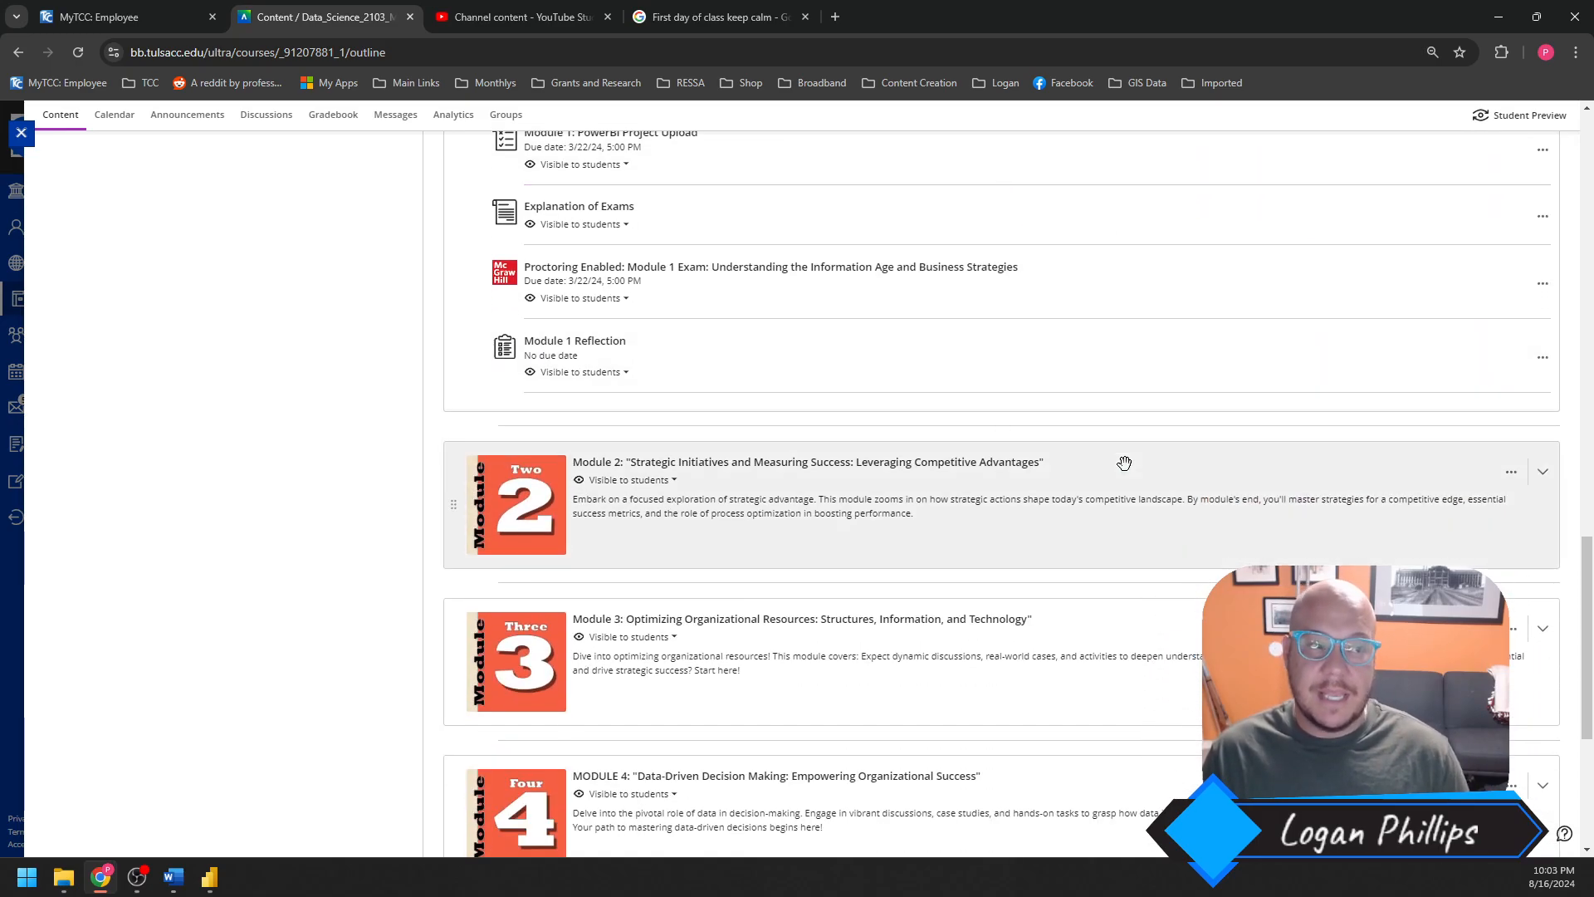
Expand Module 2 and review its pre-quiz, case study, Power BI project, exam and reflection items.
scroll("down", 3)
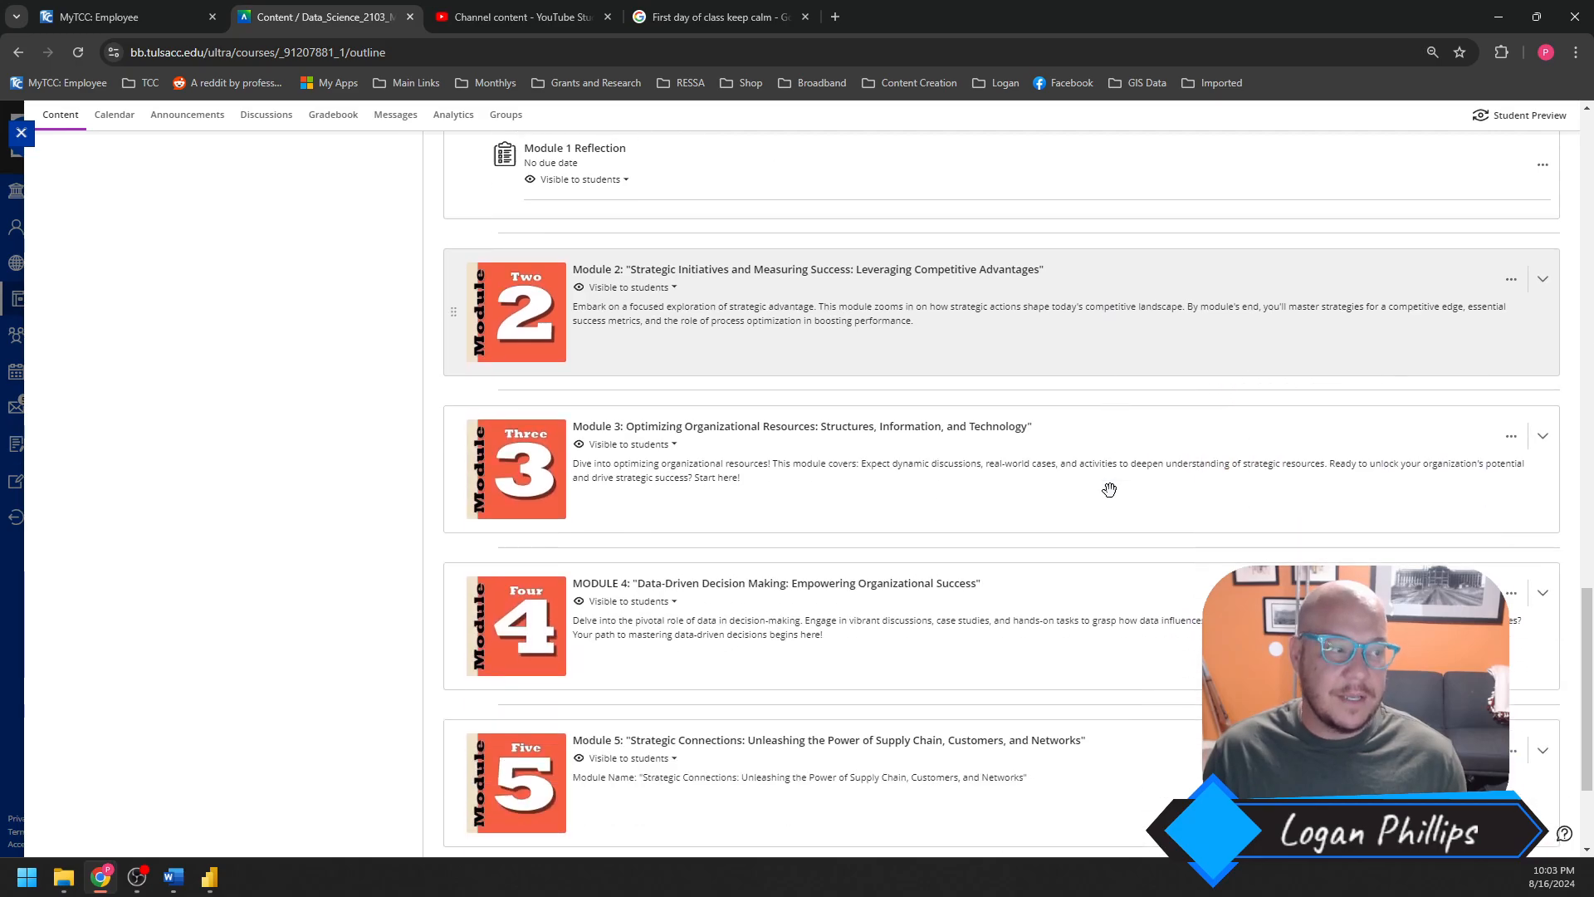
left_click(1541, 279)
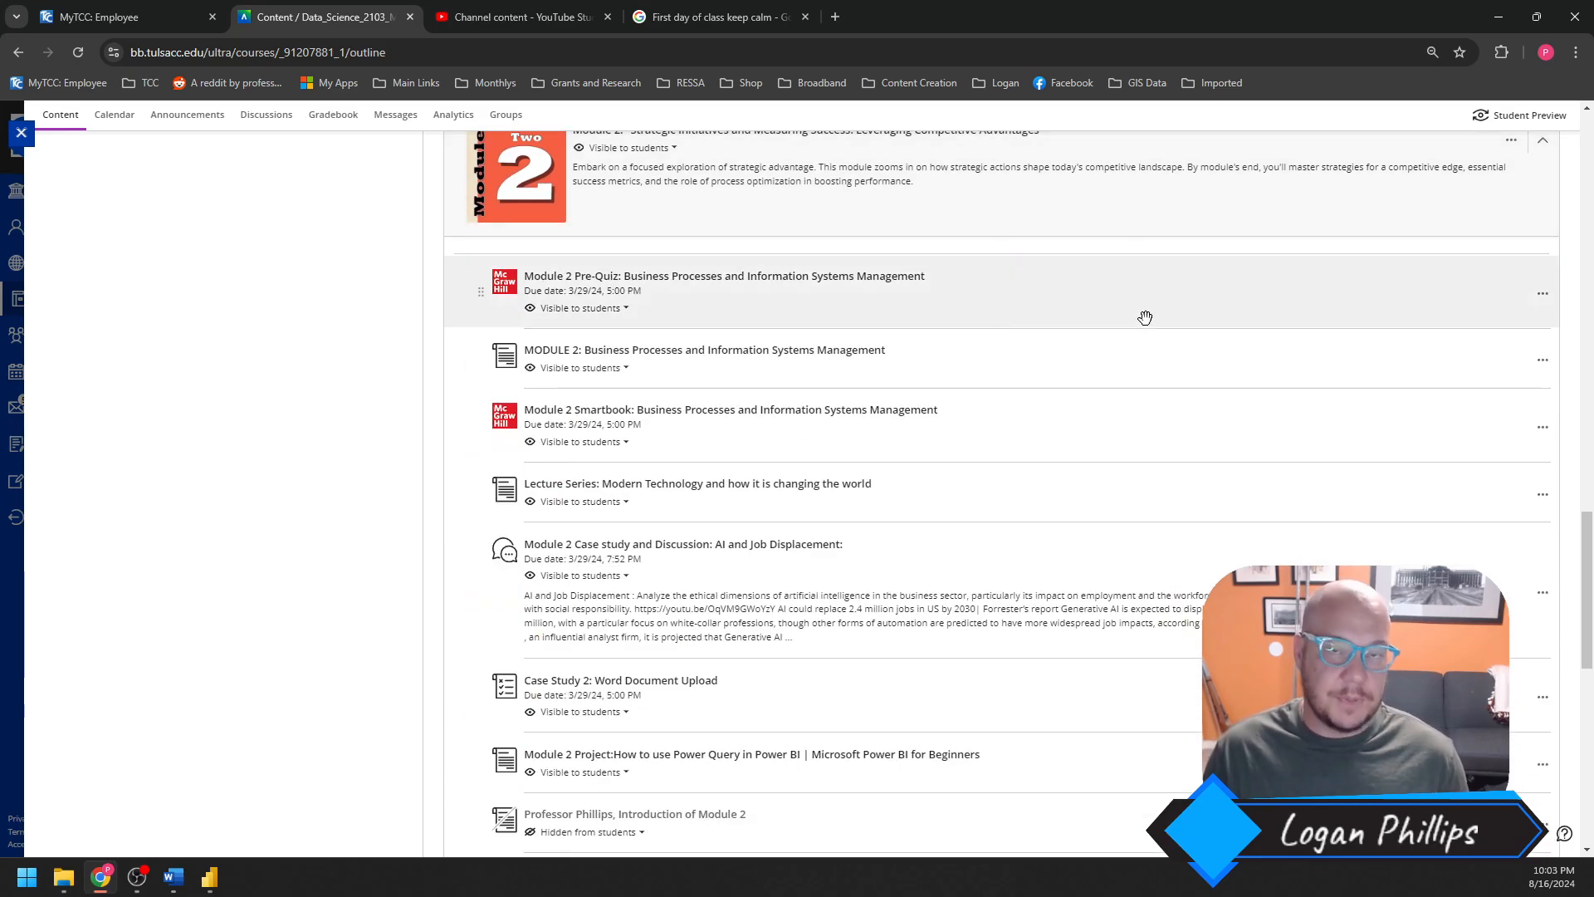
mouse_move(1262, 423)
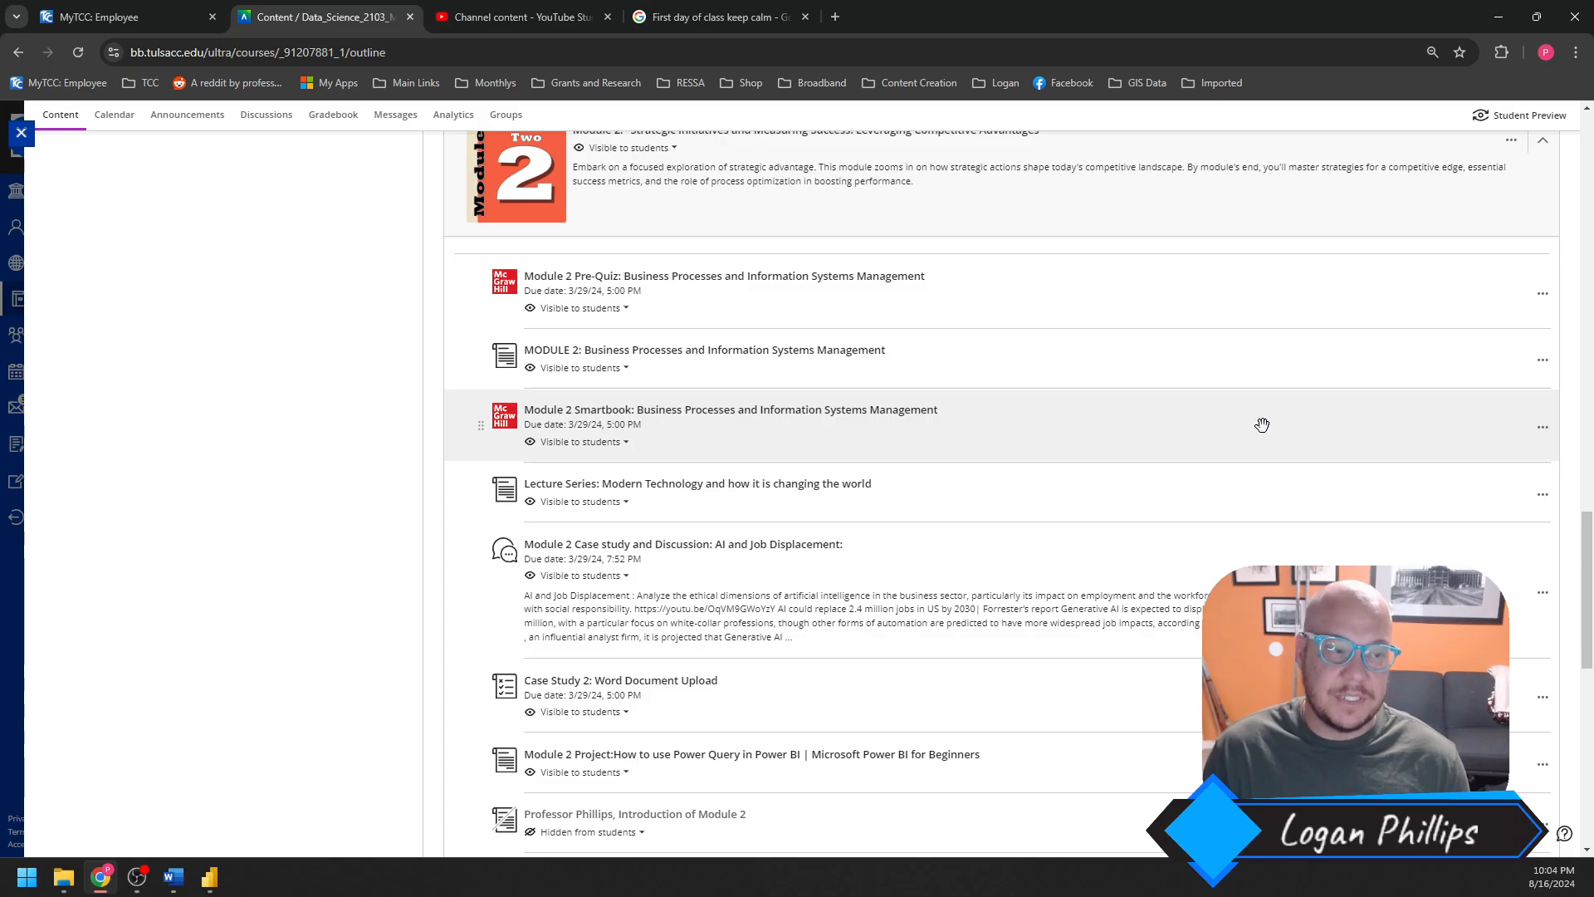
mouse_move(1288, 412)
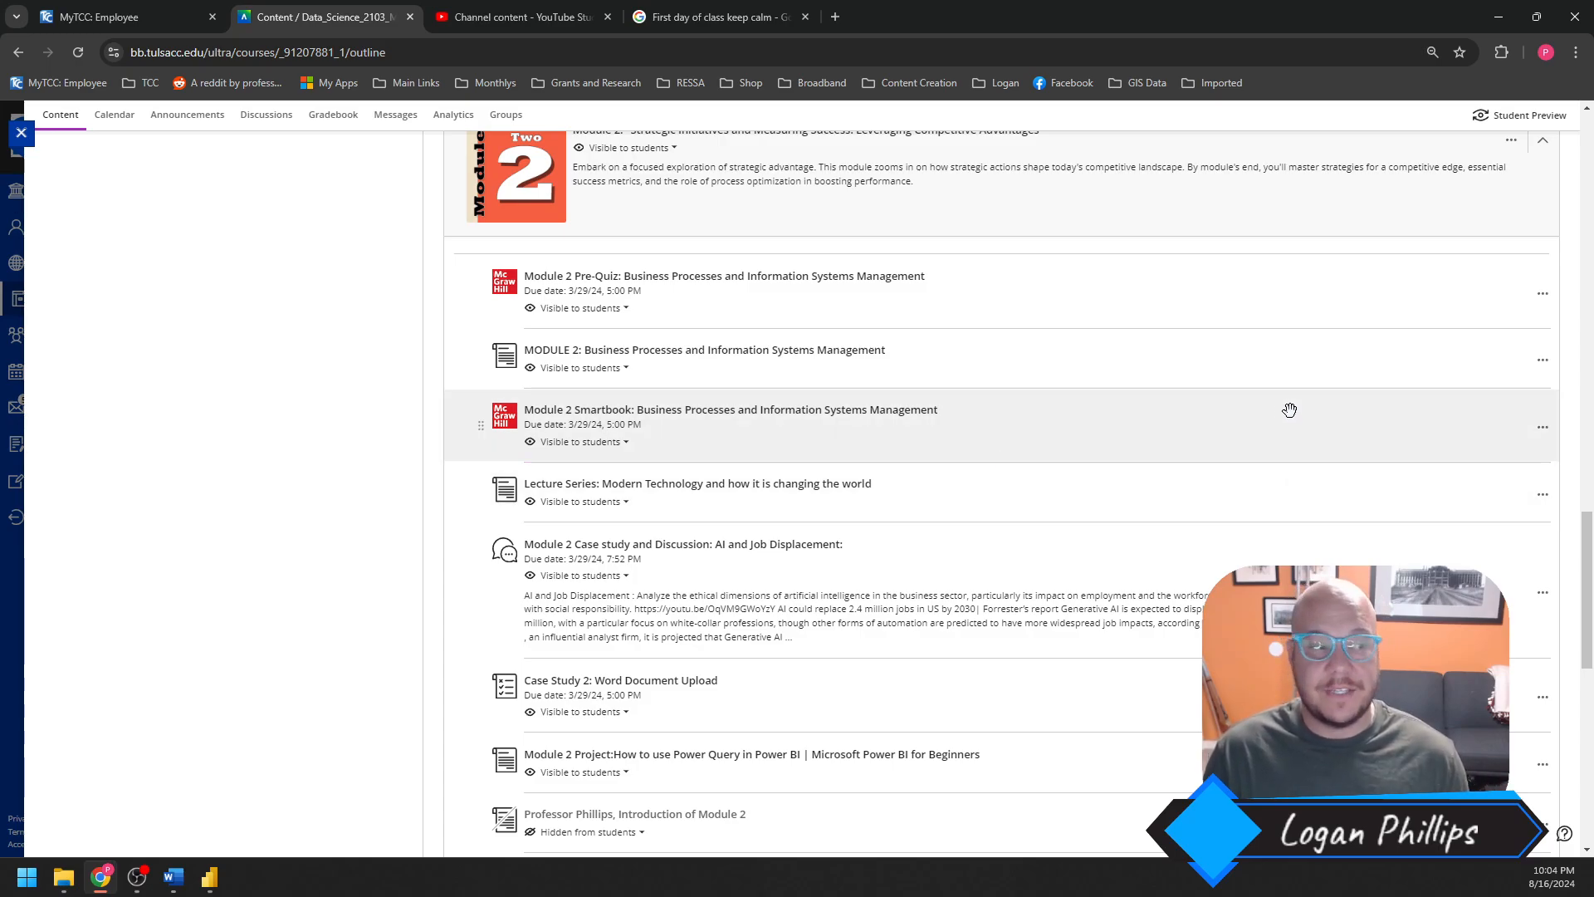
scroll("down", 3)
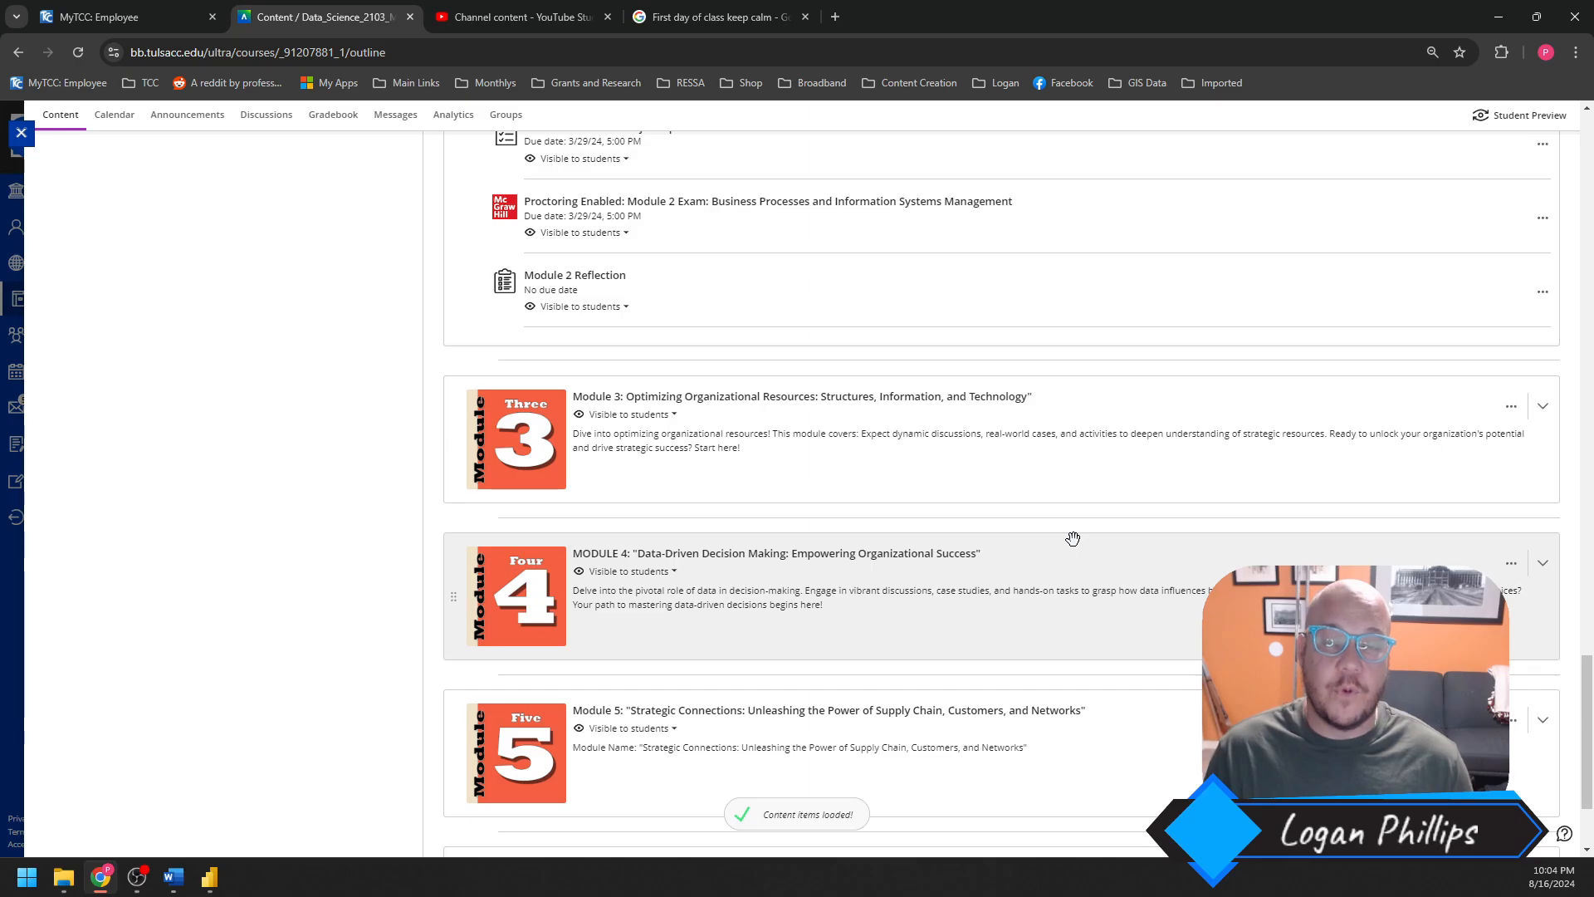
mouse_move(1256, 533)
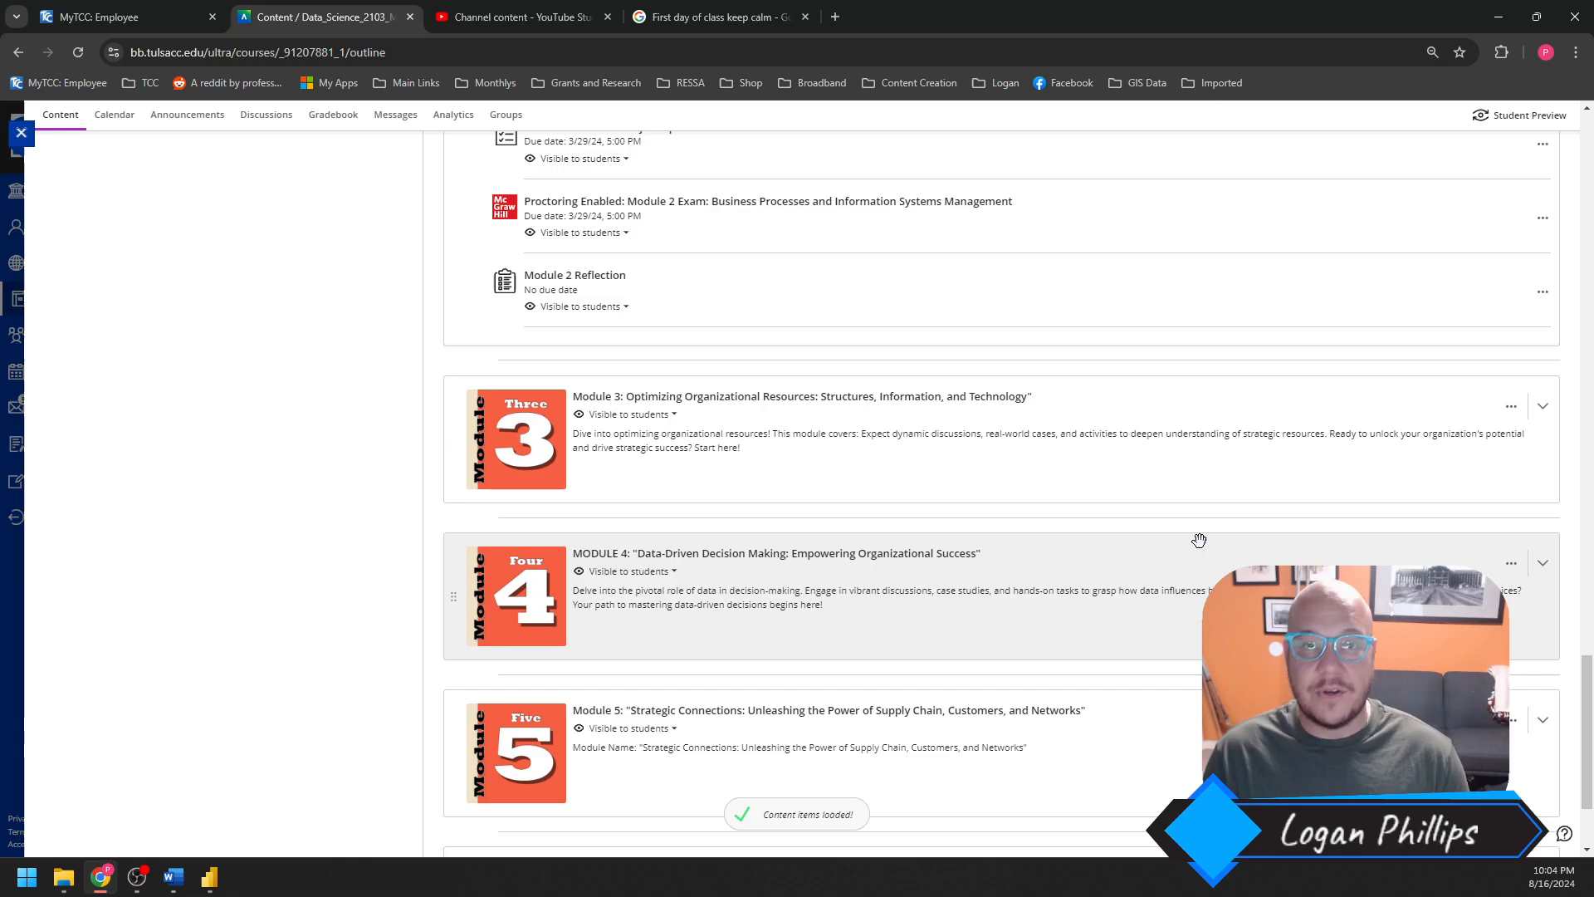
scroll("up", 3)
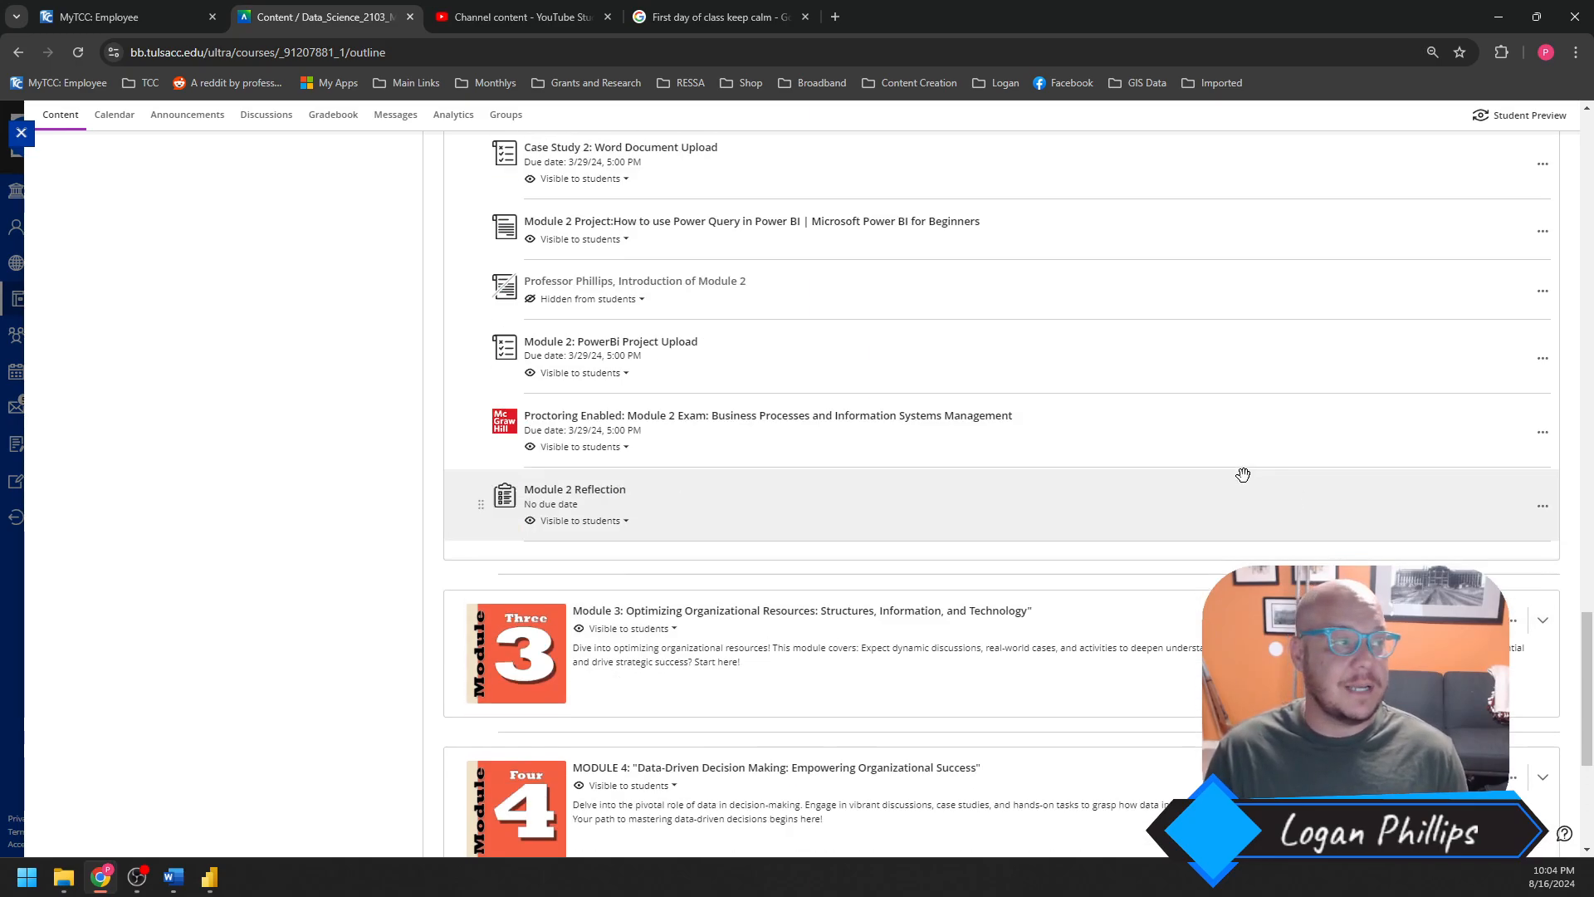
scroll("up", 3)
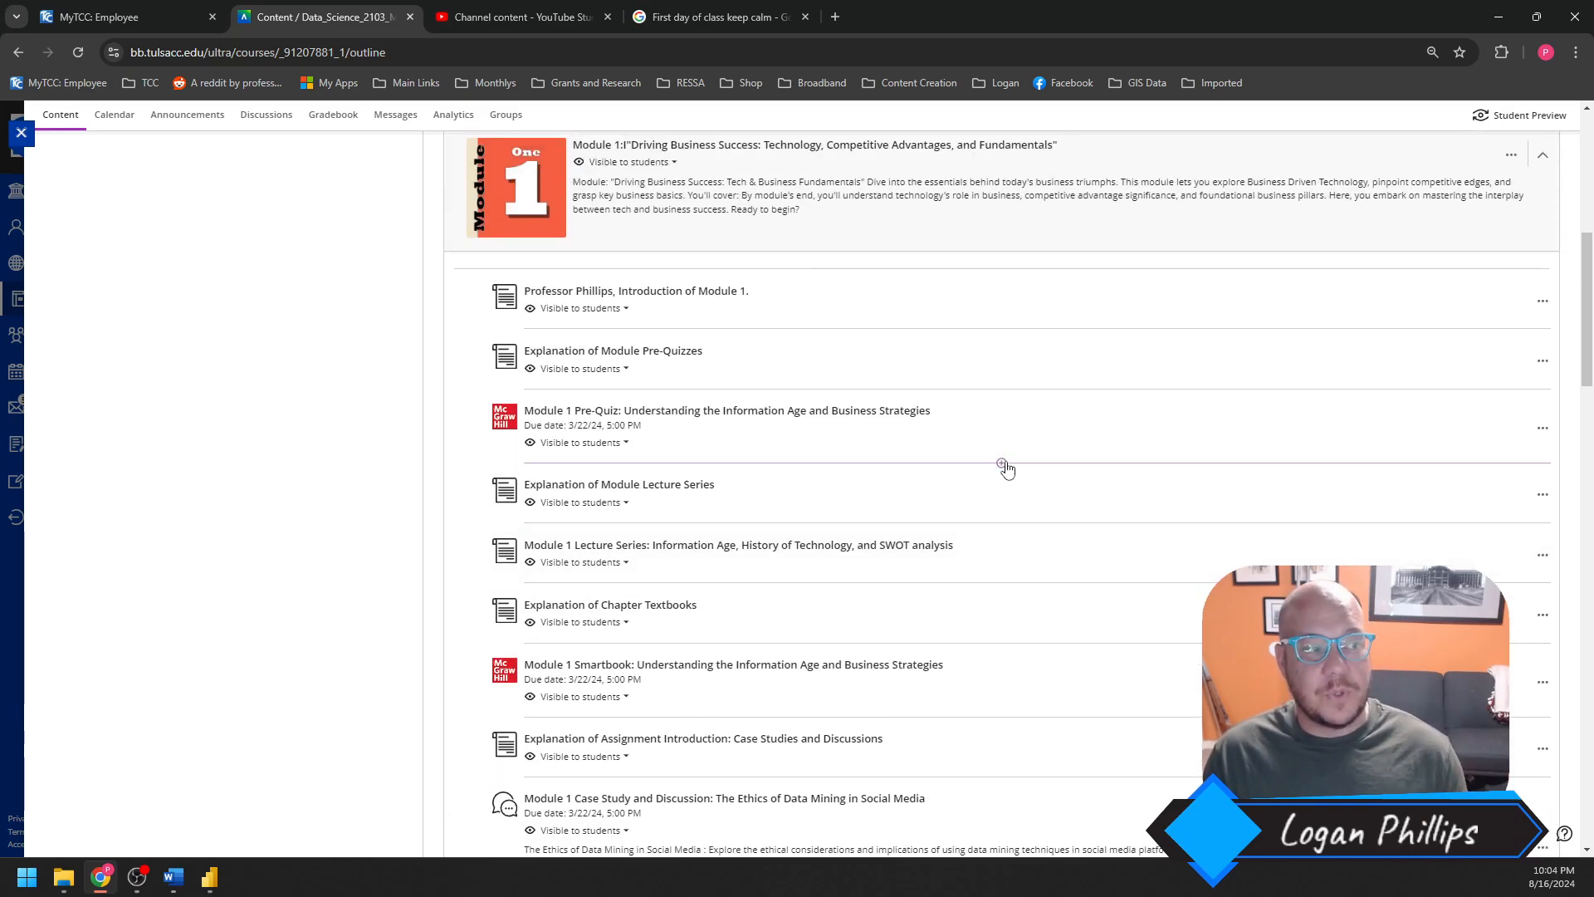
scroll("down", 3)
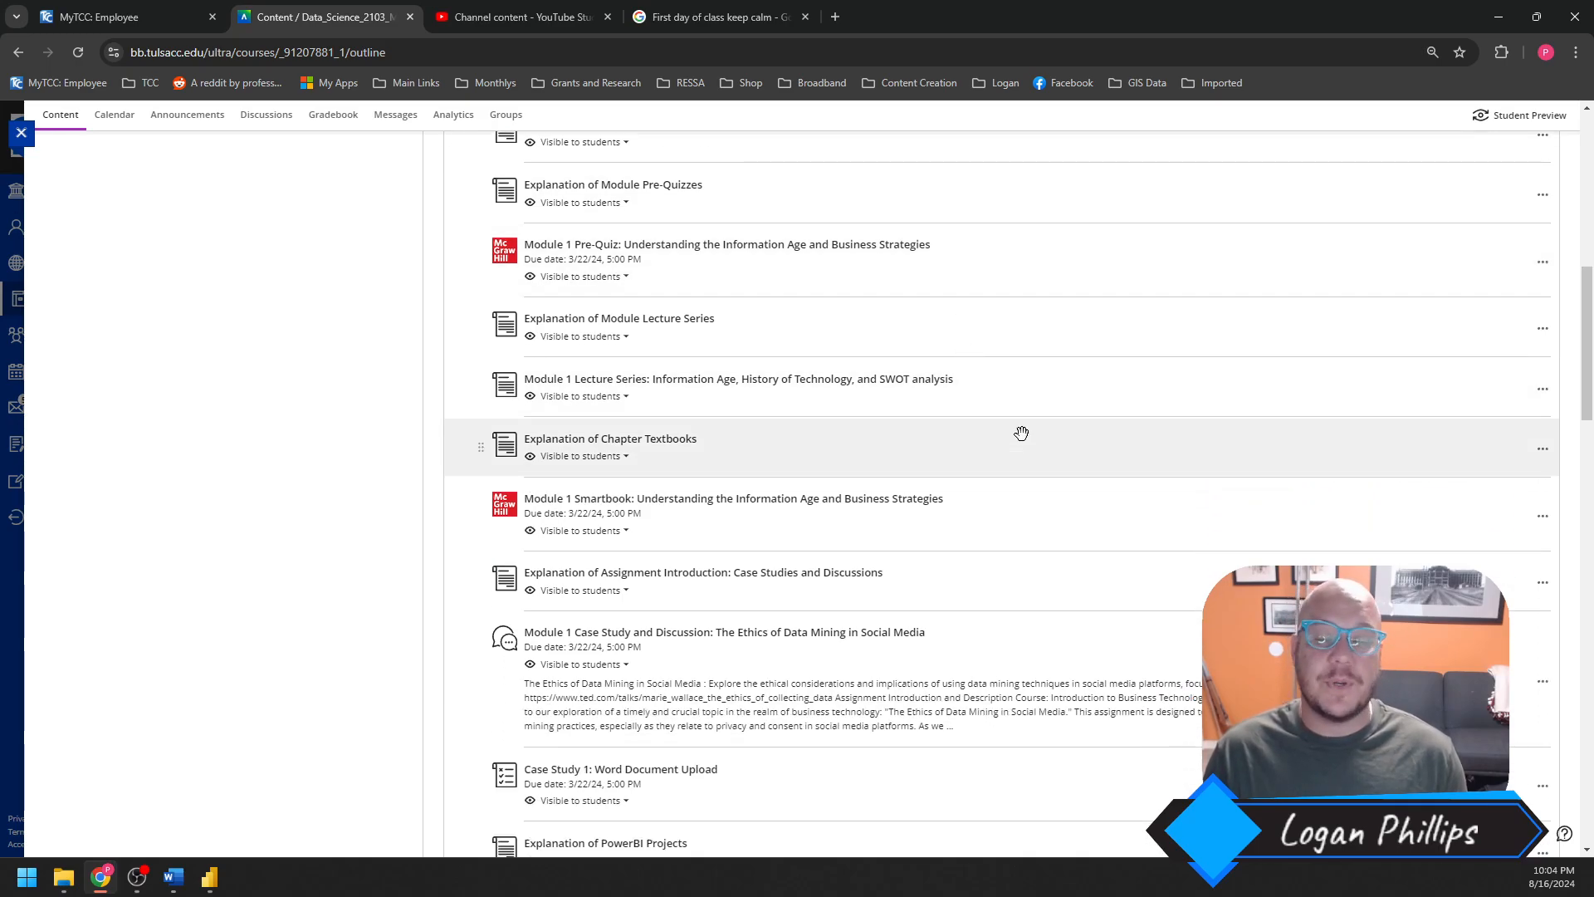
mouse_move(1008, 324)
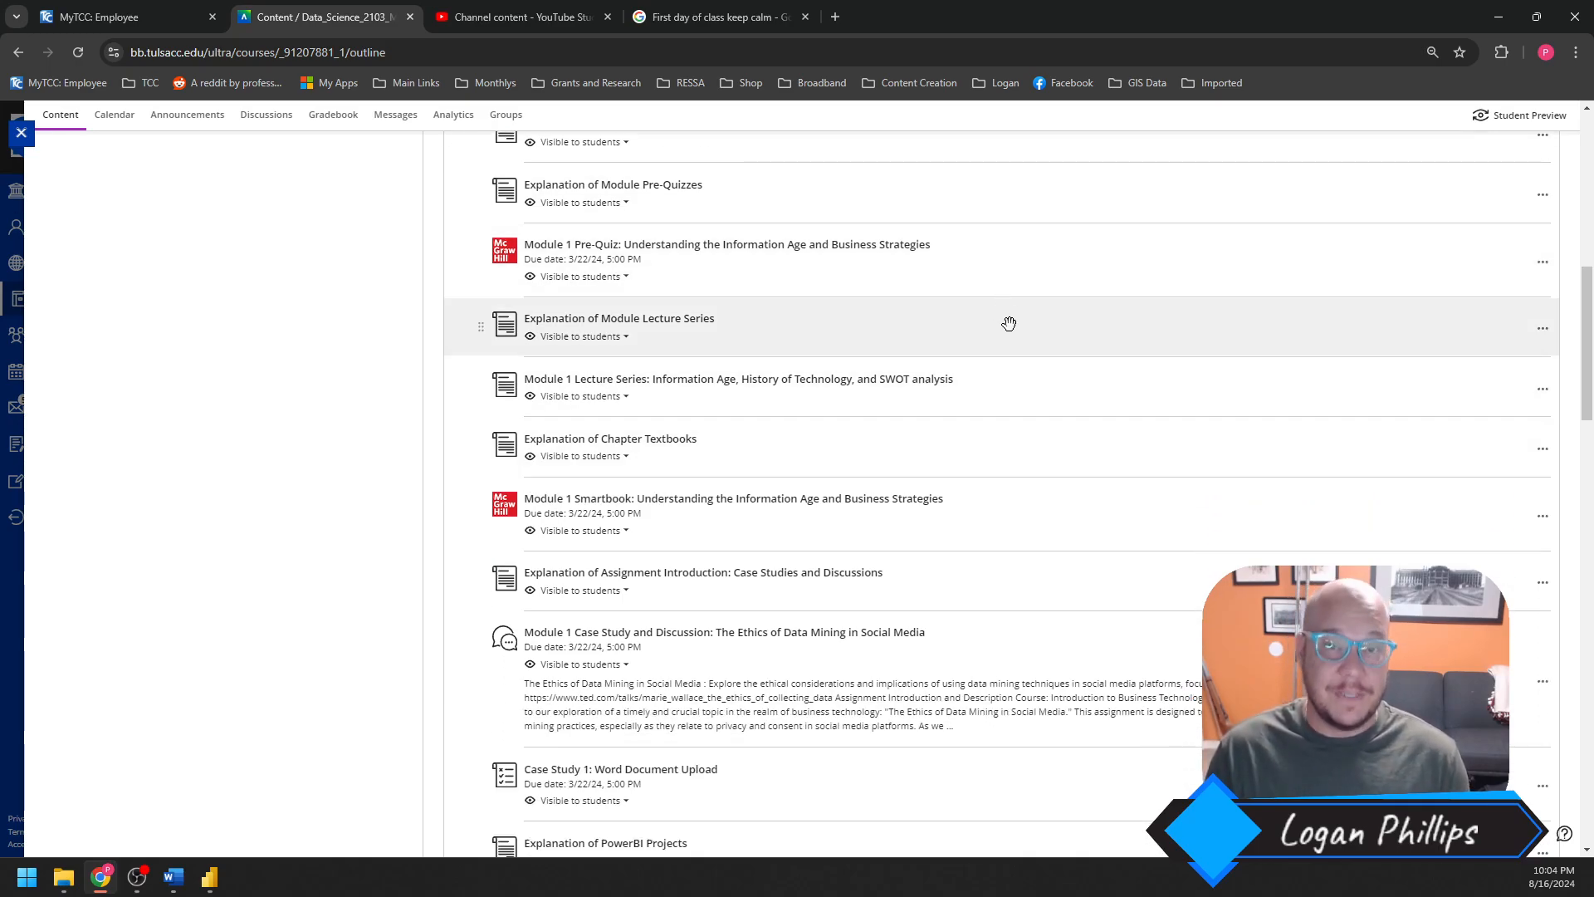
mouse_move(961, 382)
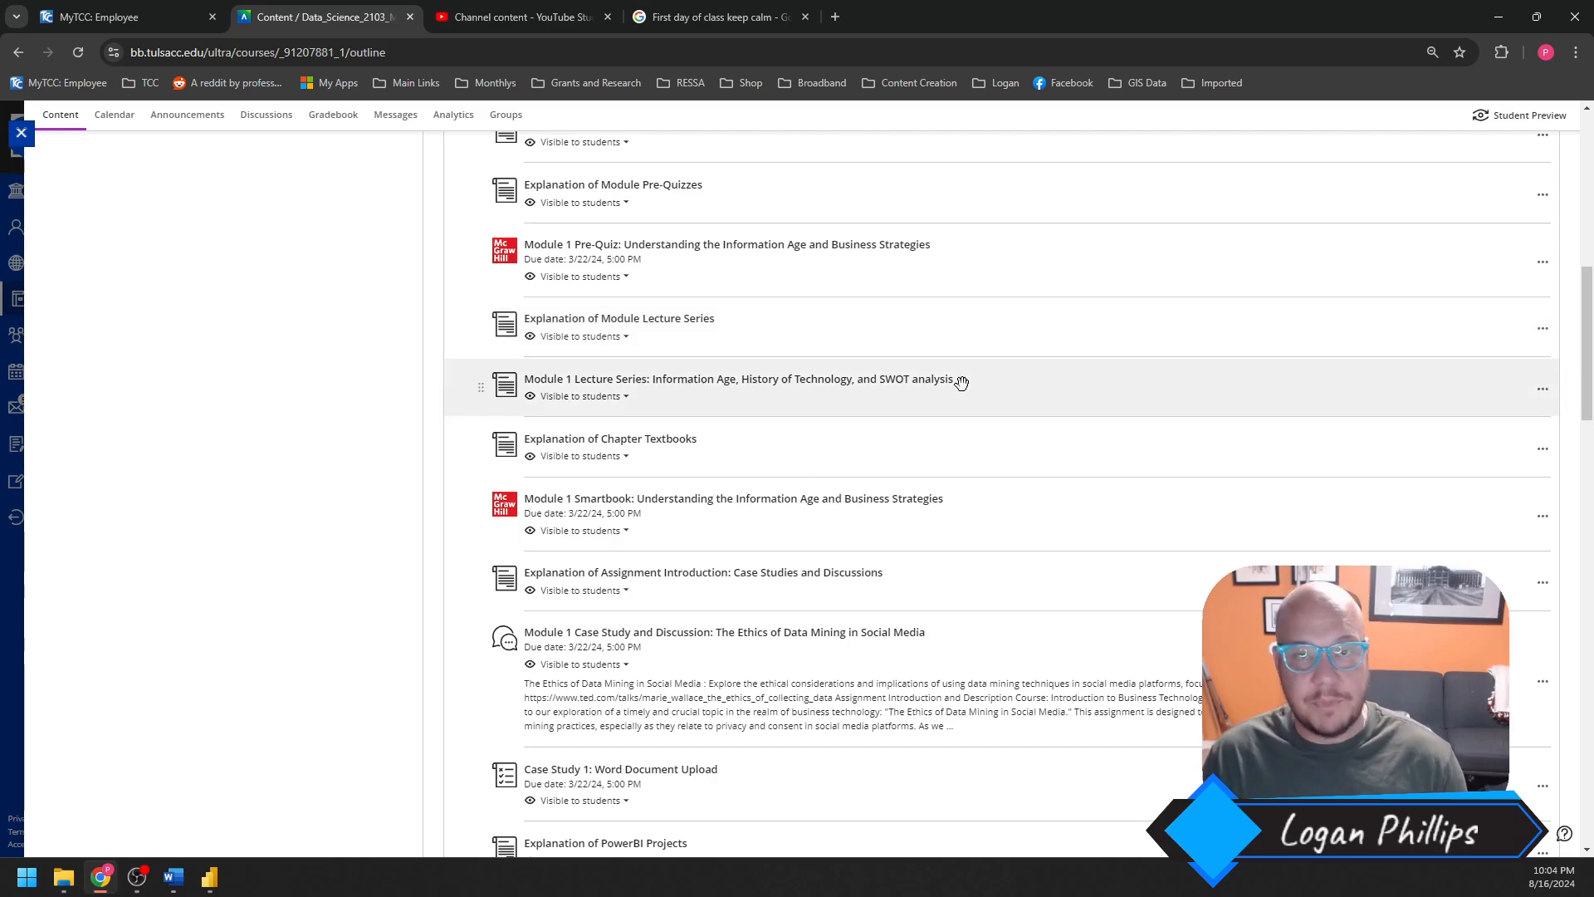
mouse_move(717, 321)
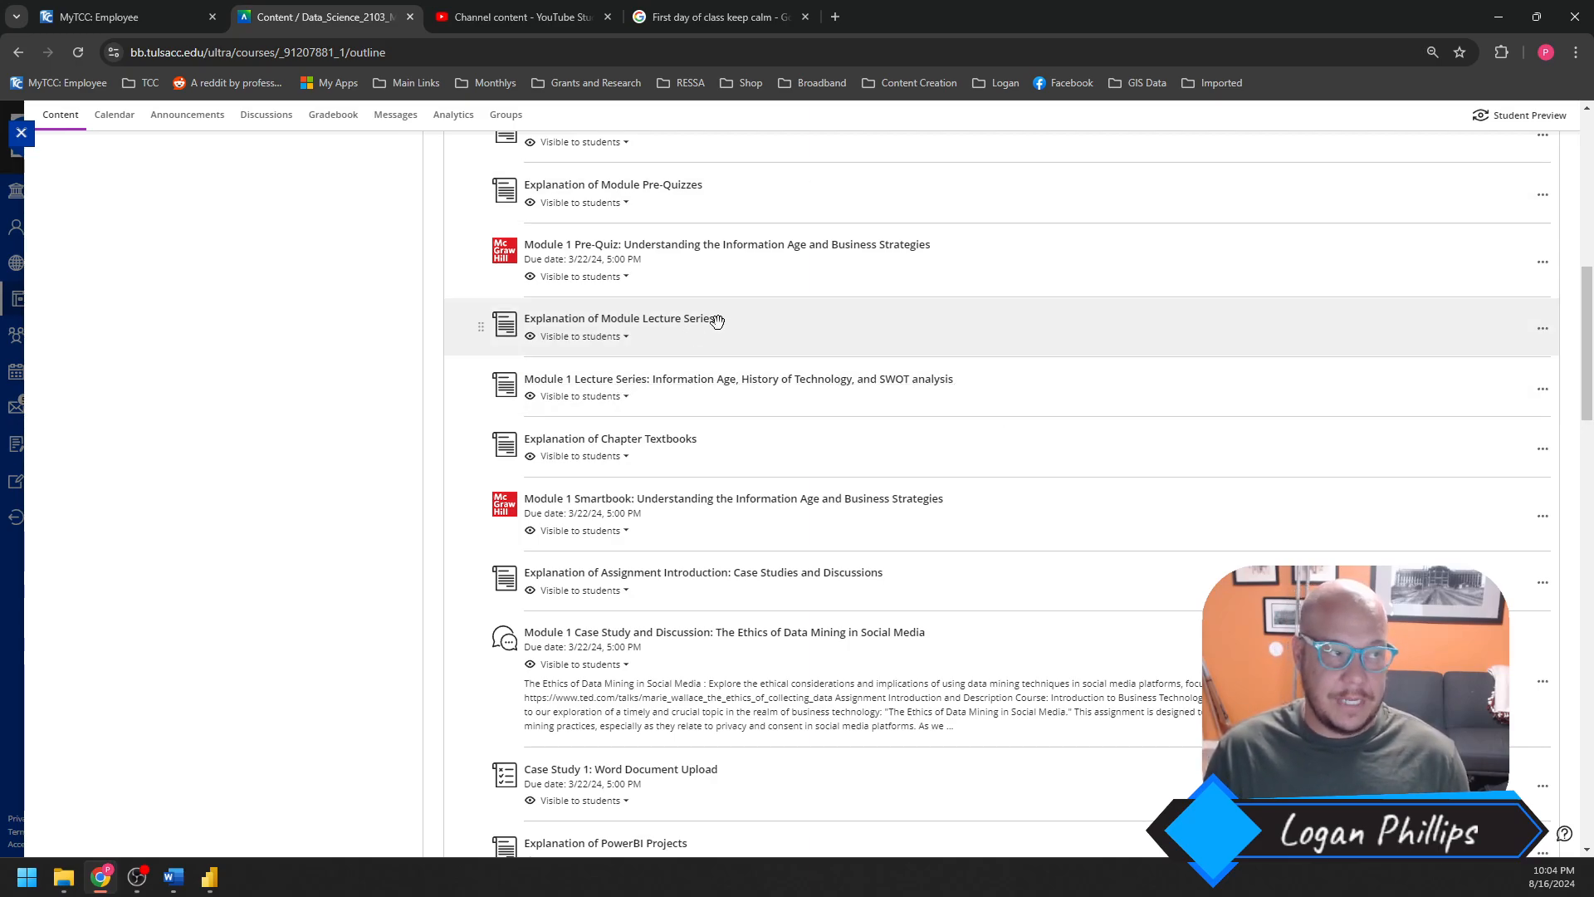
mouse_move(584, 340)
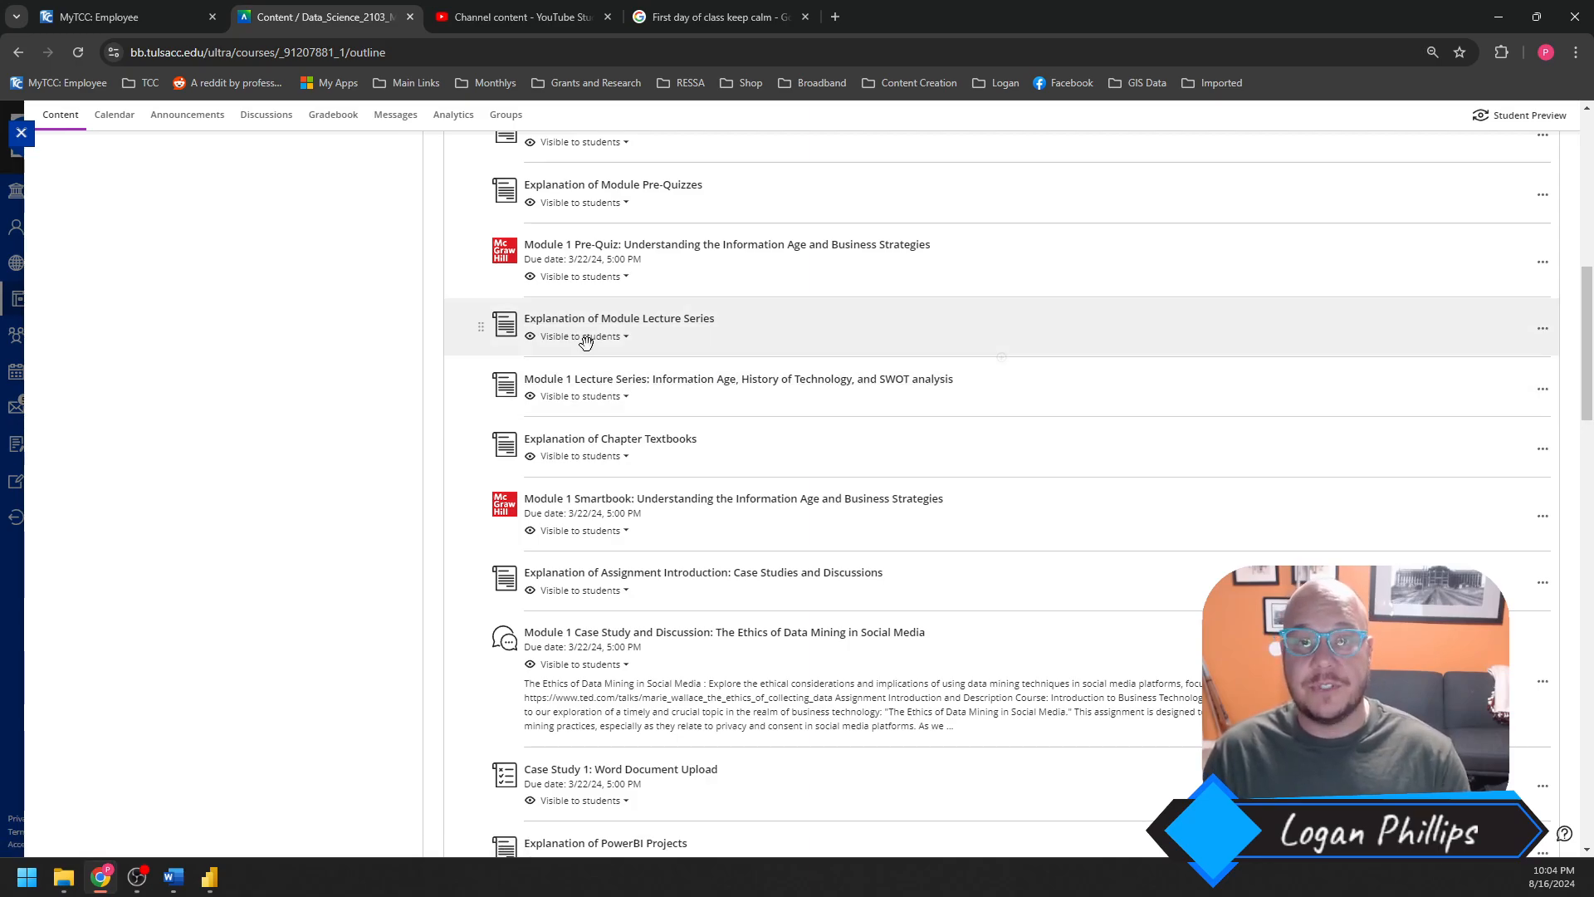
mouse_move(633, 384)
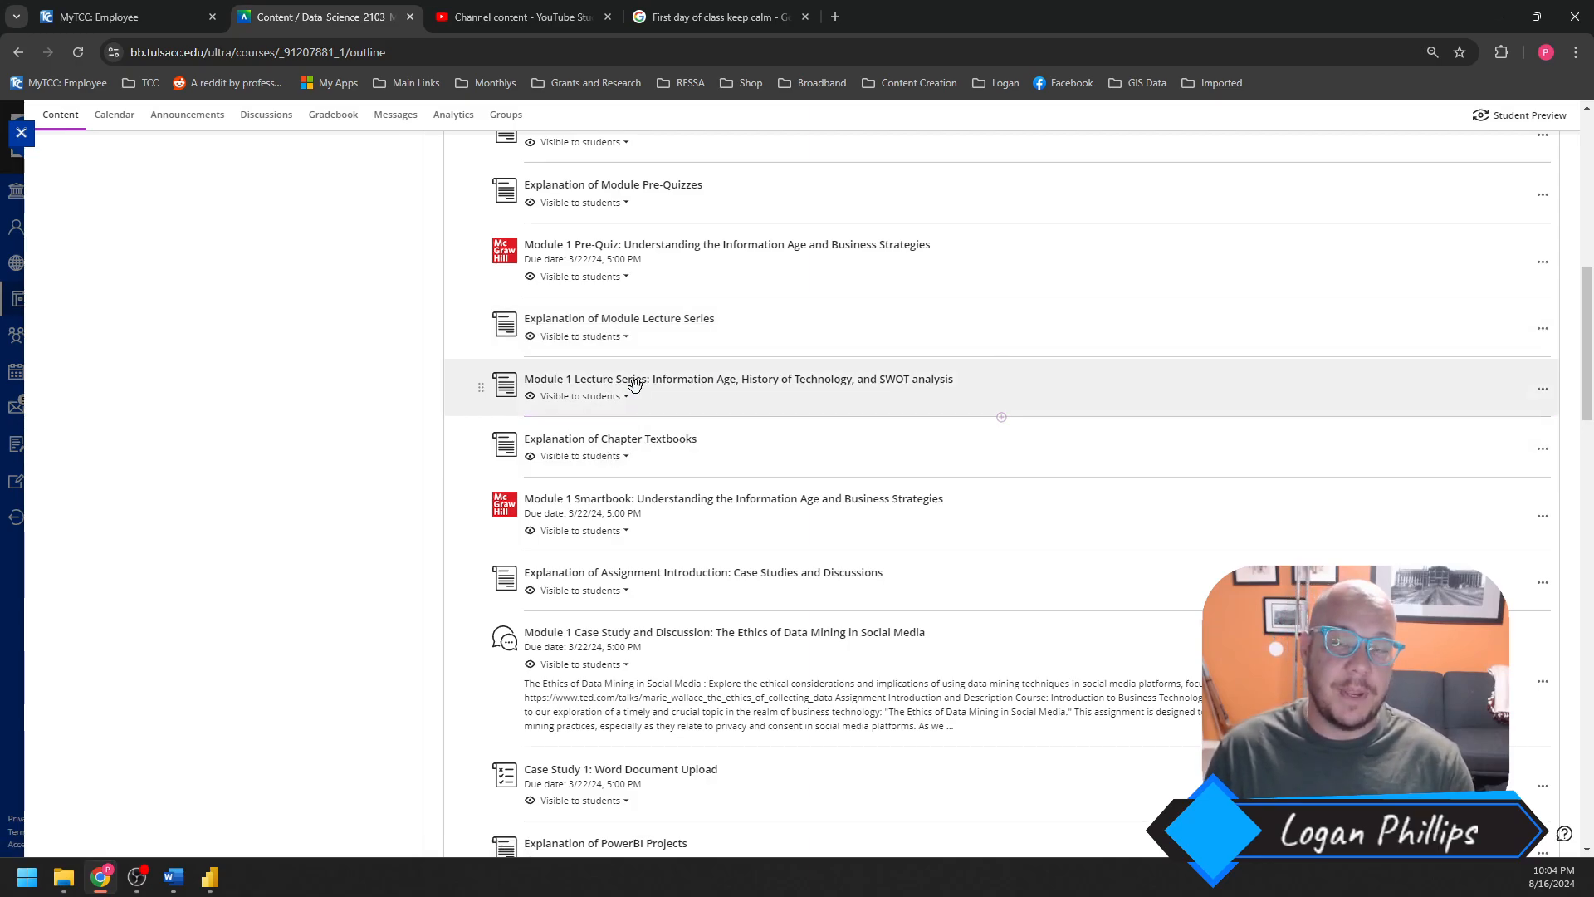
mouse_move(609, 439)
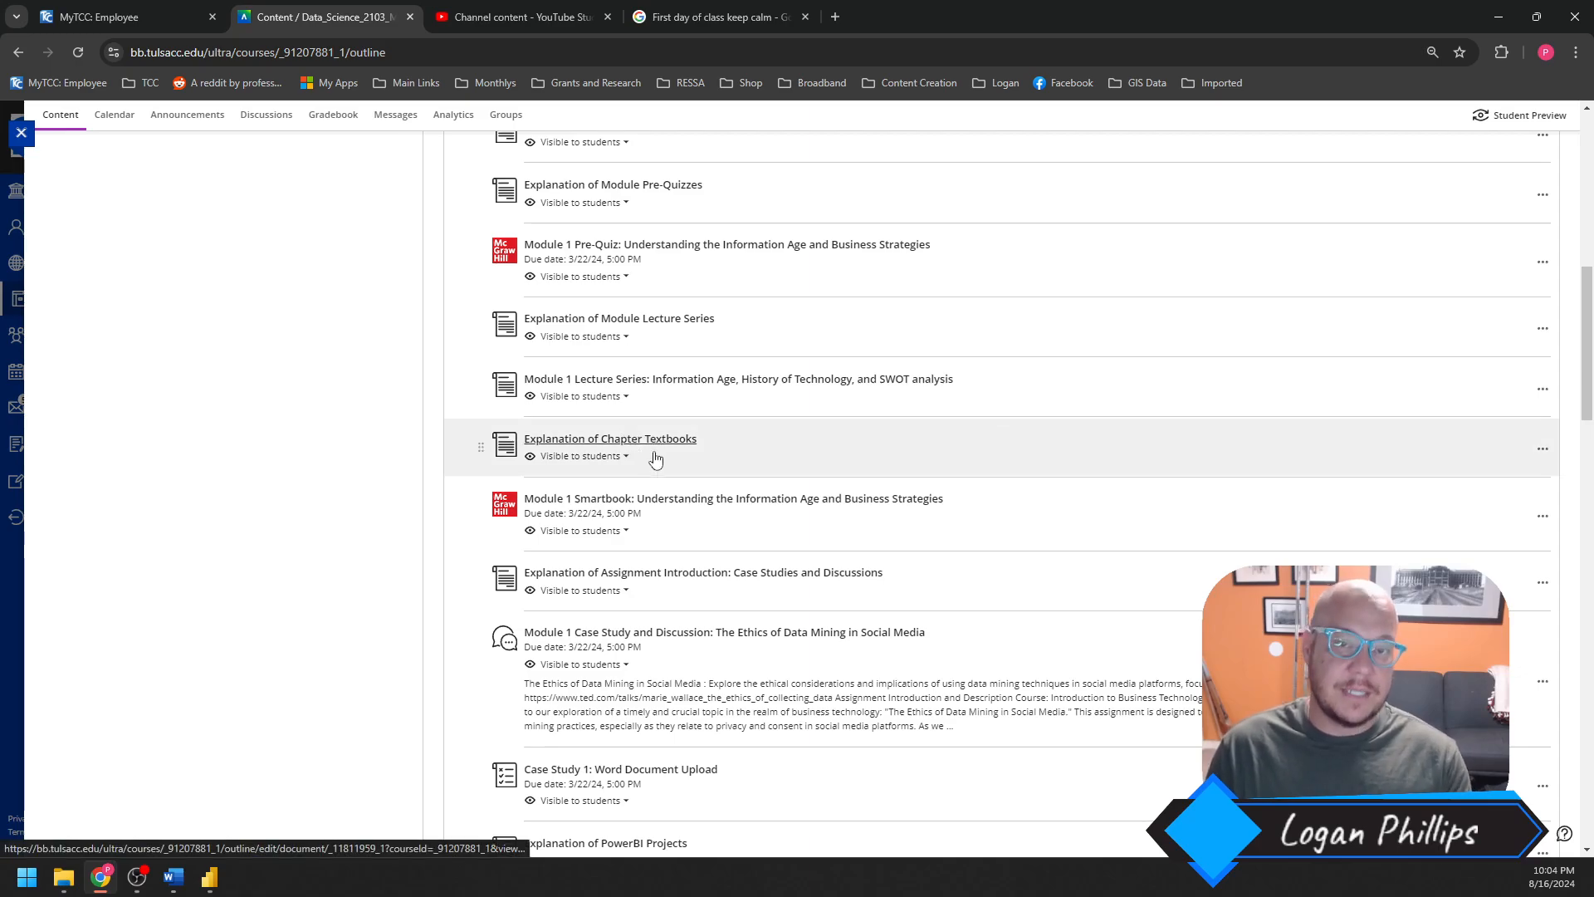
mouse_move(675, 502)
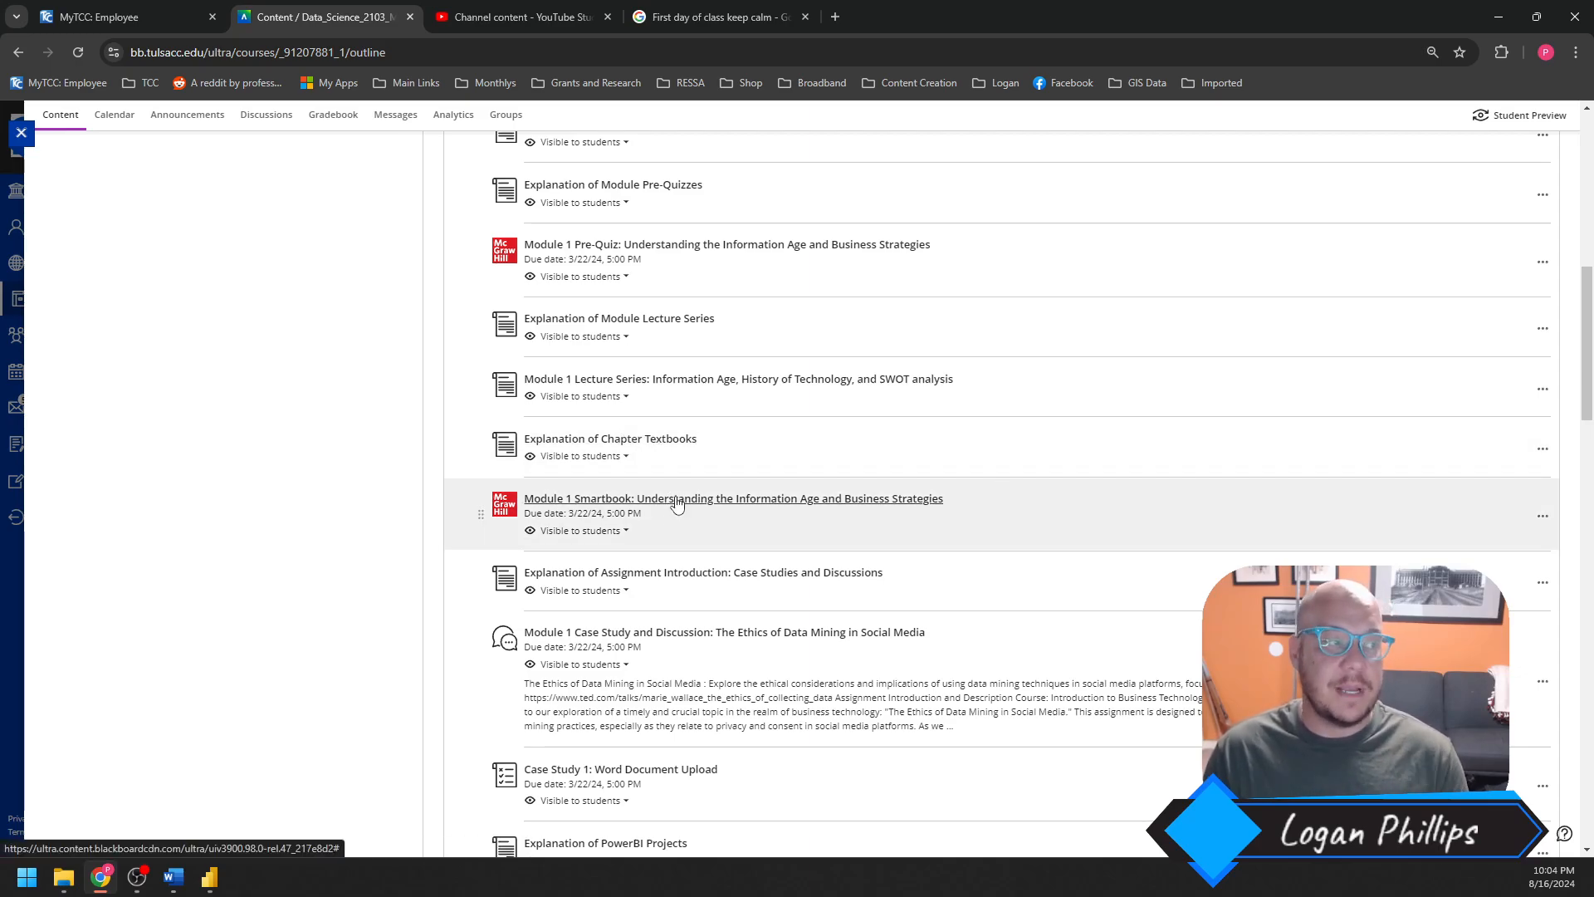
scroll("down", 3)
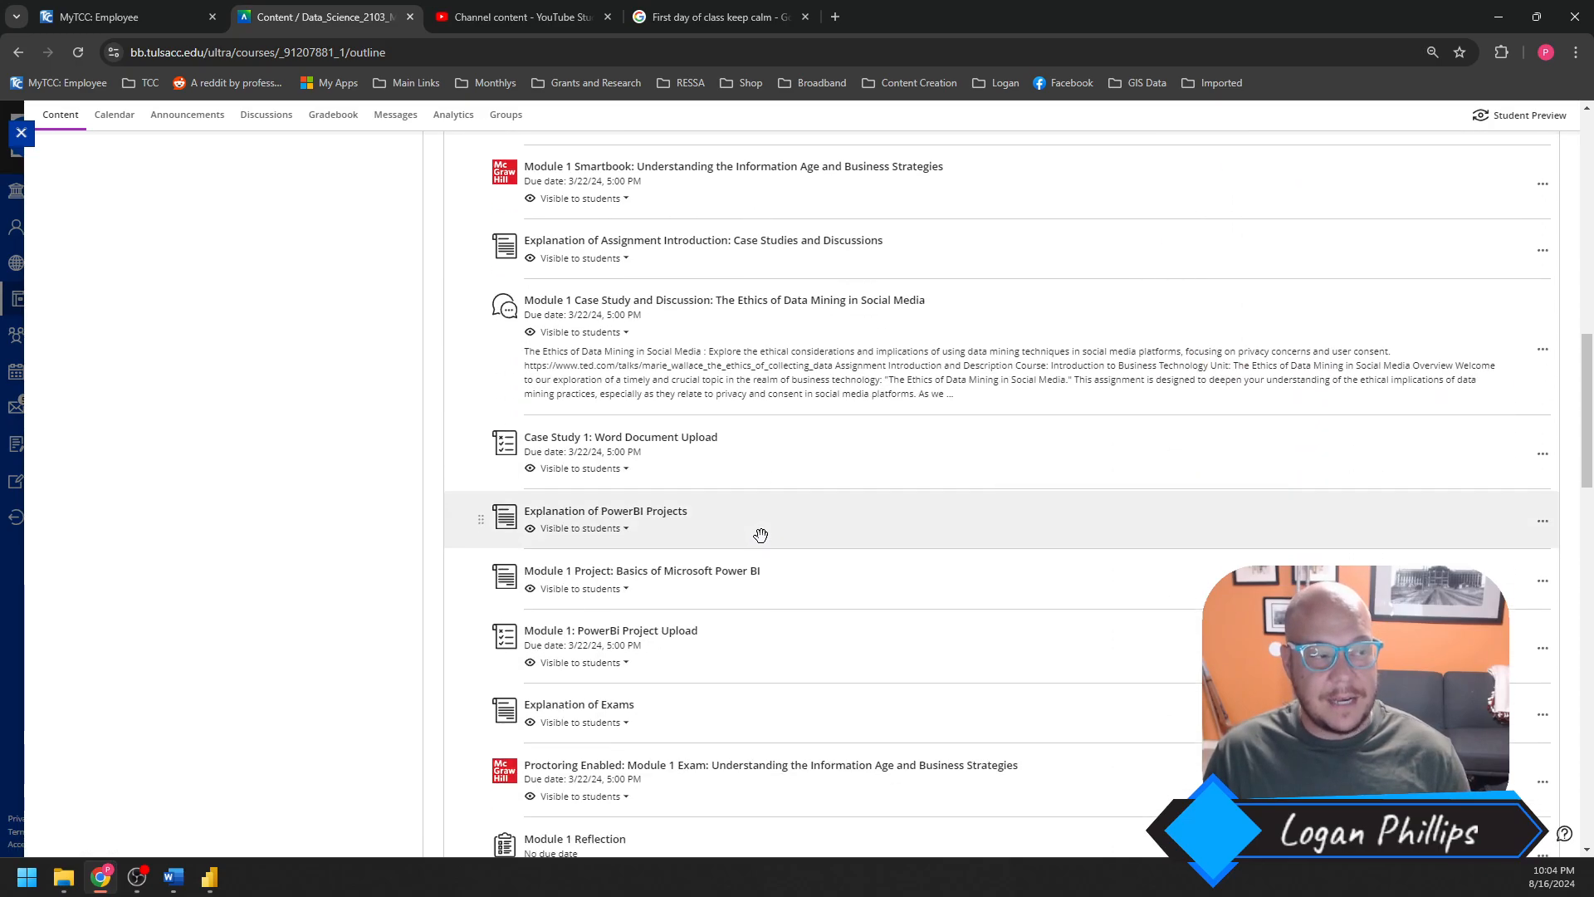
scroll("up", 3)
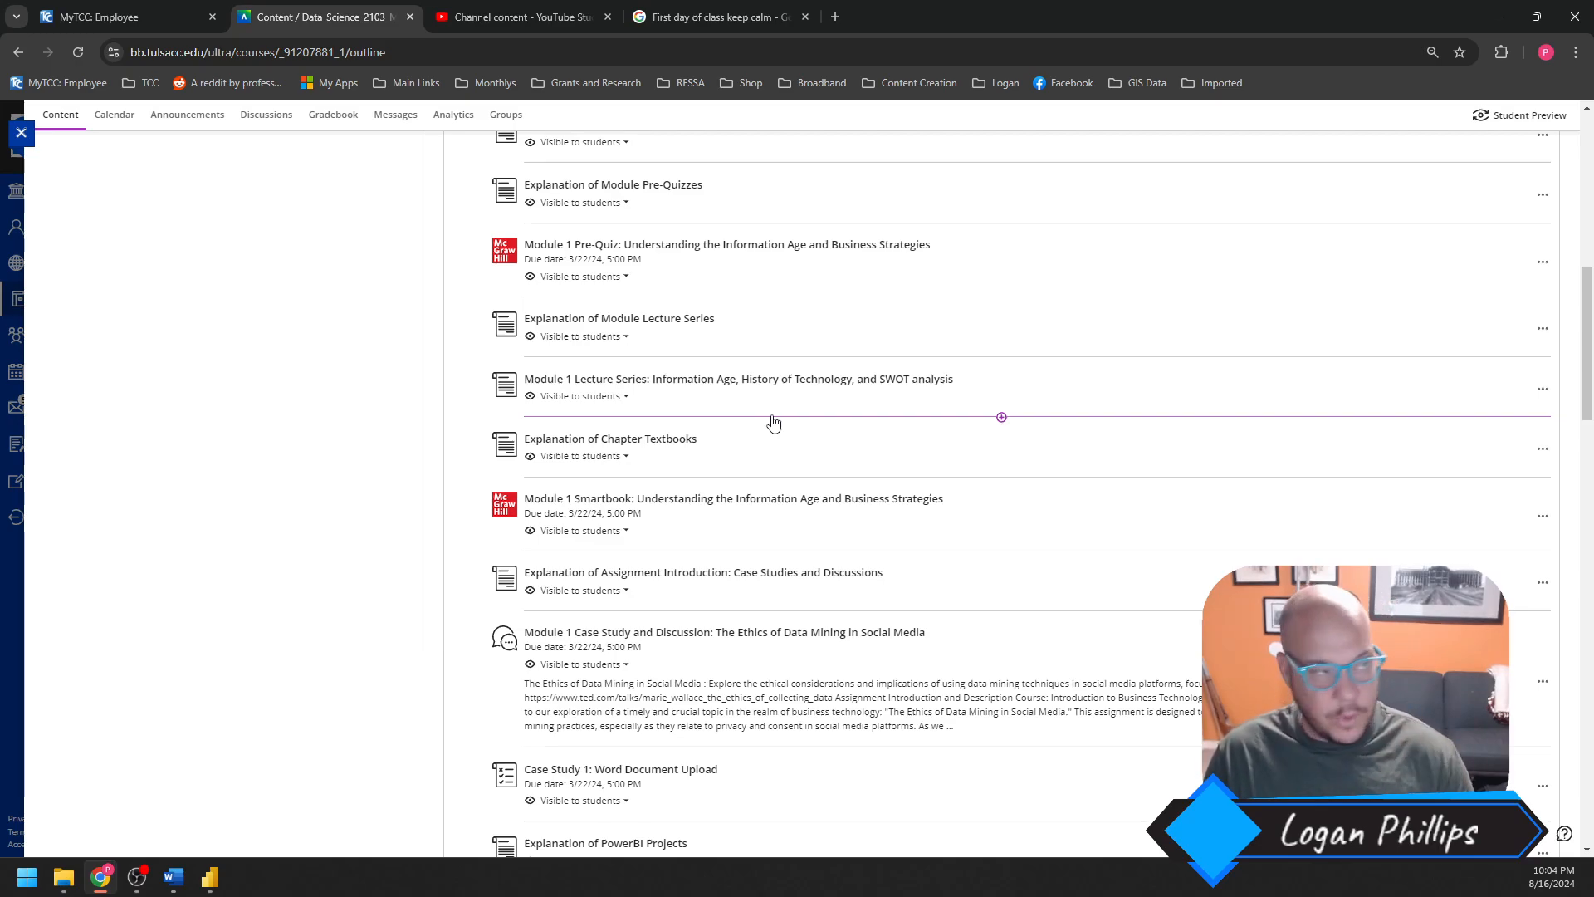
mouse_move(958, 564)
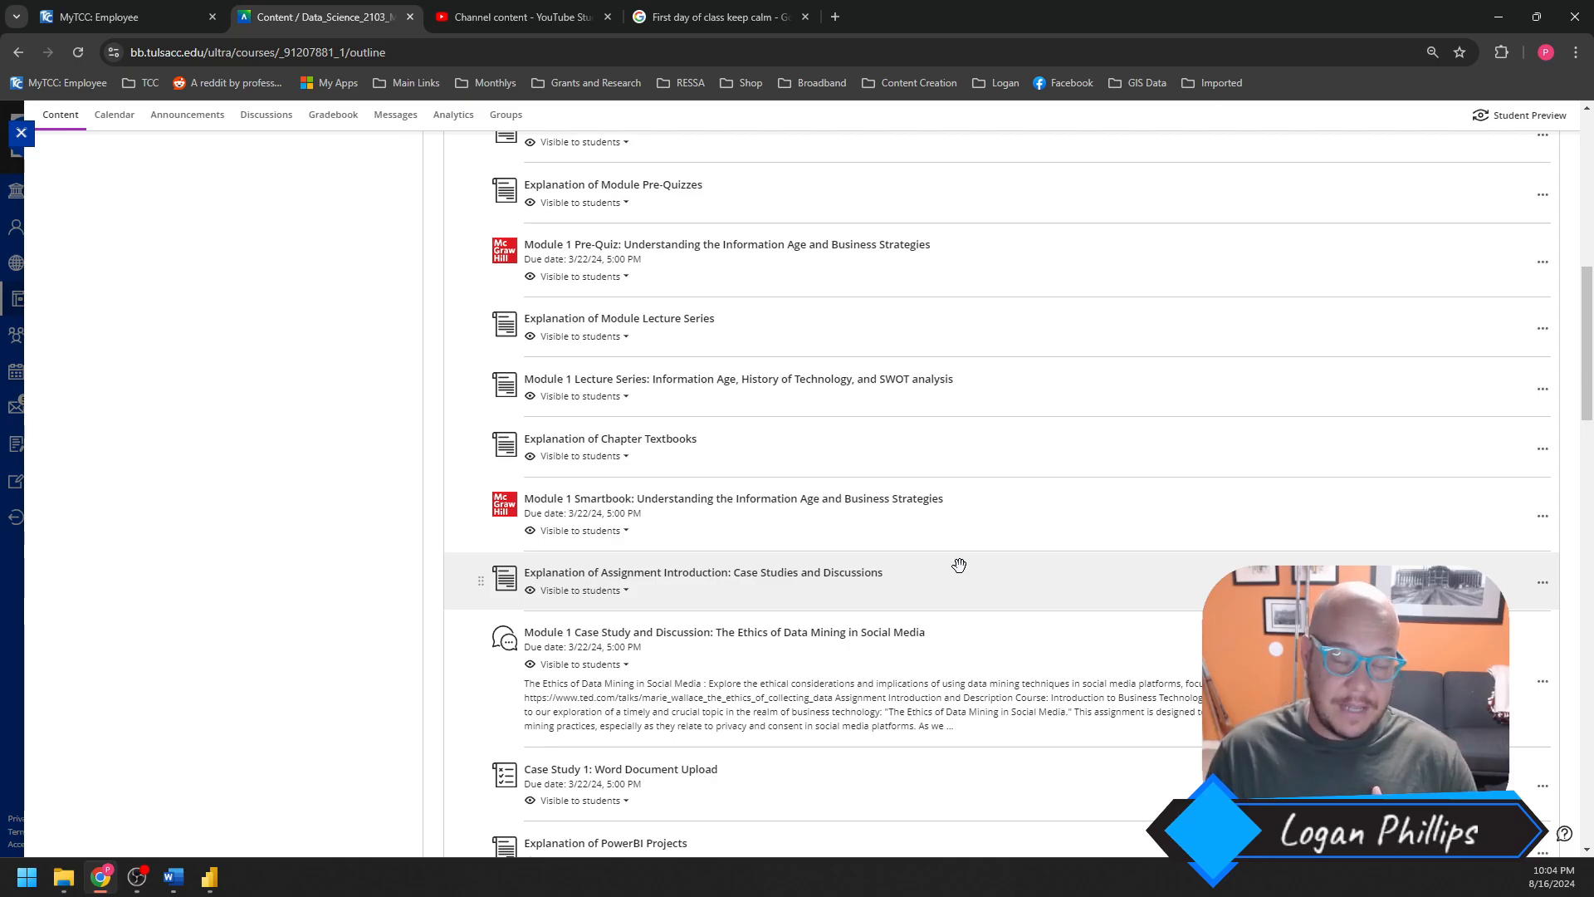
scroll("down", 3)
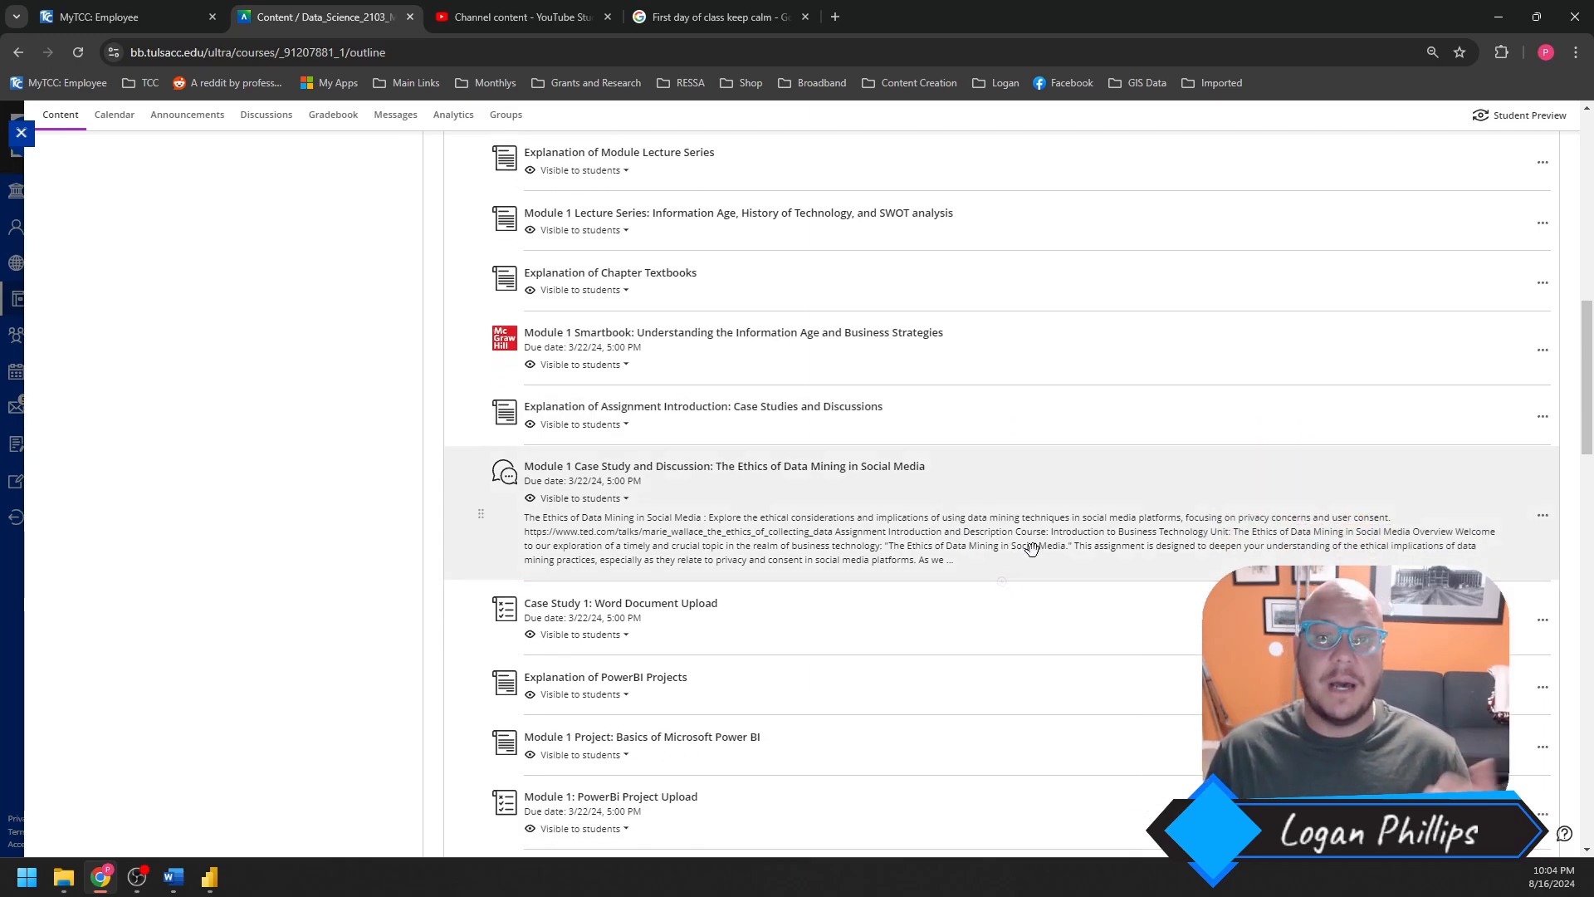
mouse_move(945, 508)
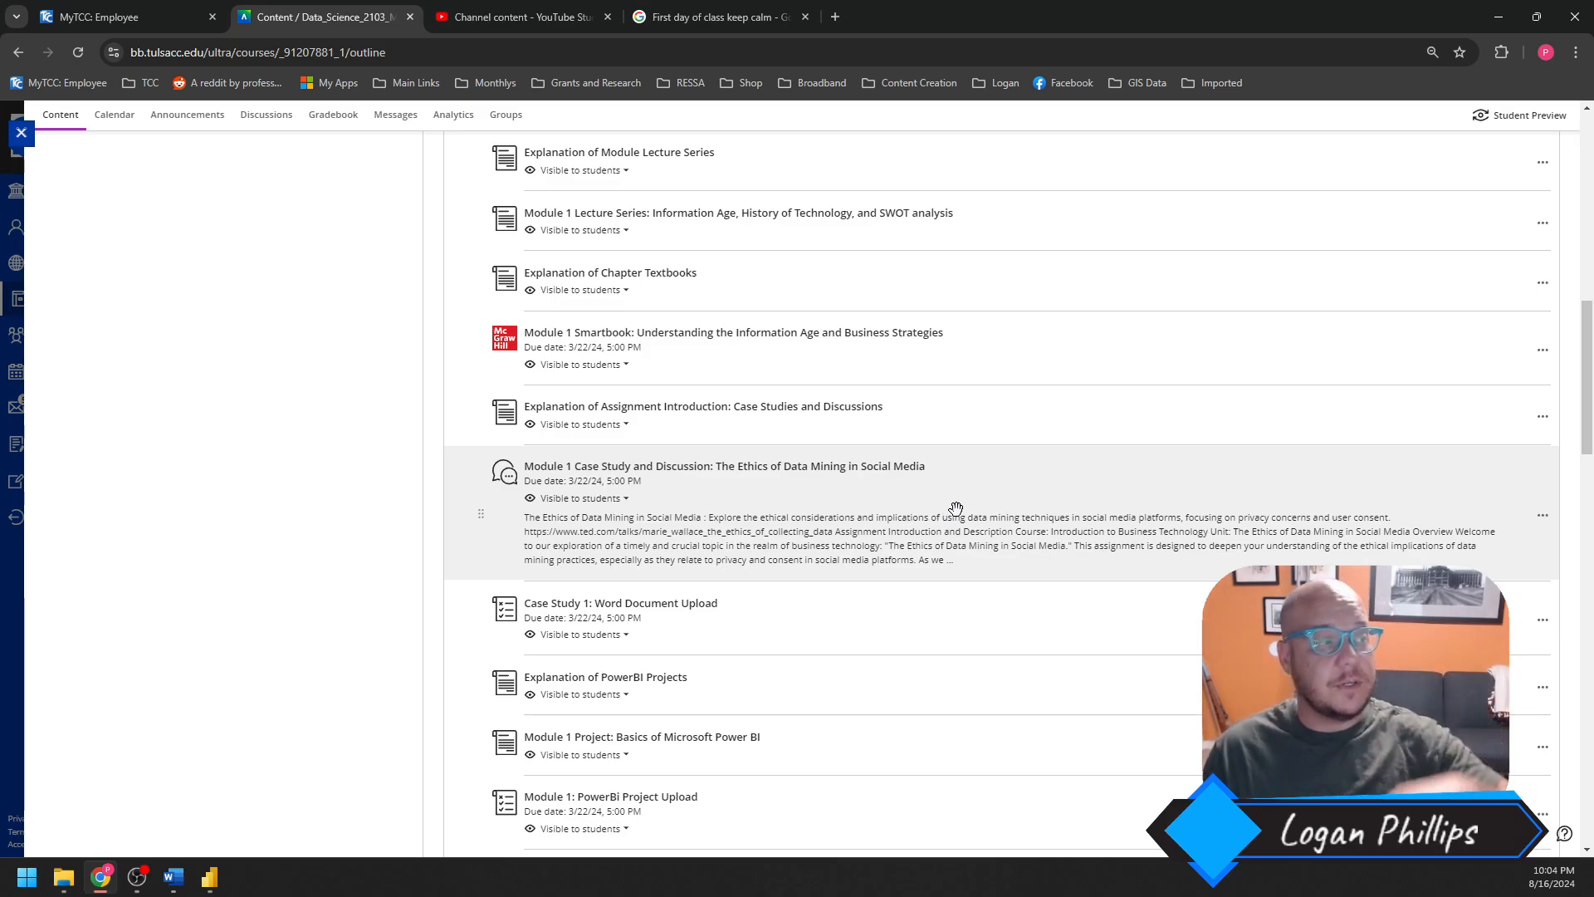
scroll("up", 3)
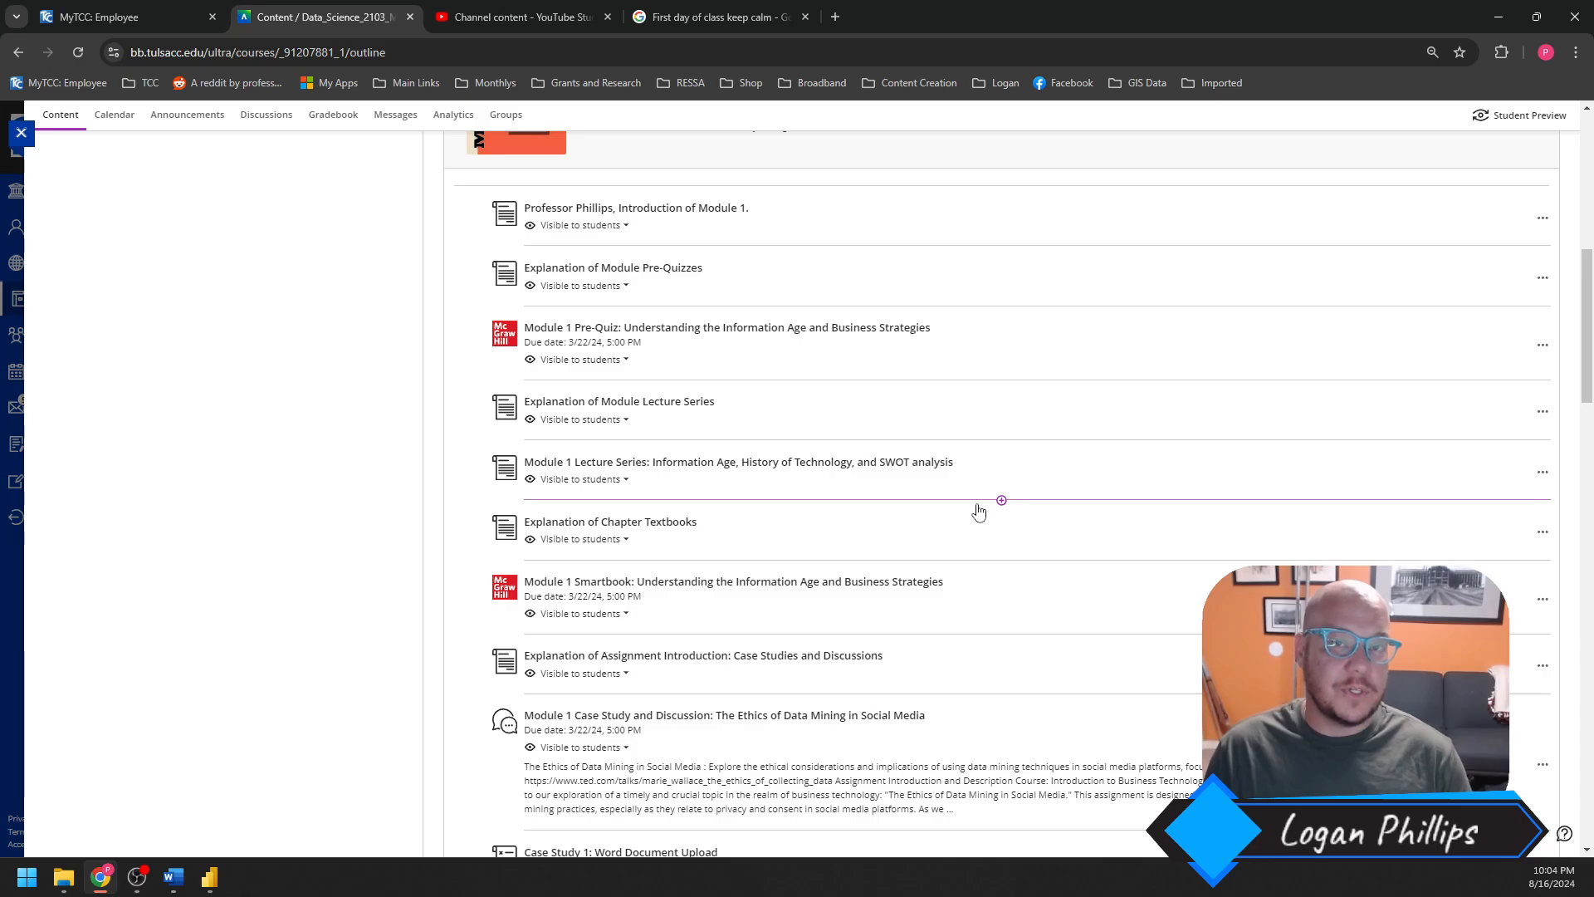
scroll("up", 3)
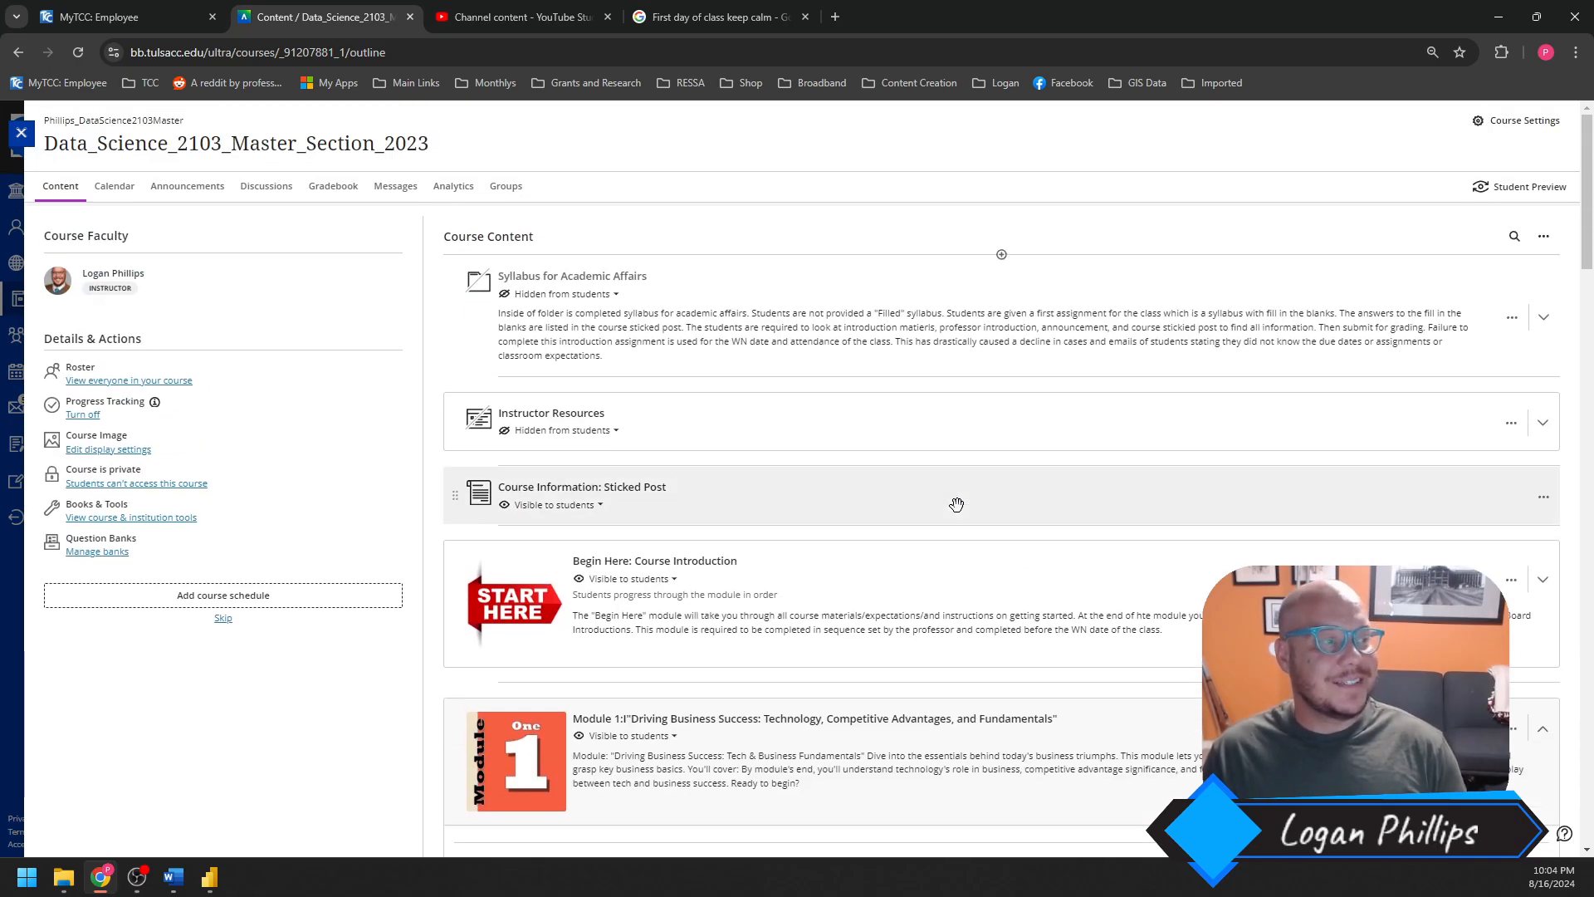
scroll("down", 3)
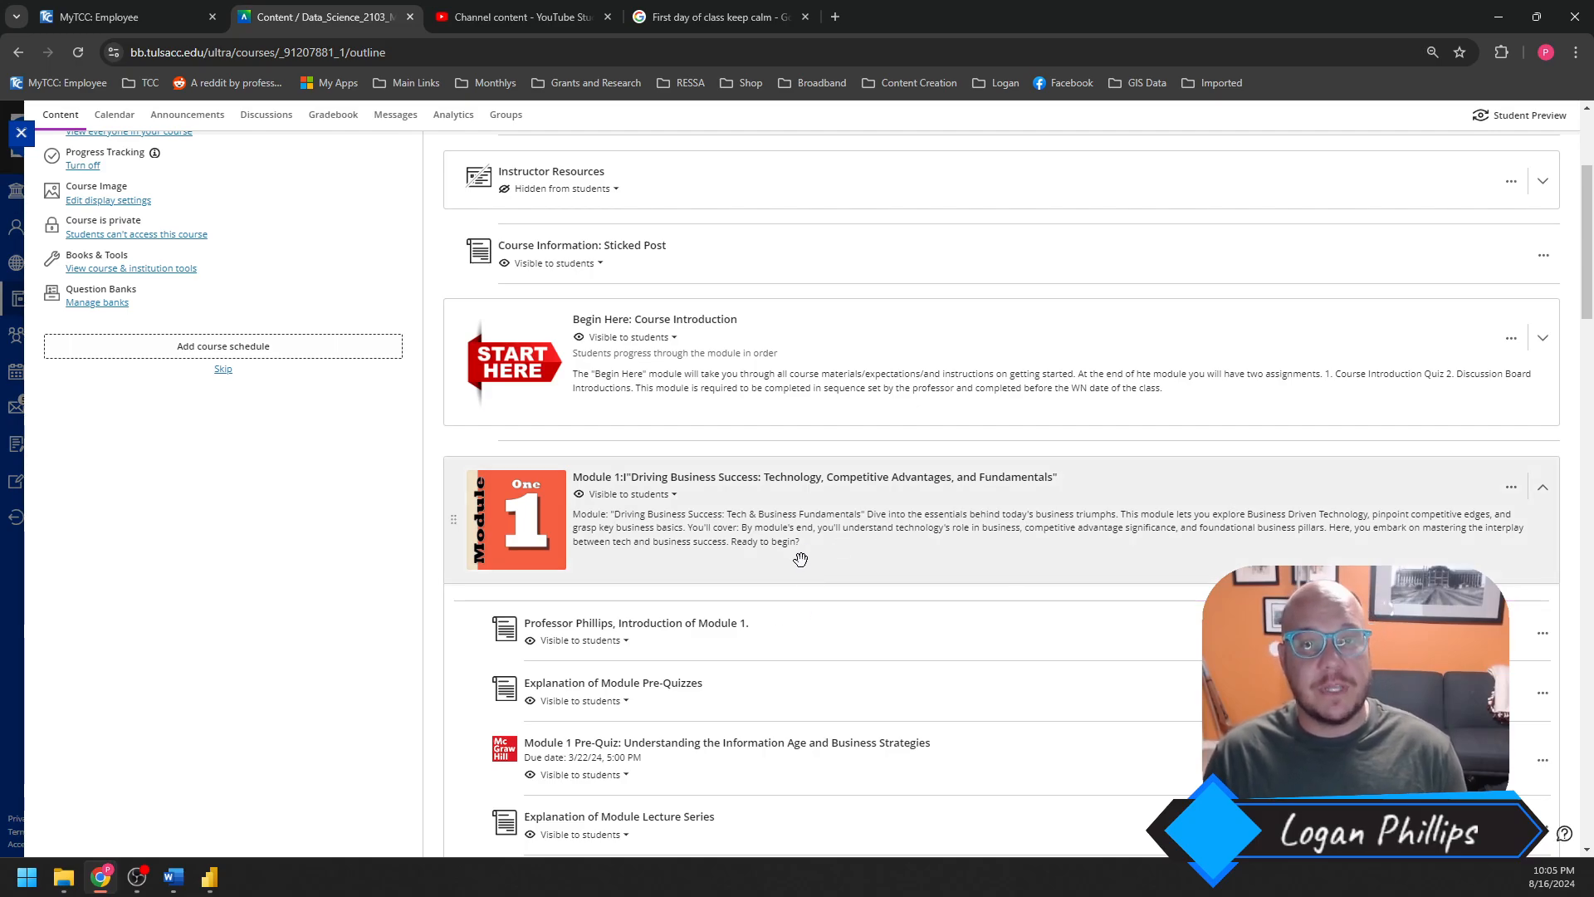
mouse_move(782, 573)
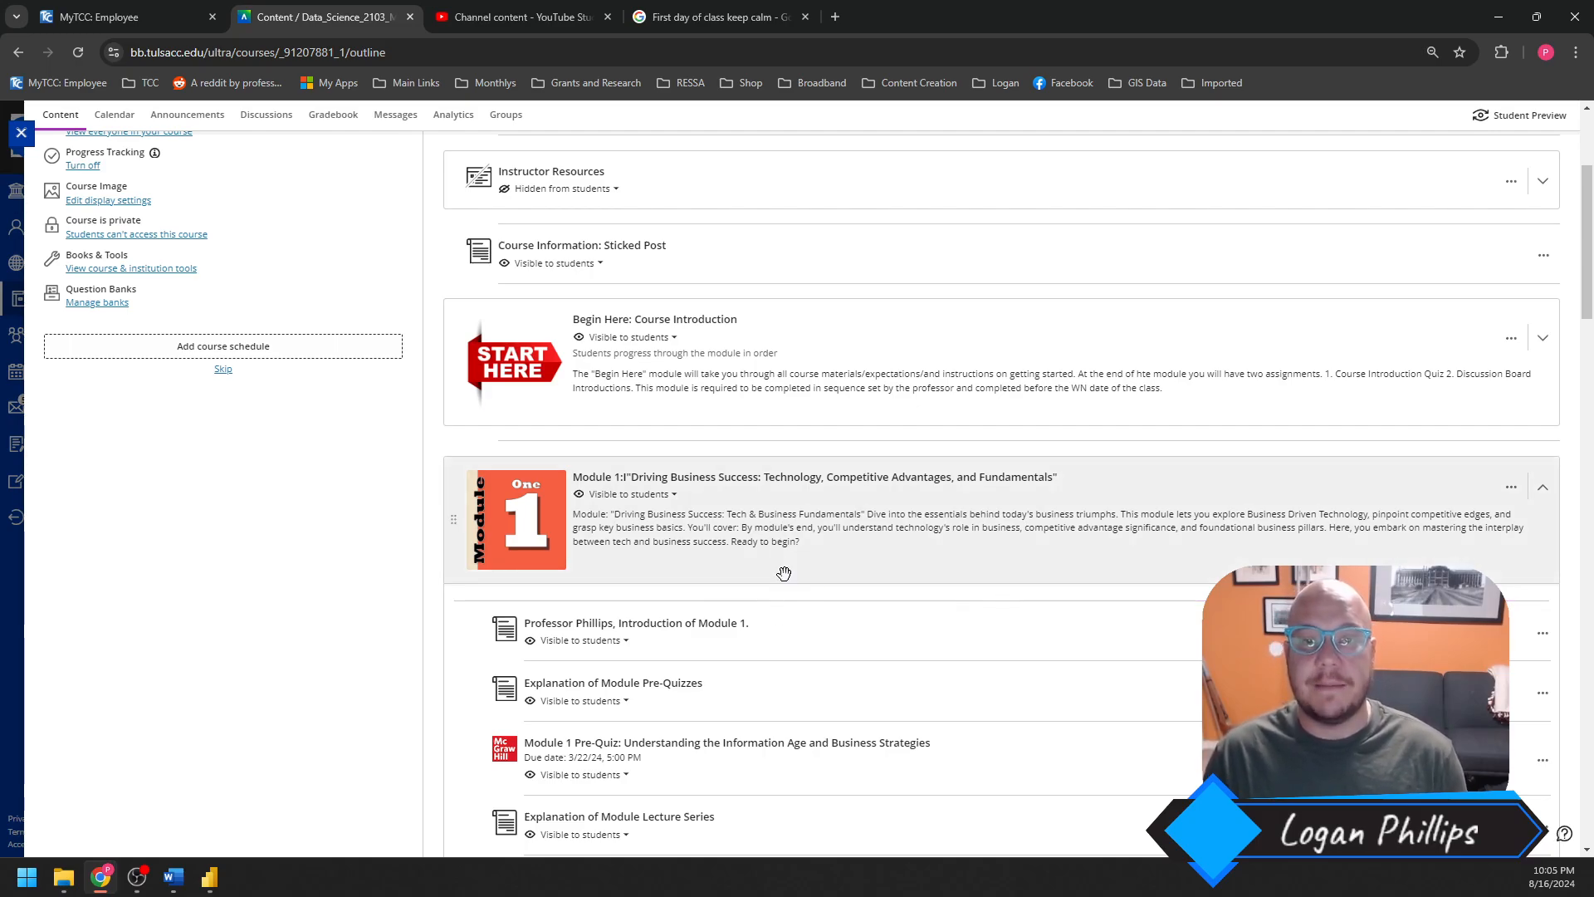
mouse_move(891, 549)
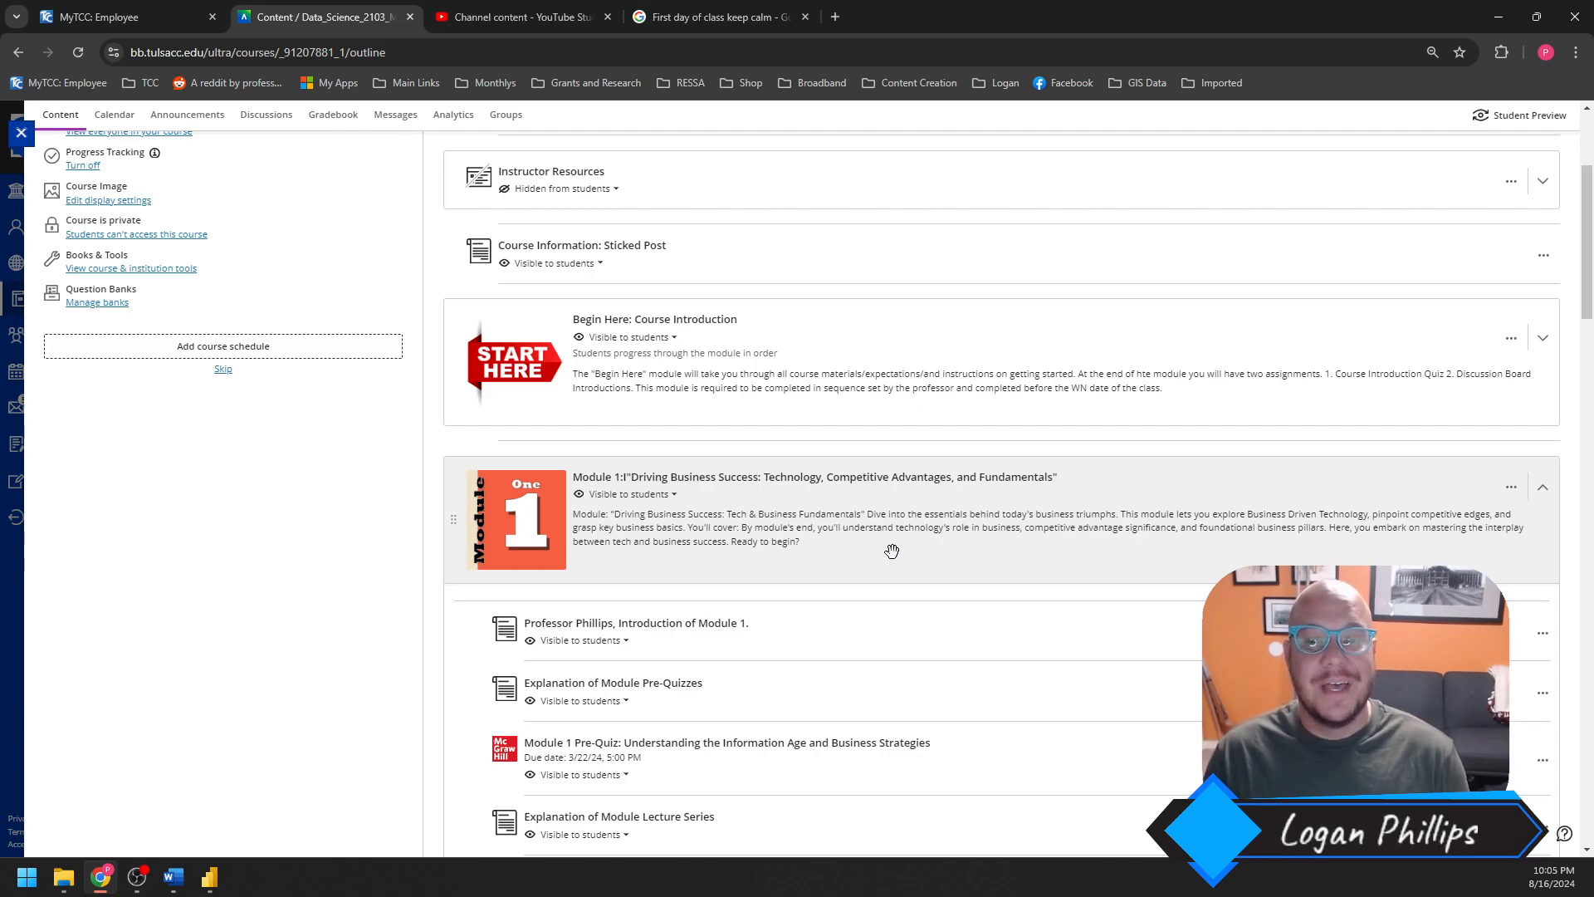